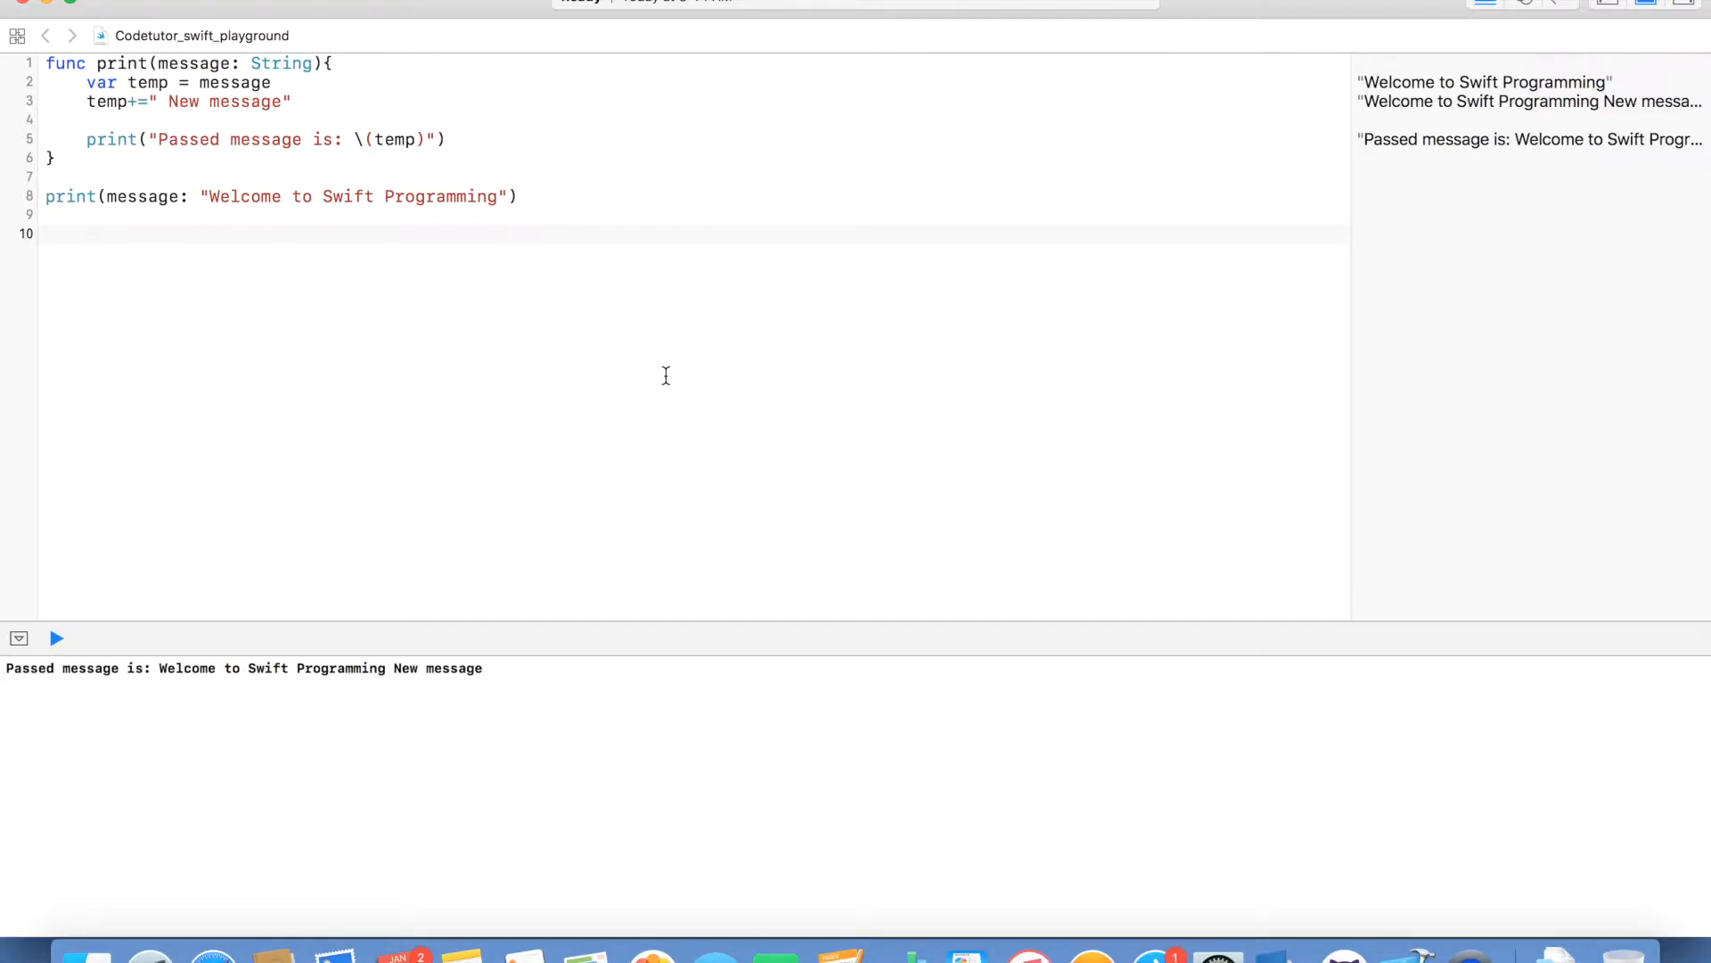
# Declare the print function to return String and end it with return temp.uppercased().
pyautogui.click(45, 233)
pyautogui.write(' -> String')
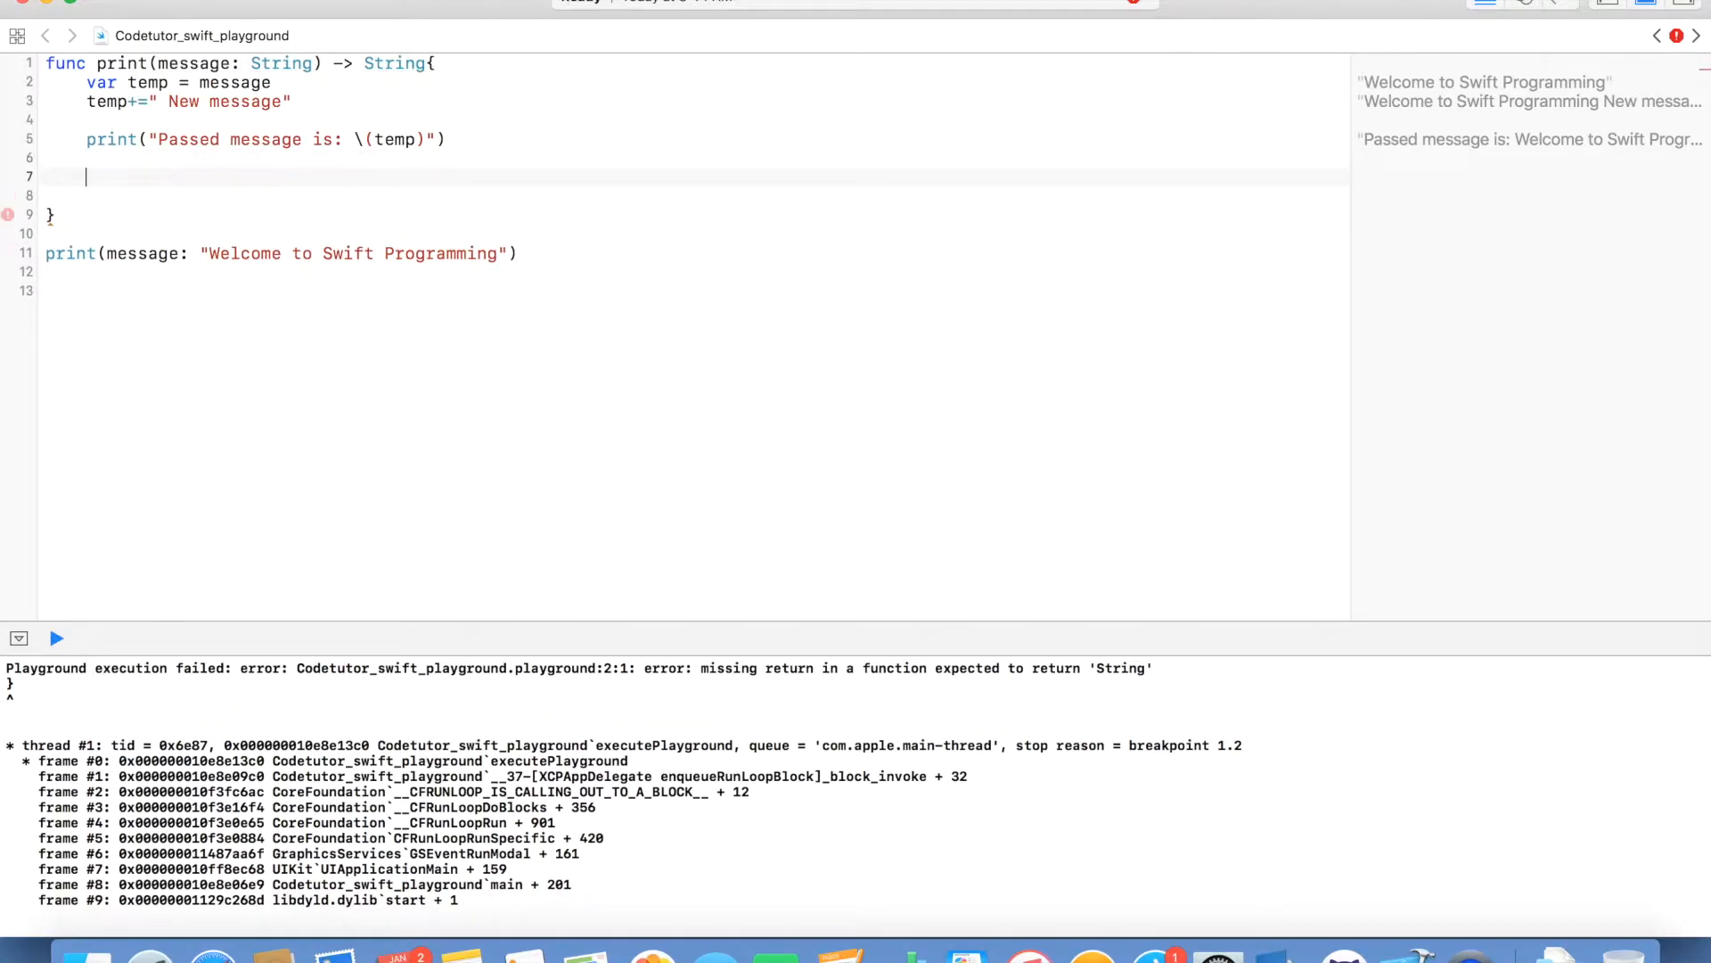
pyautogui.write('return temp')
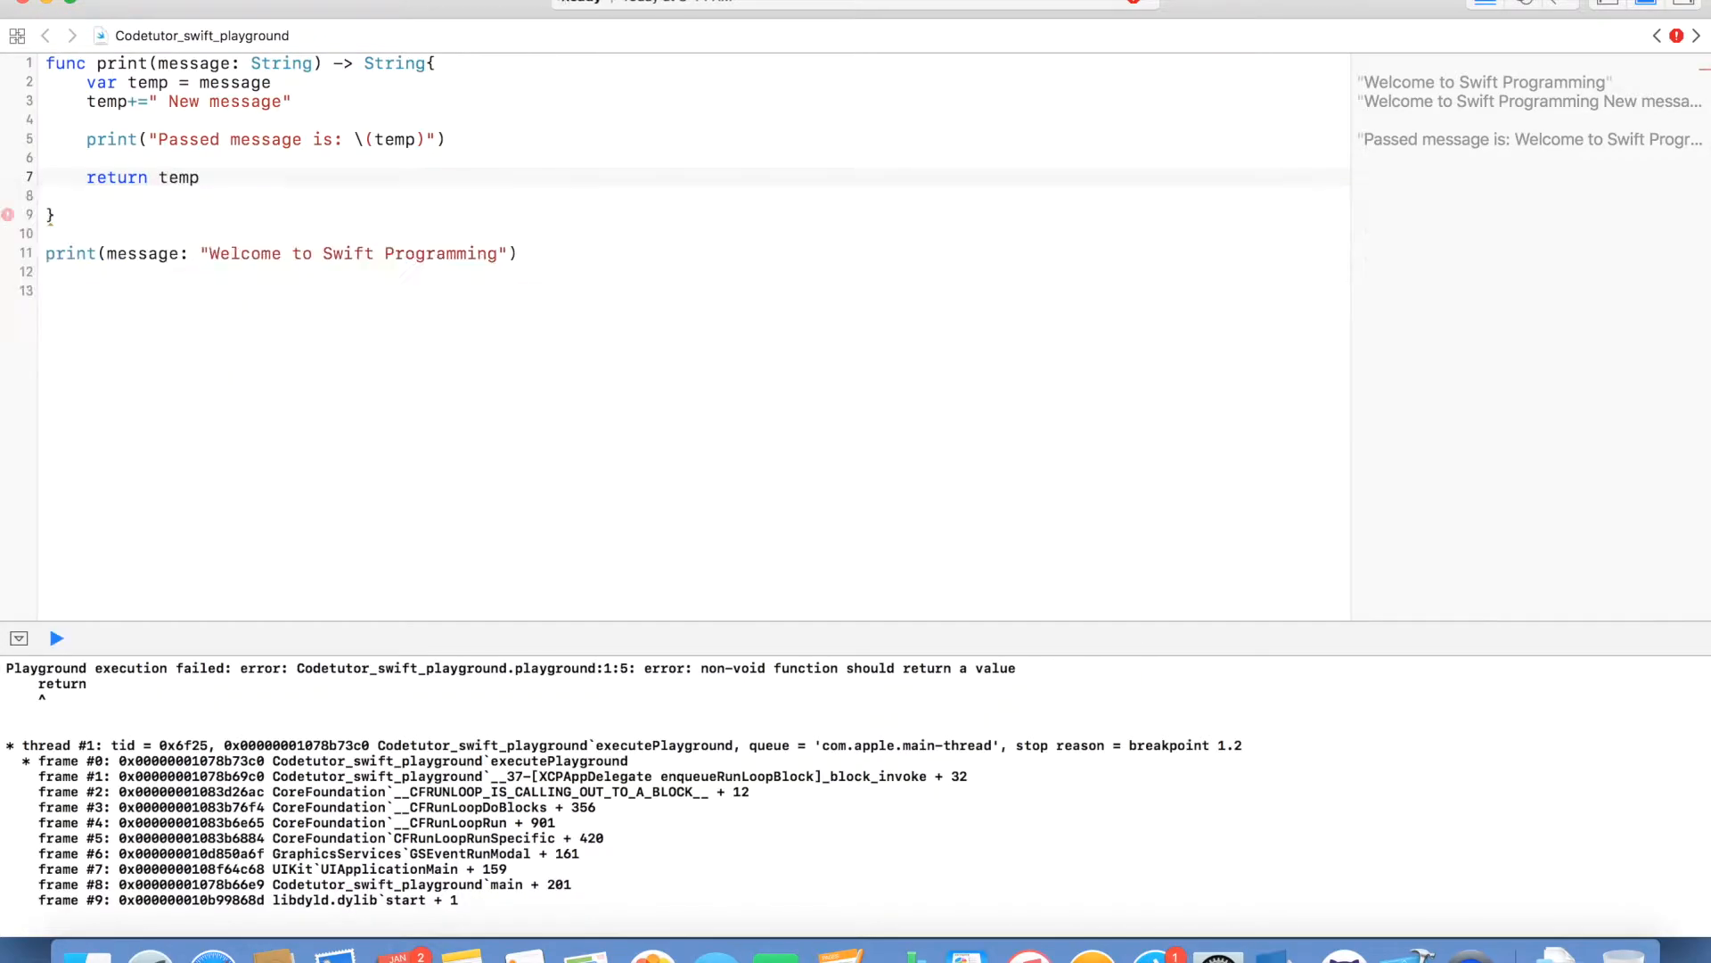
pyautogui.write('.uppercased()')
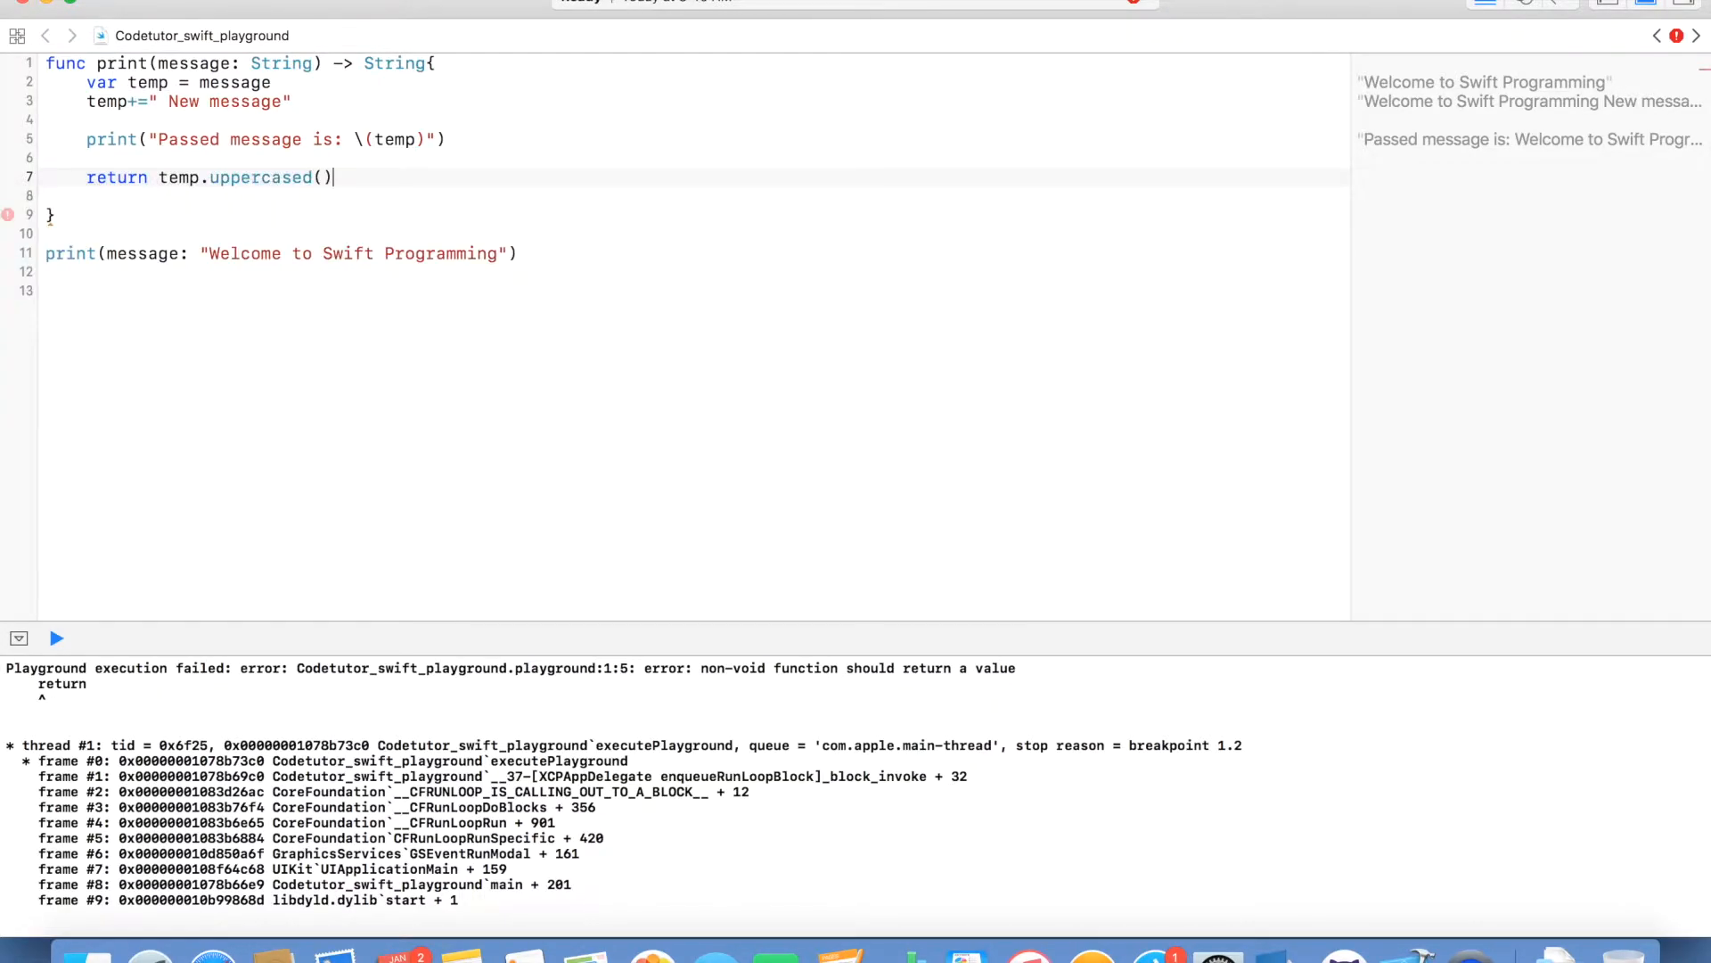
pyautogui.click(55, 638)
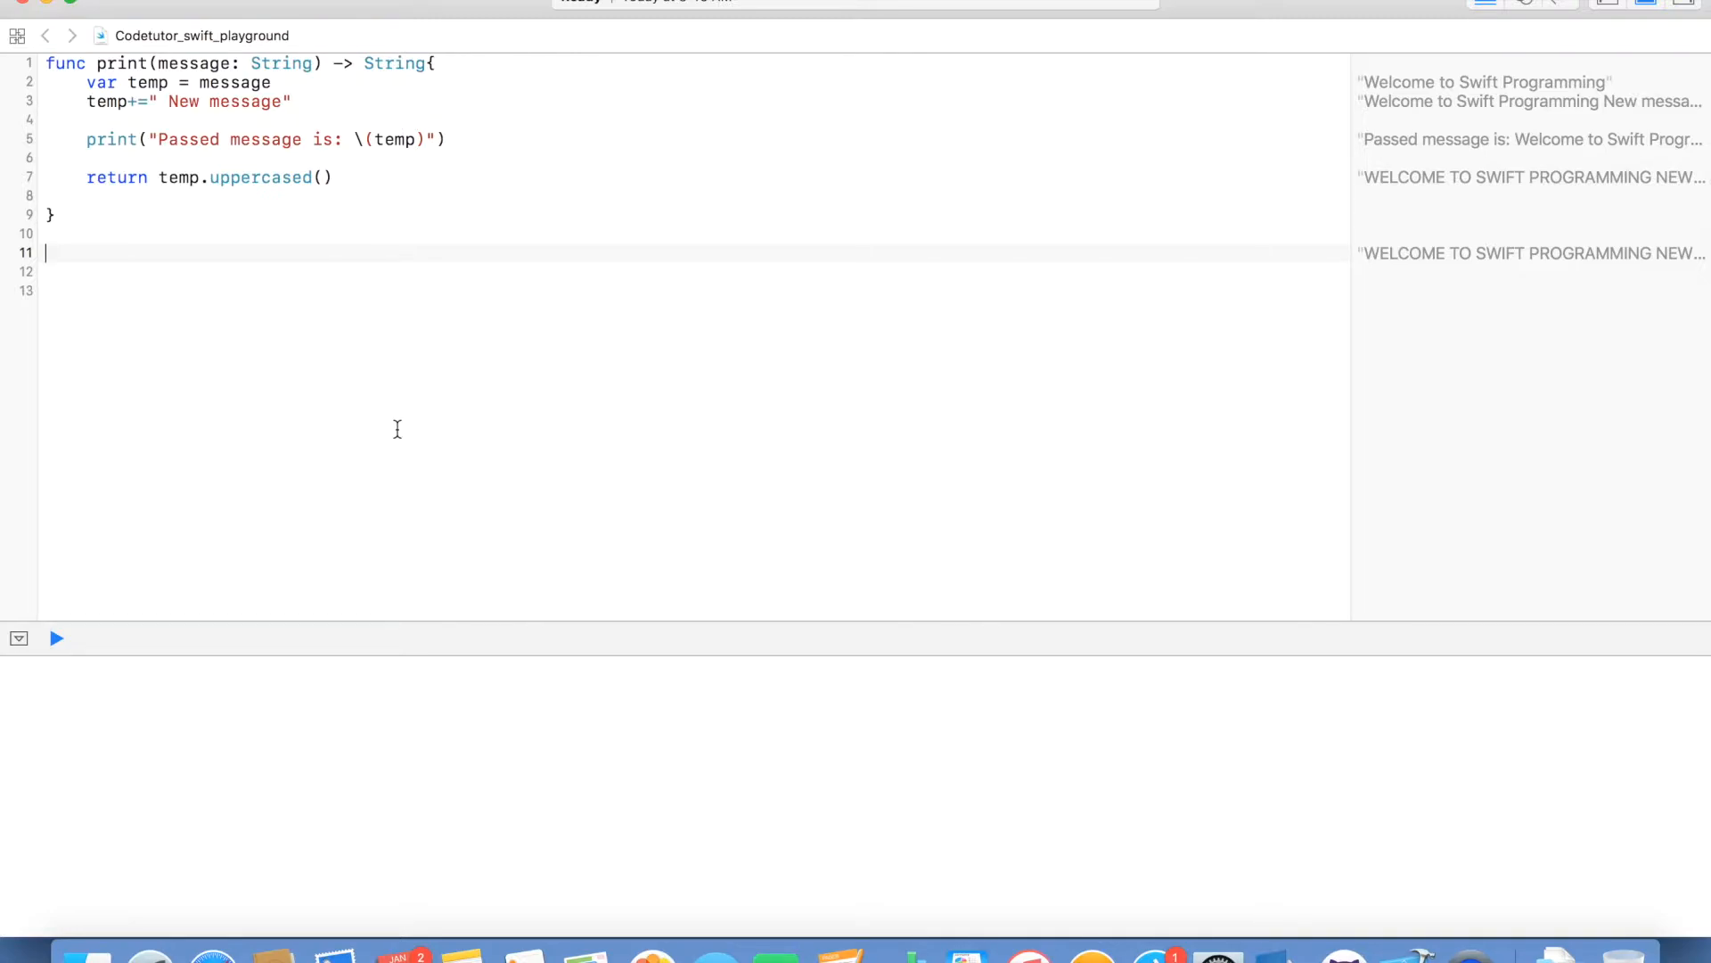
# Assign the print(message:) call to let returnedValue and print it, showing WELCOME TO SWIFT PROGRAMMING NEW MESSAGE.
pyautogui.write('let returnedValue =')
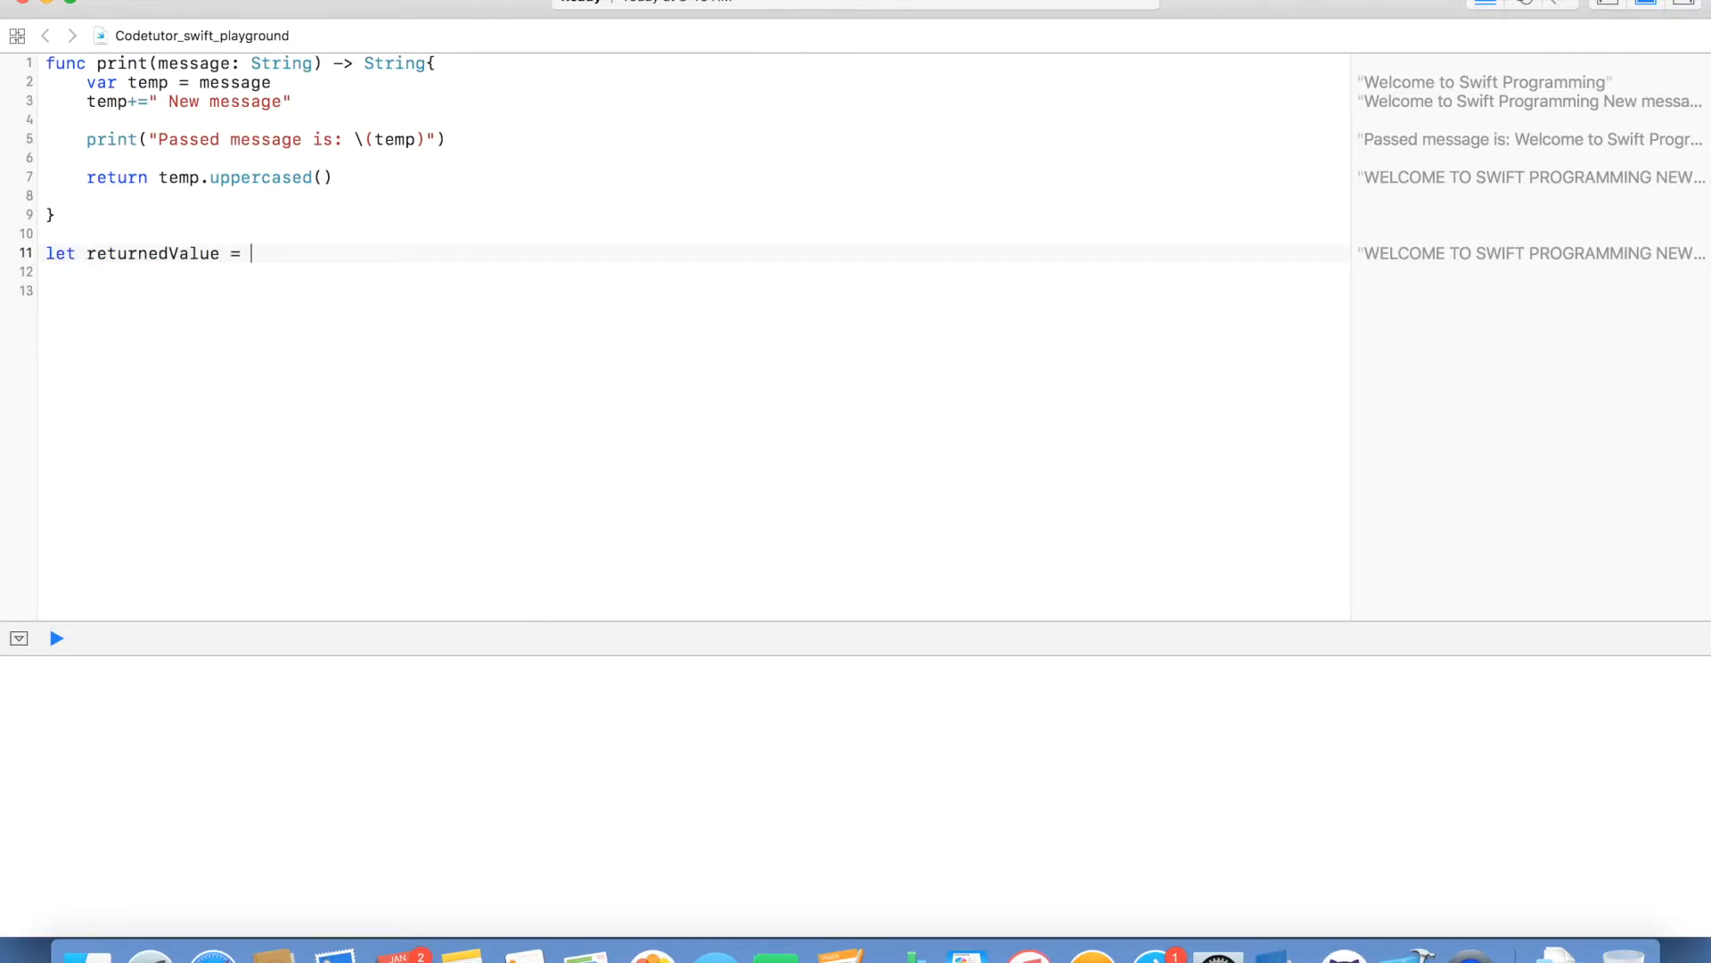
pyautogui.write('print(message: "Welcome to Swift programming")')
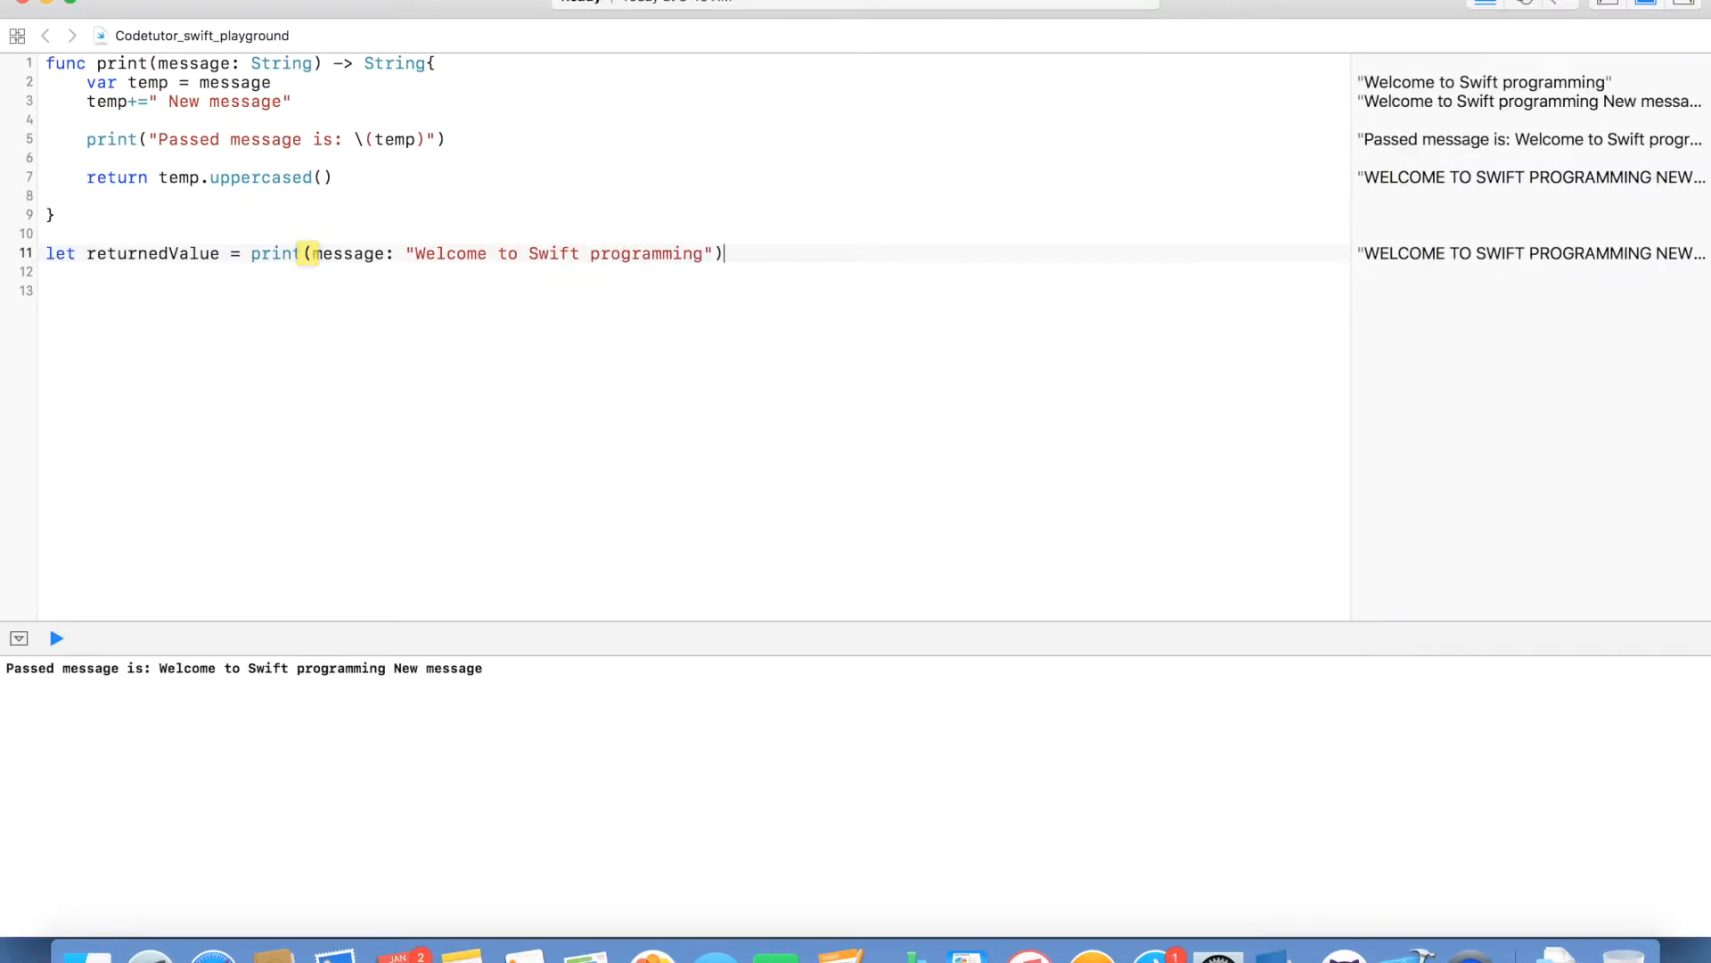
pyautogui.write('print(message: re')
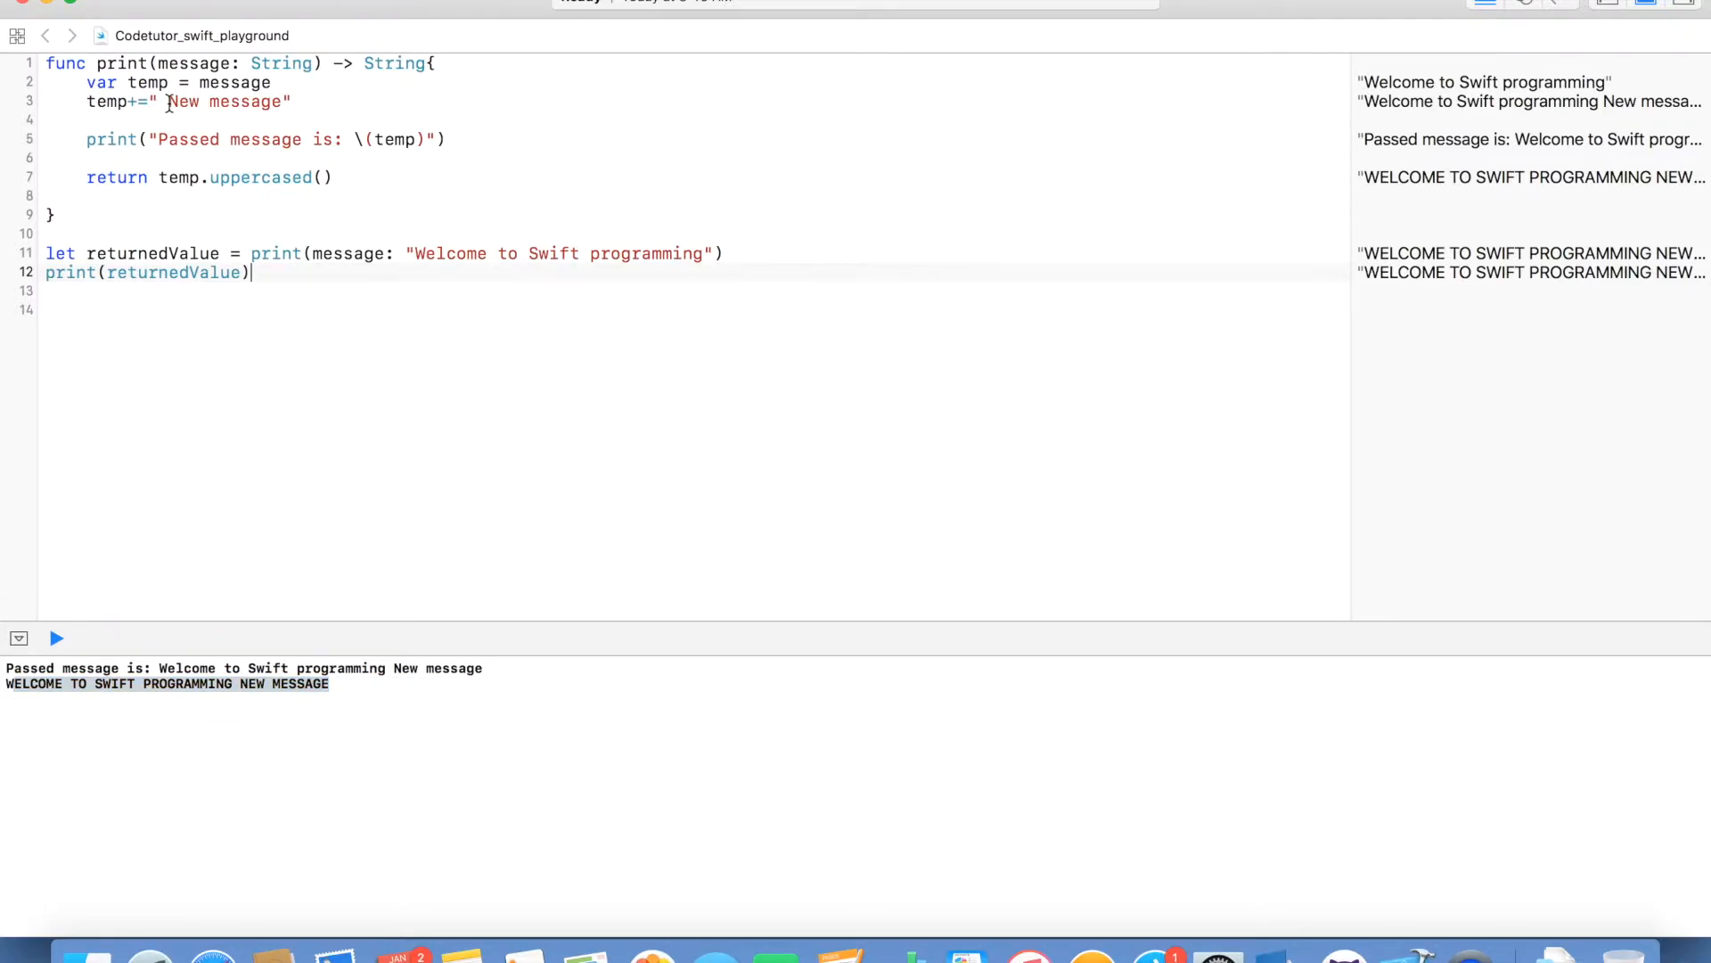
pyautogui.doubleClick(184, 102)
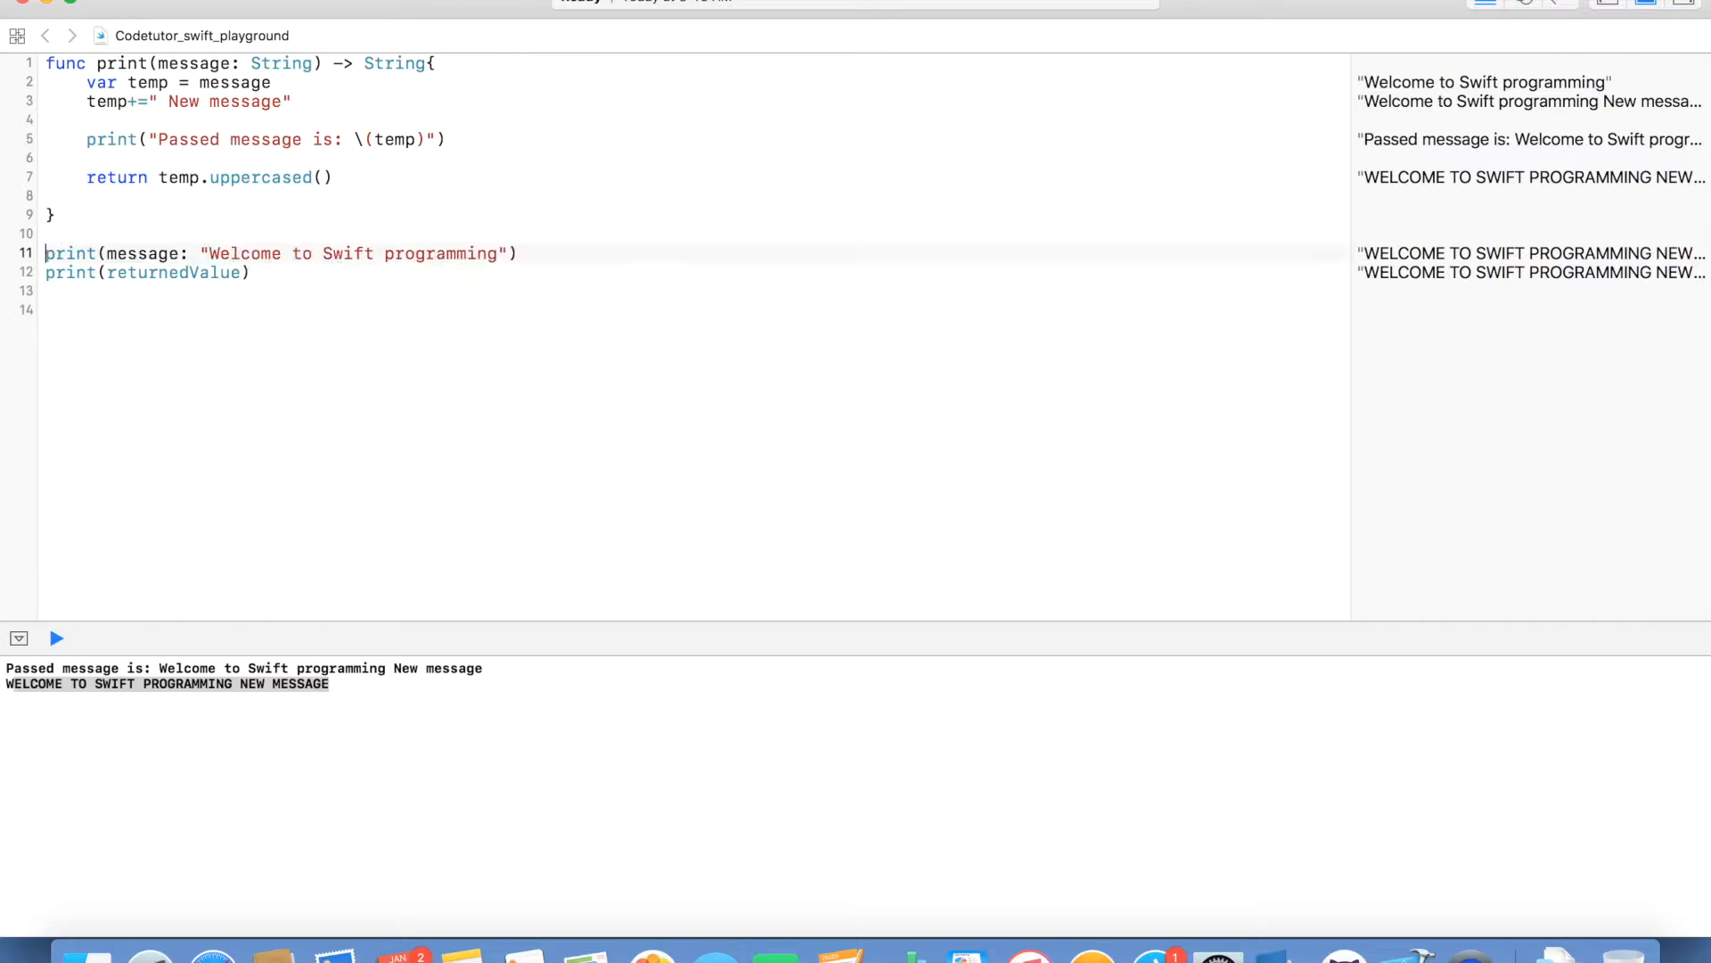
pyautogui.click(55, 639)
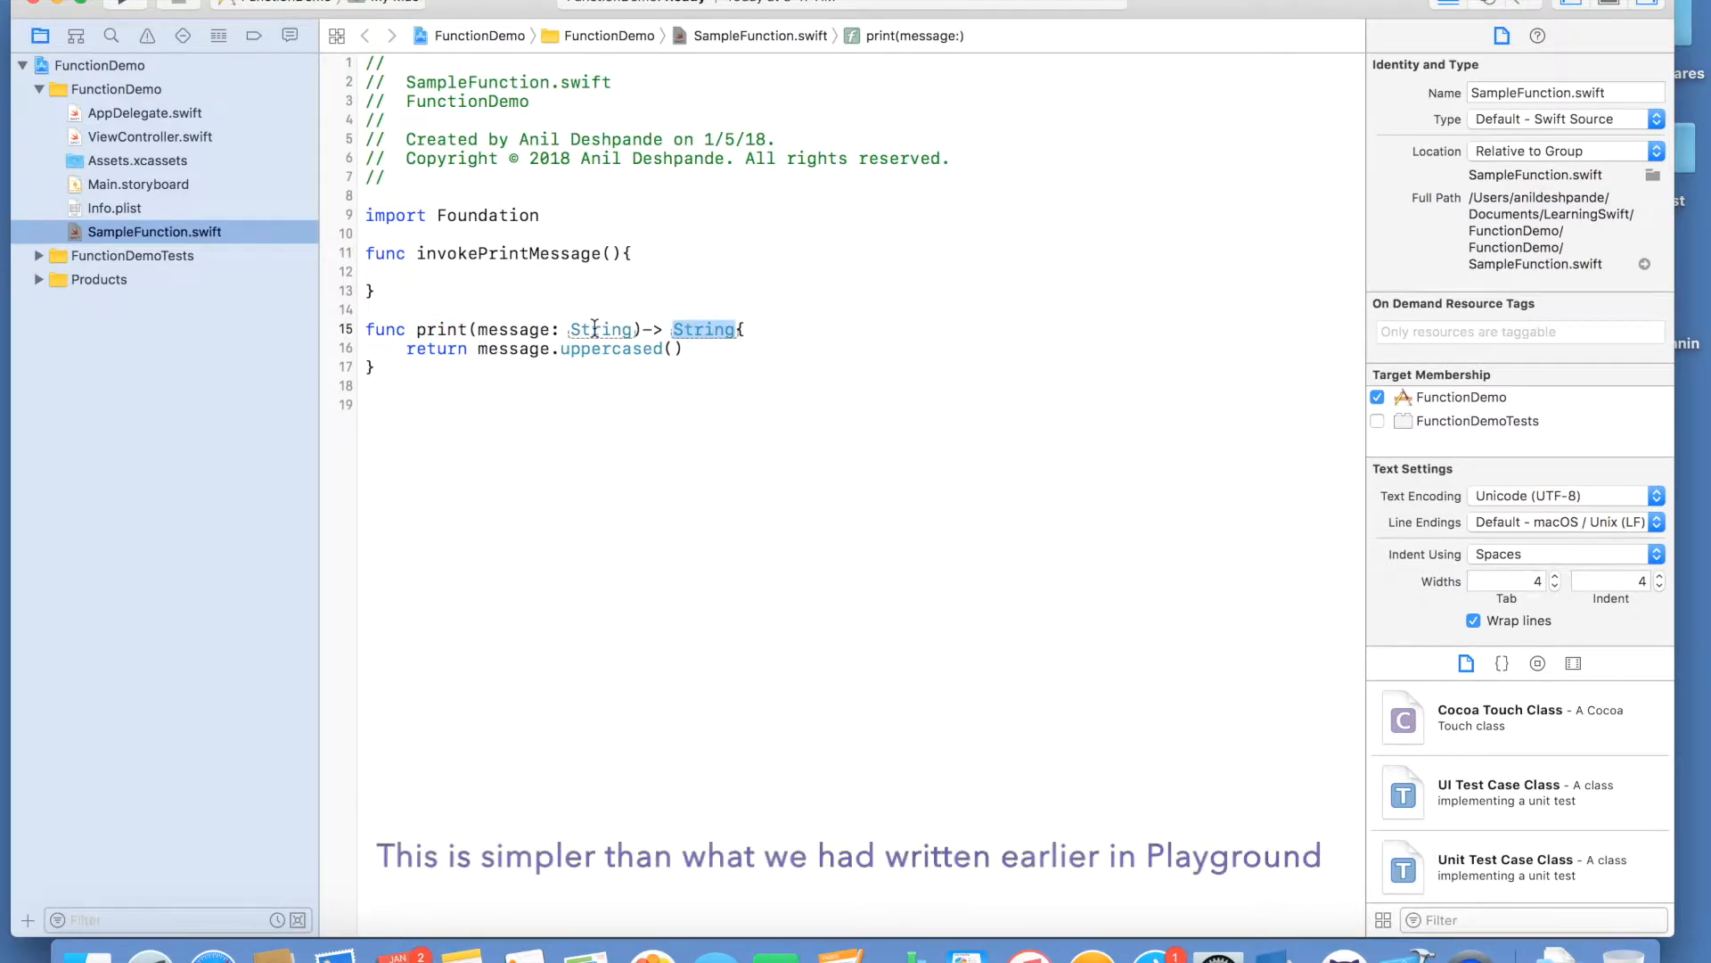
# In SampleFunction.swift, call print(message: "Just a Demo") inside invokePrintMessage().
pyautogui.click(604, 351)
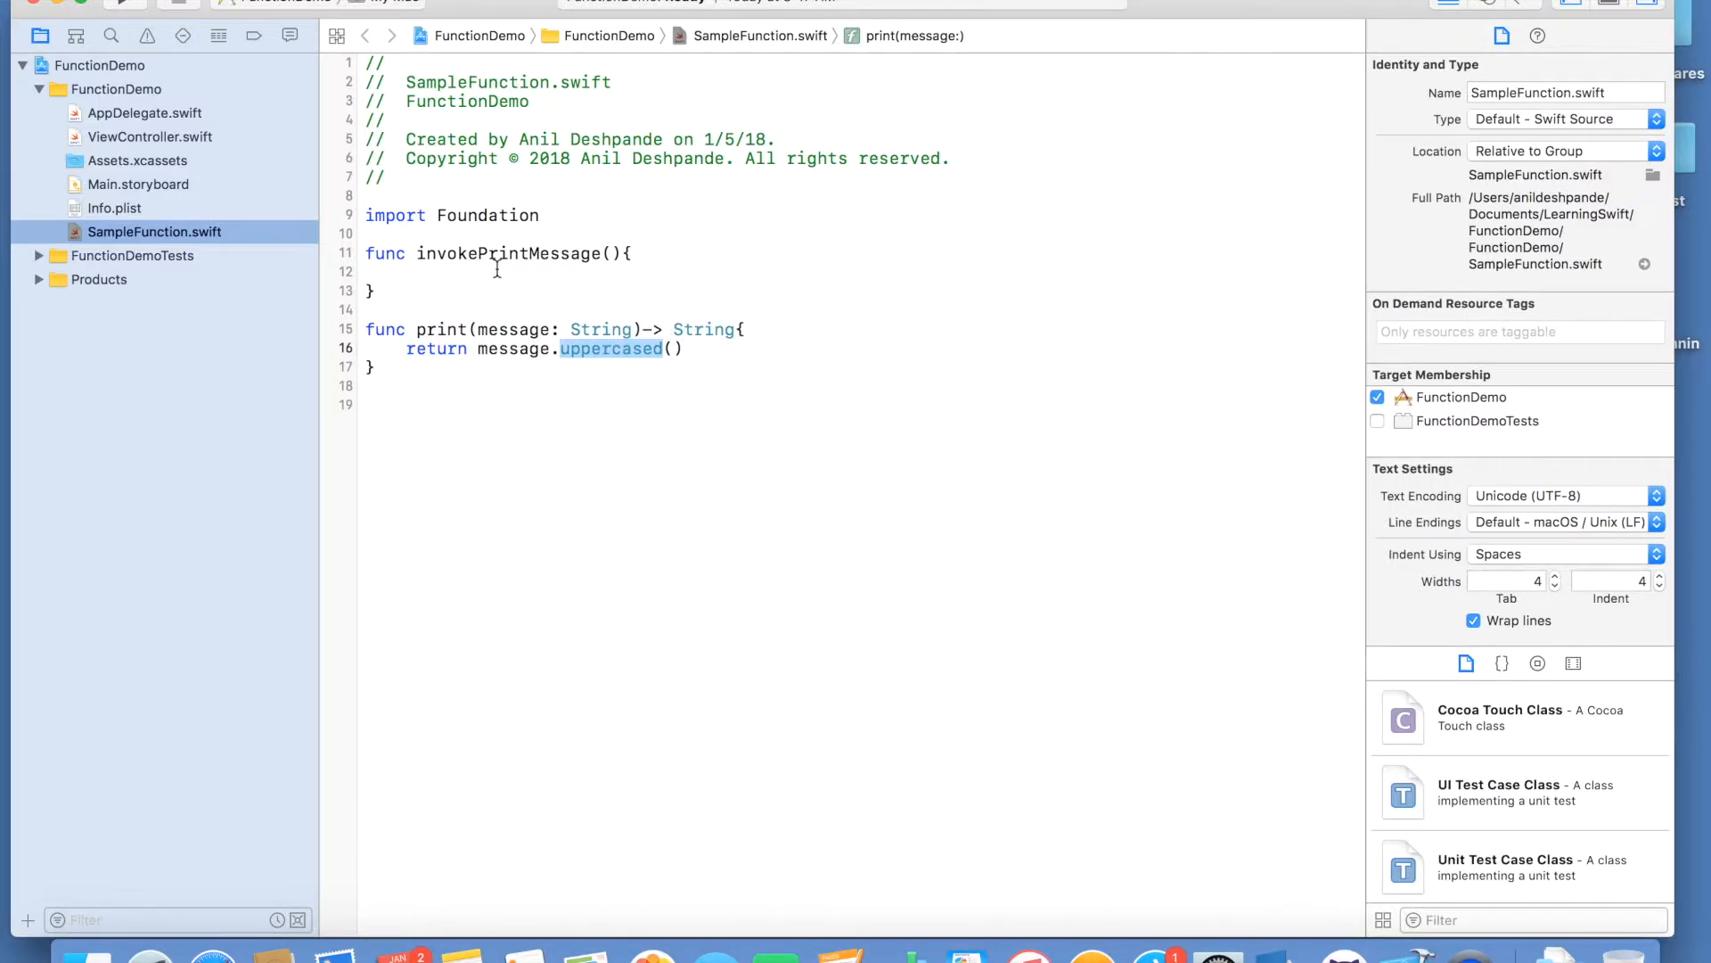
pyautogui.doubleClick(440, 330)
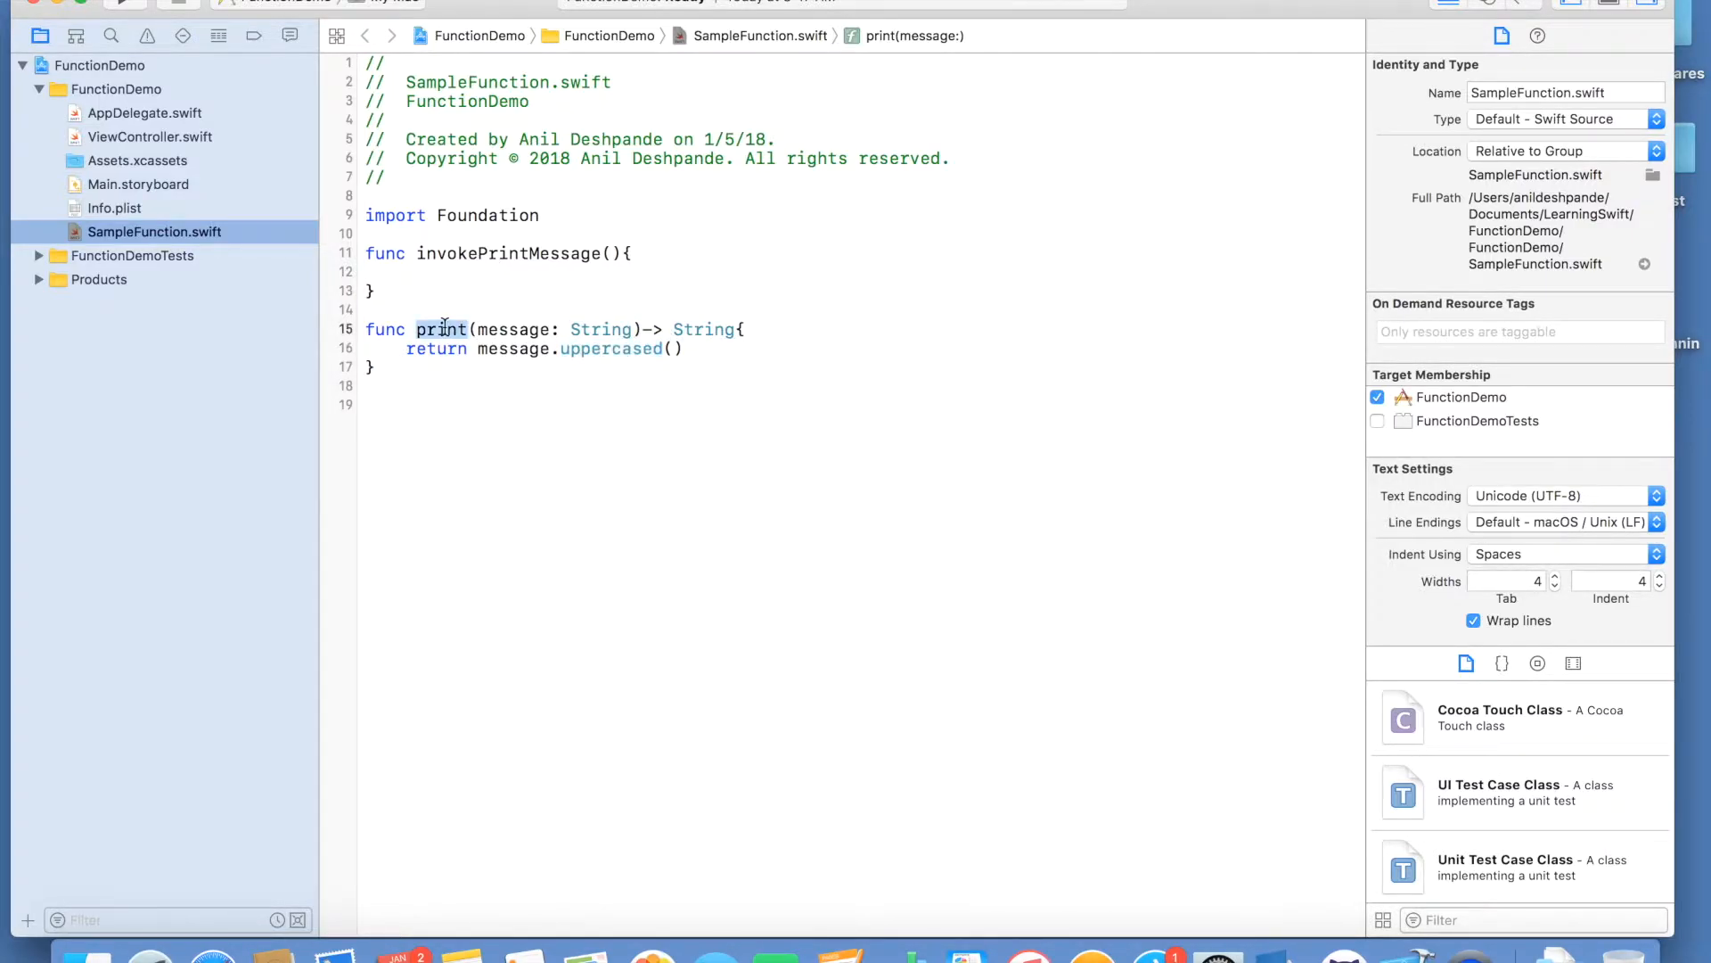
pyautogui.click(497, 271)
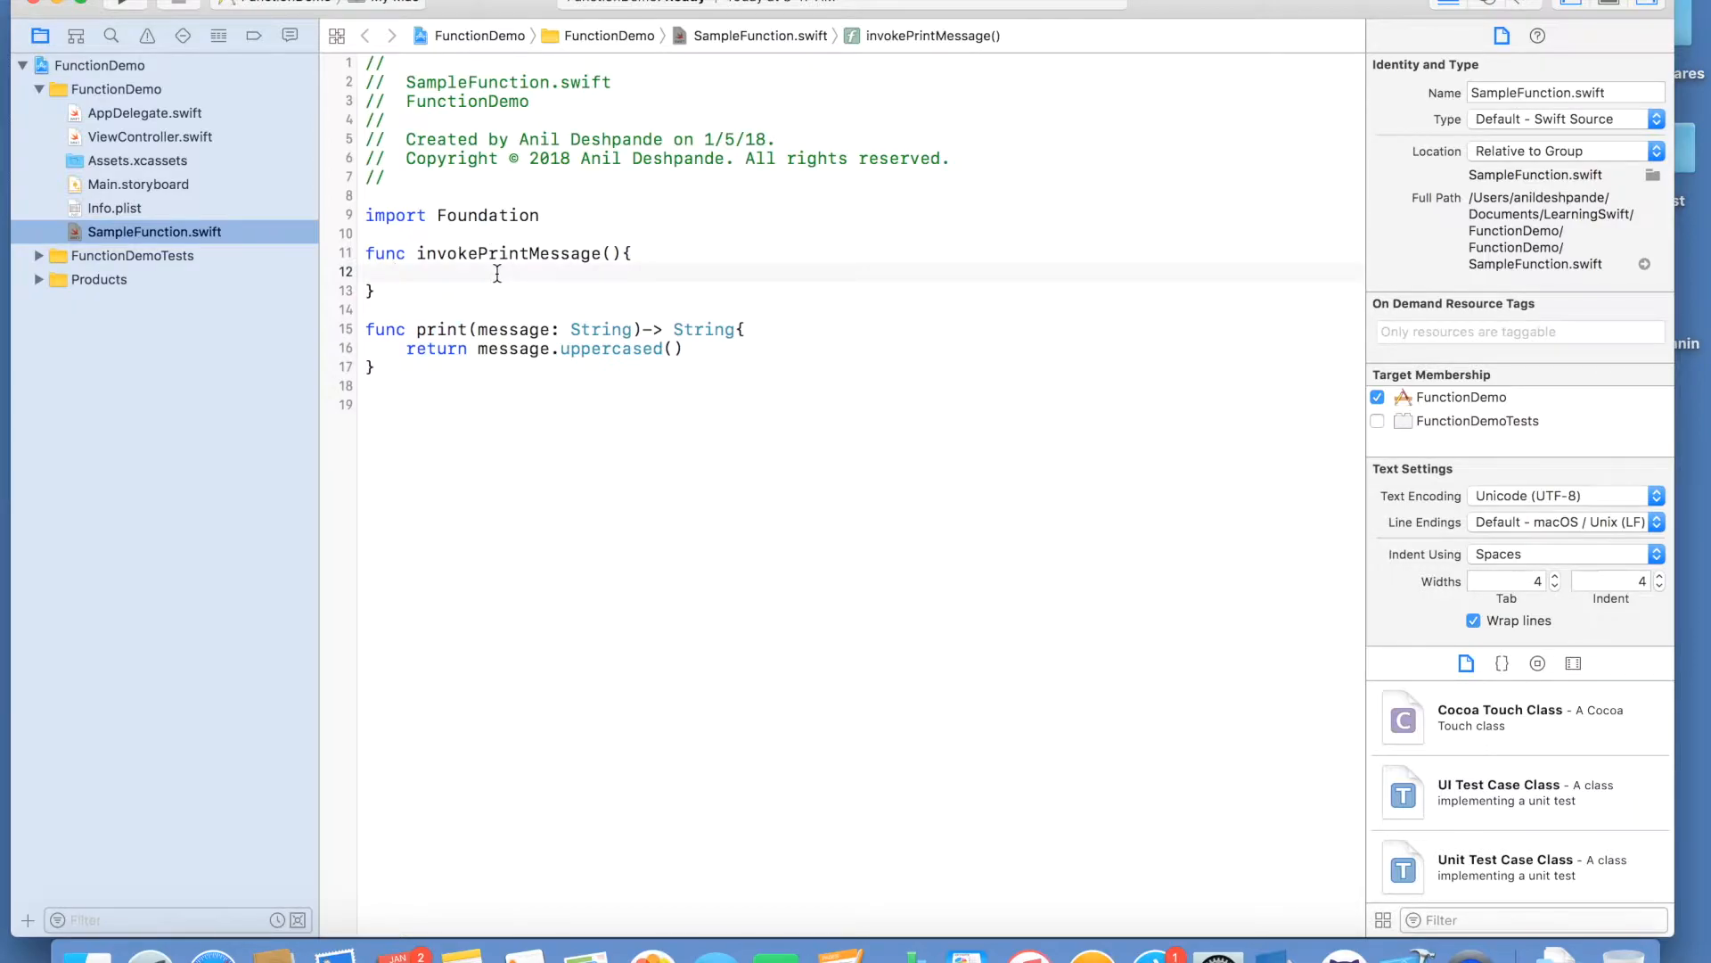
pyautogui.write('print(message: "Just a Demo")')
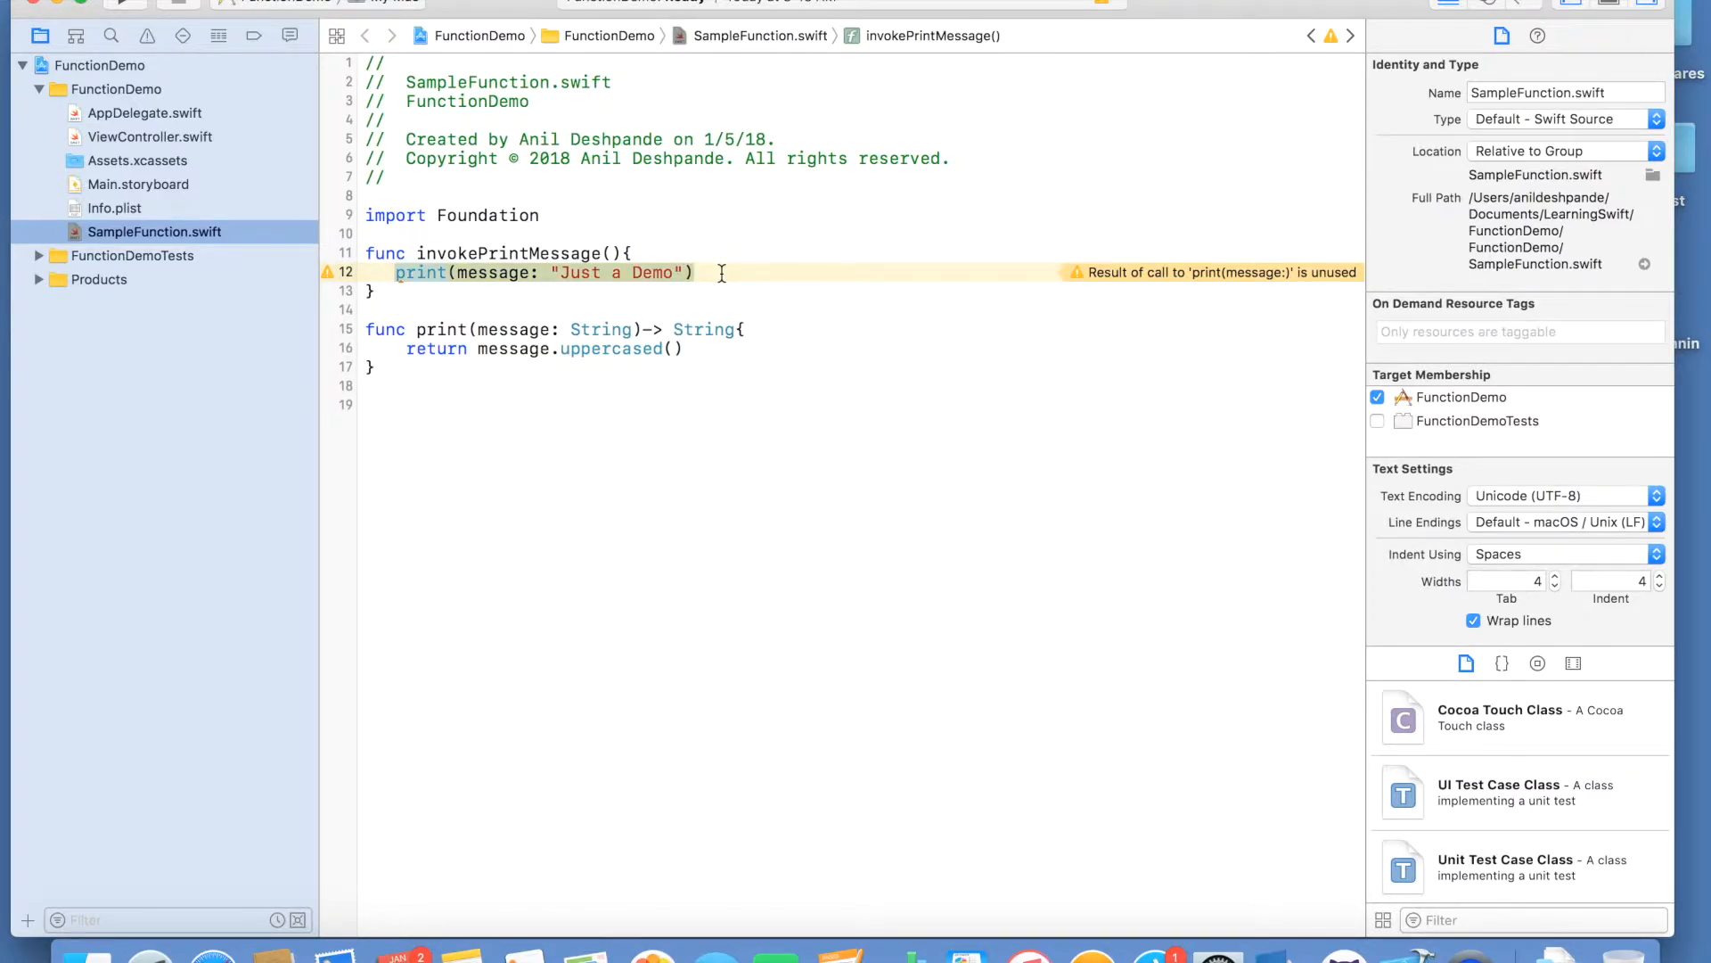
pyautogui.click(396, 271)
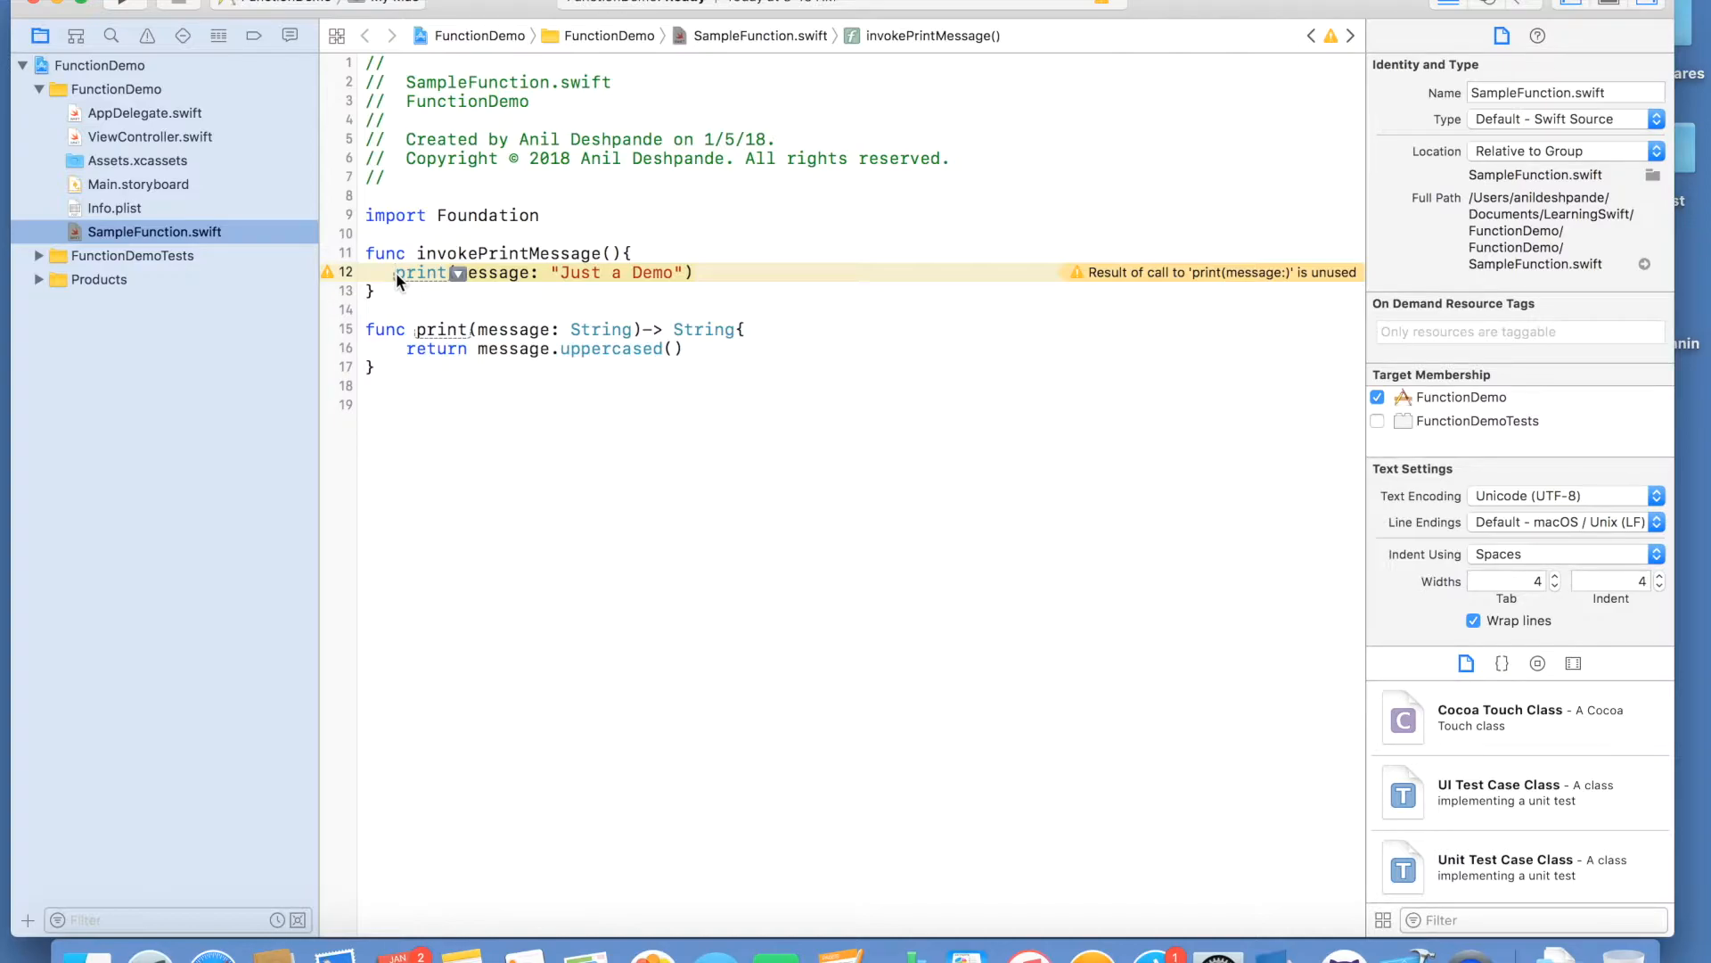
# Try a temp variable assignment, then replace it with '_ =' to silence the unused-result warning.
pyautogui.write('var te')
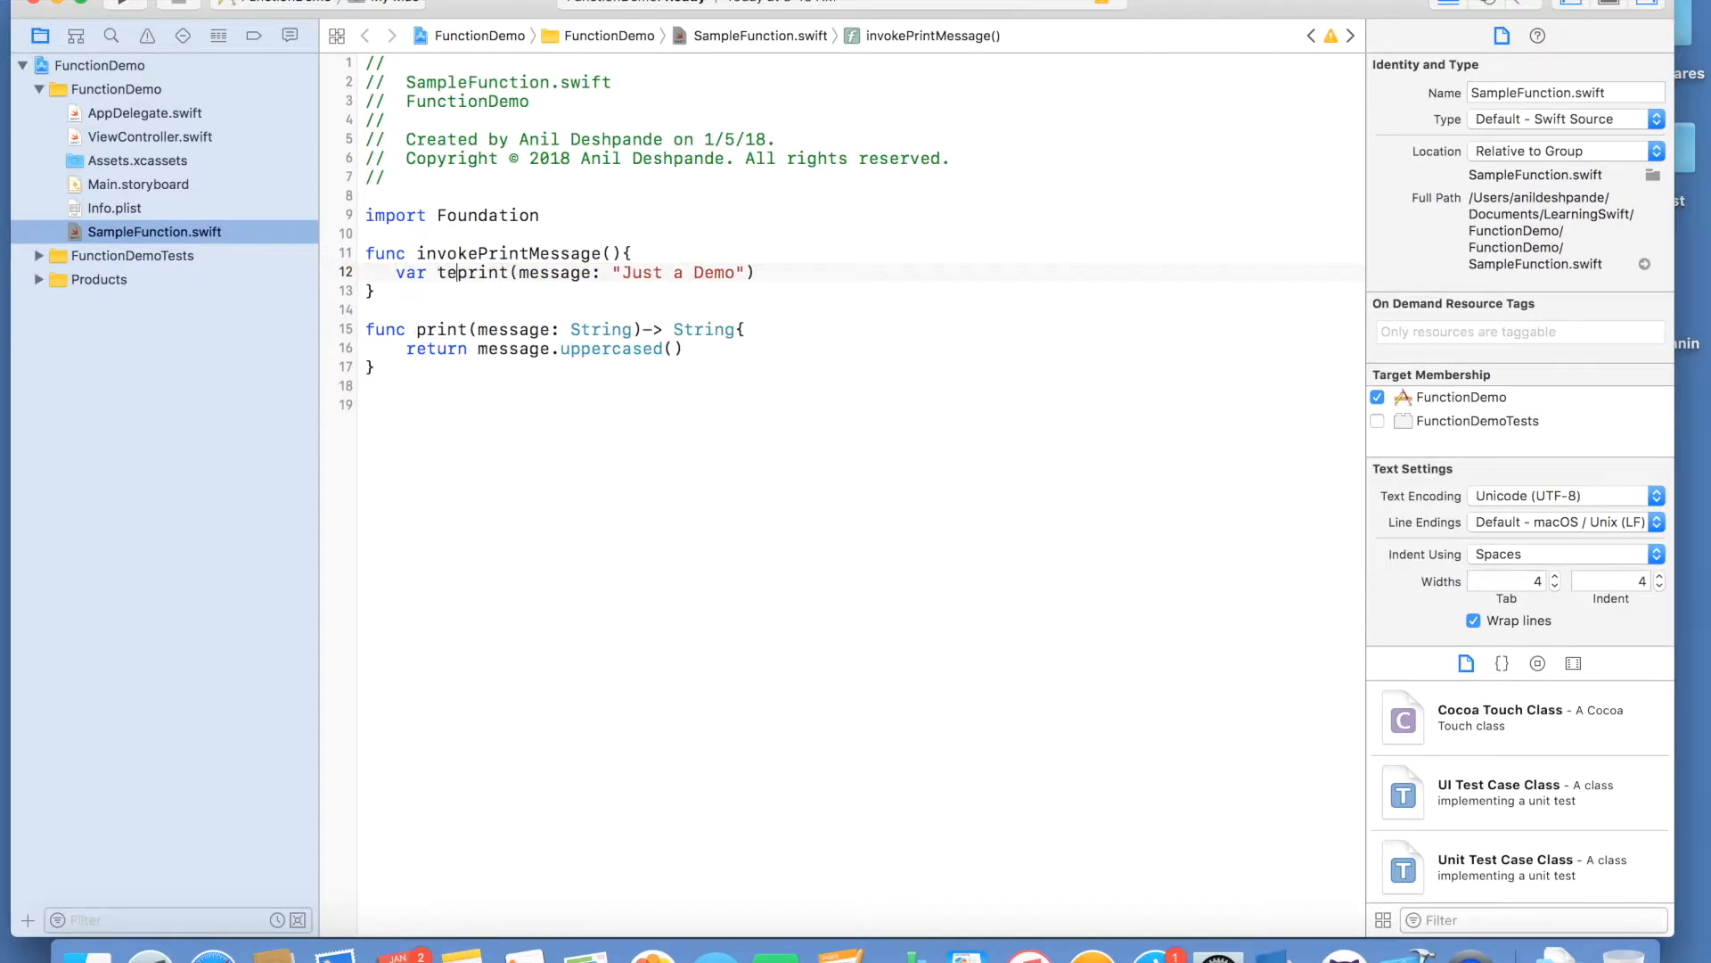
pyautogui.write('mp =')
pyautogui.write('print(temp)')
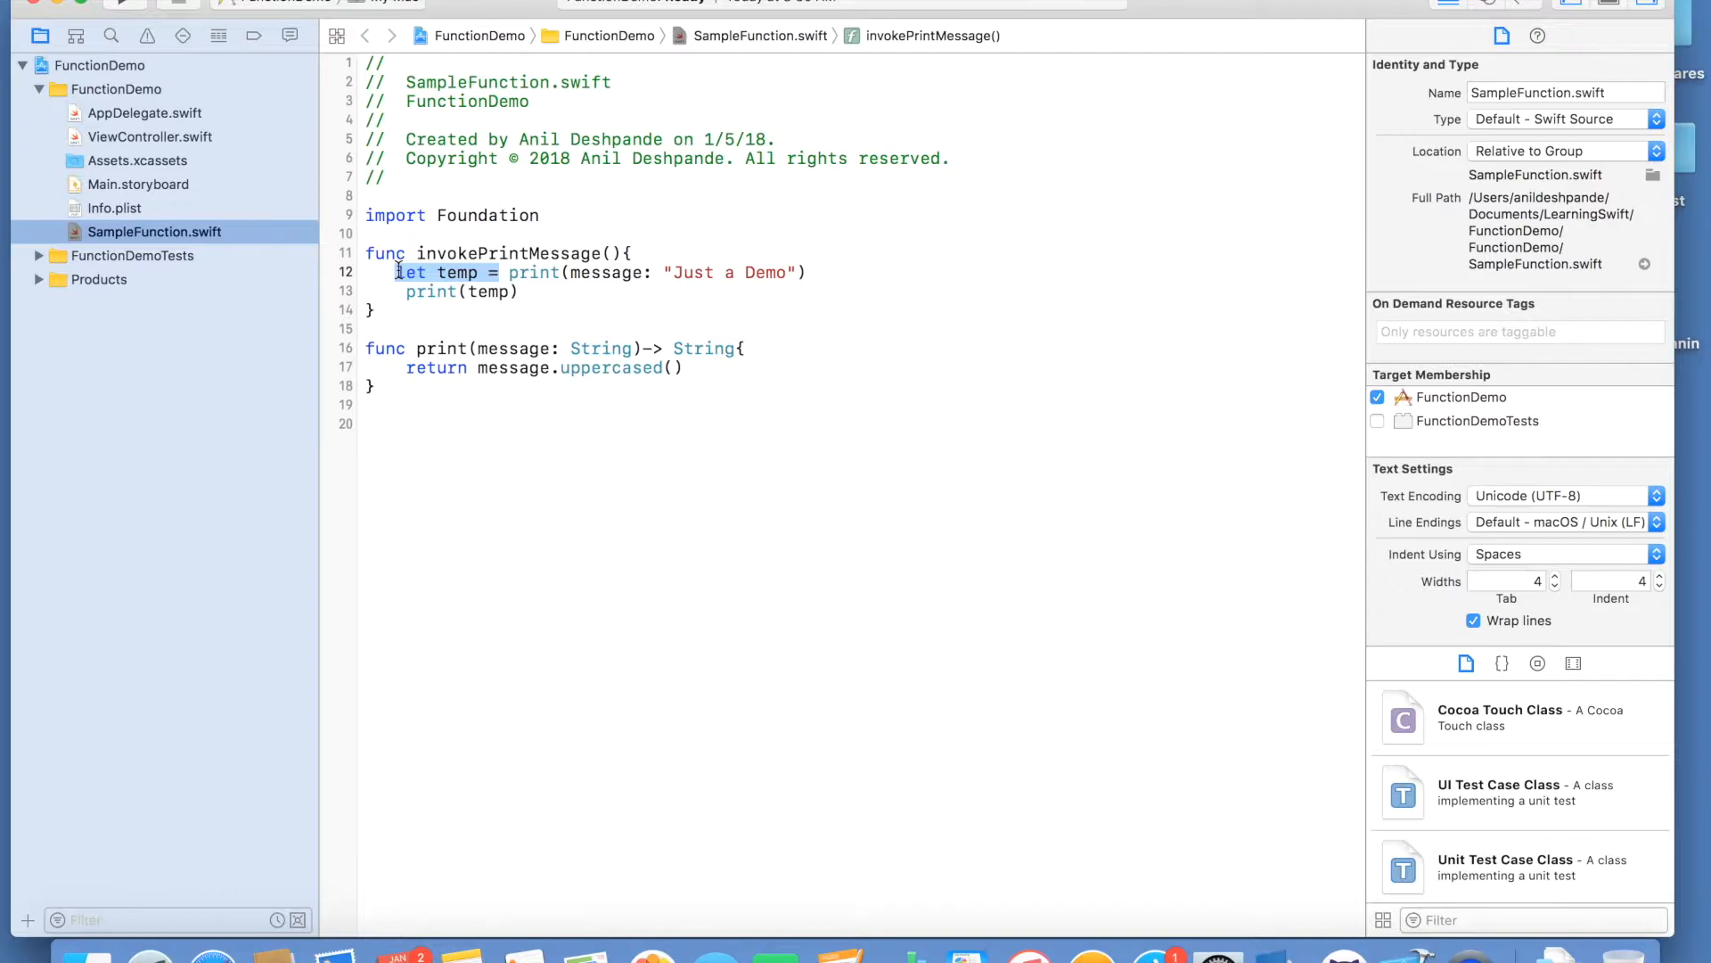
pyautogui.press('Delete')
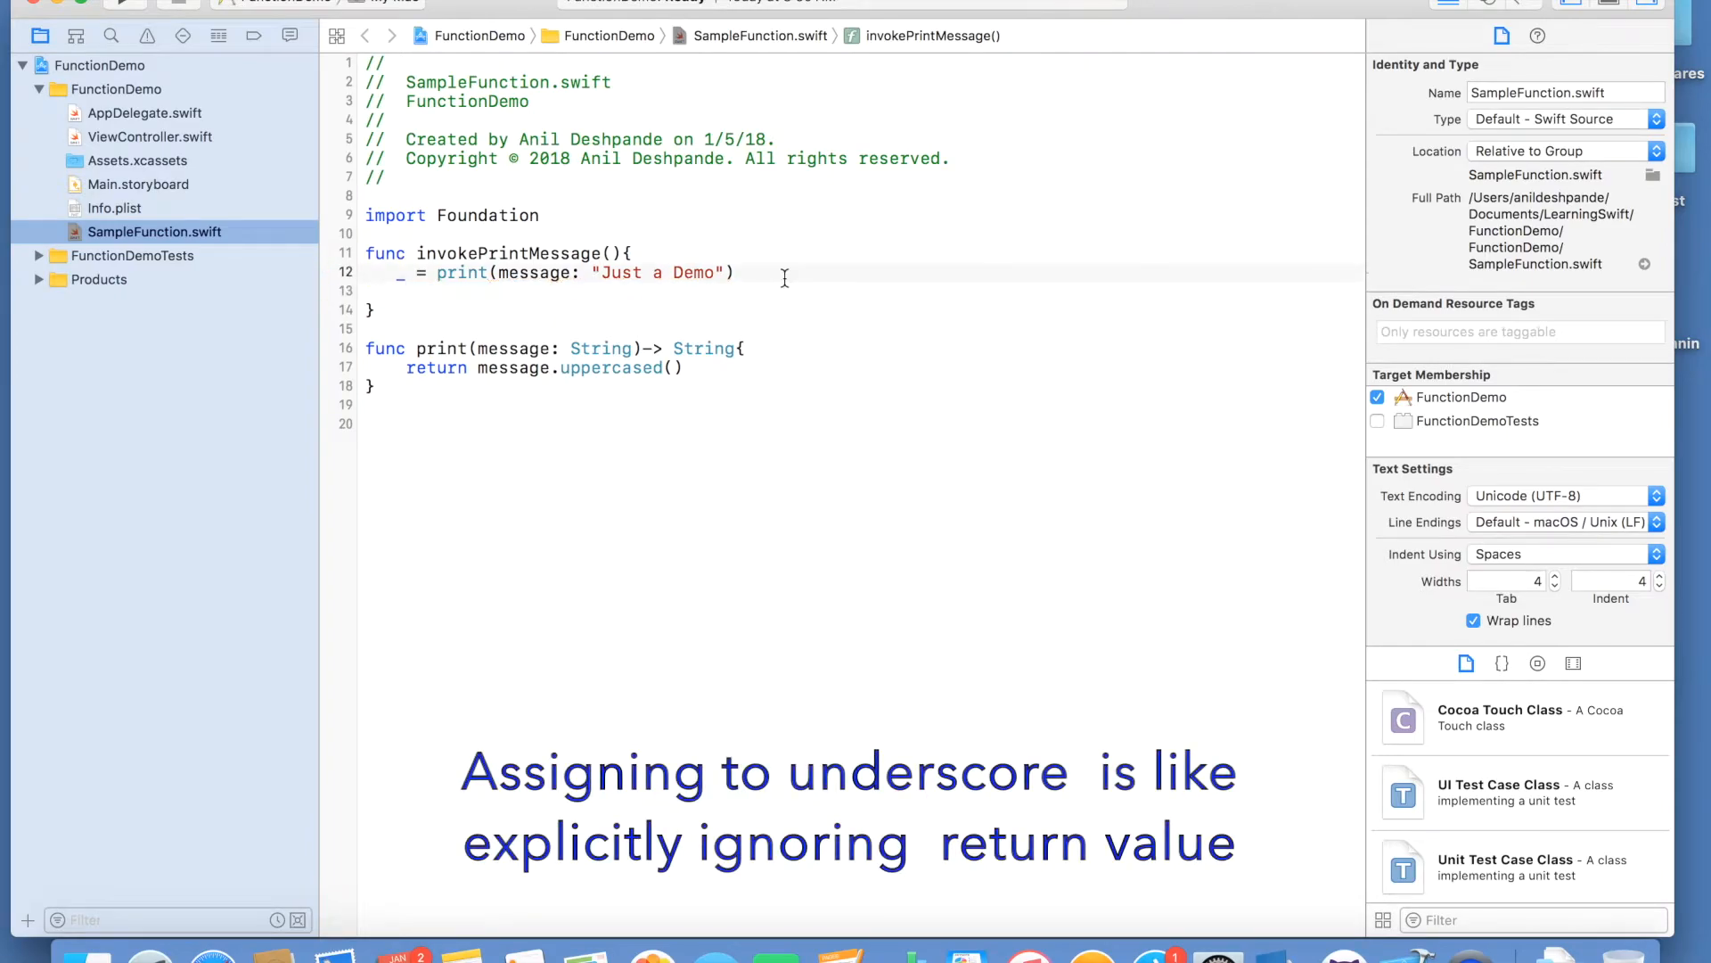
pyautogui.click(736, 271)
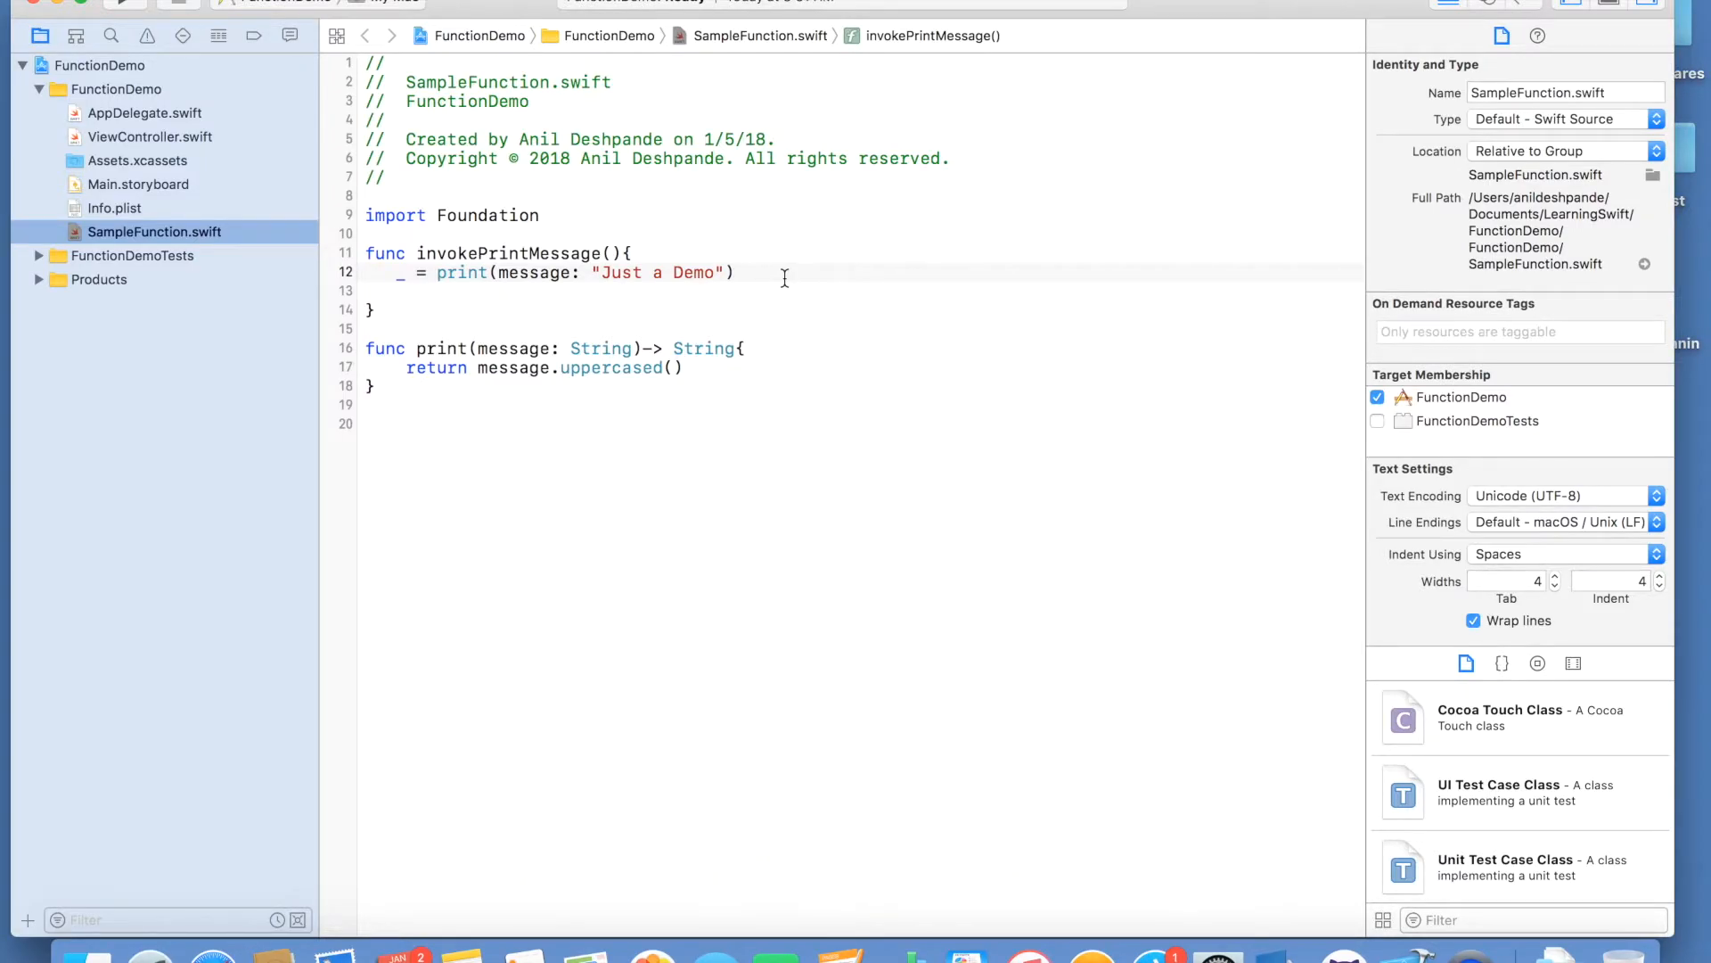
pyautogui.click(736, 271)
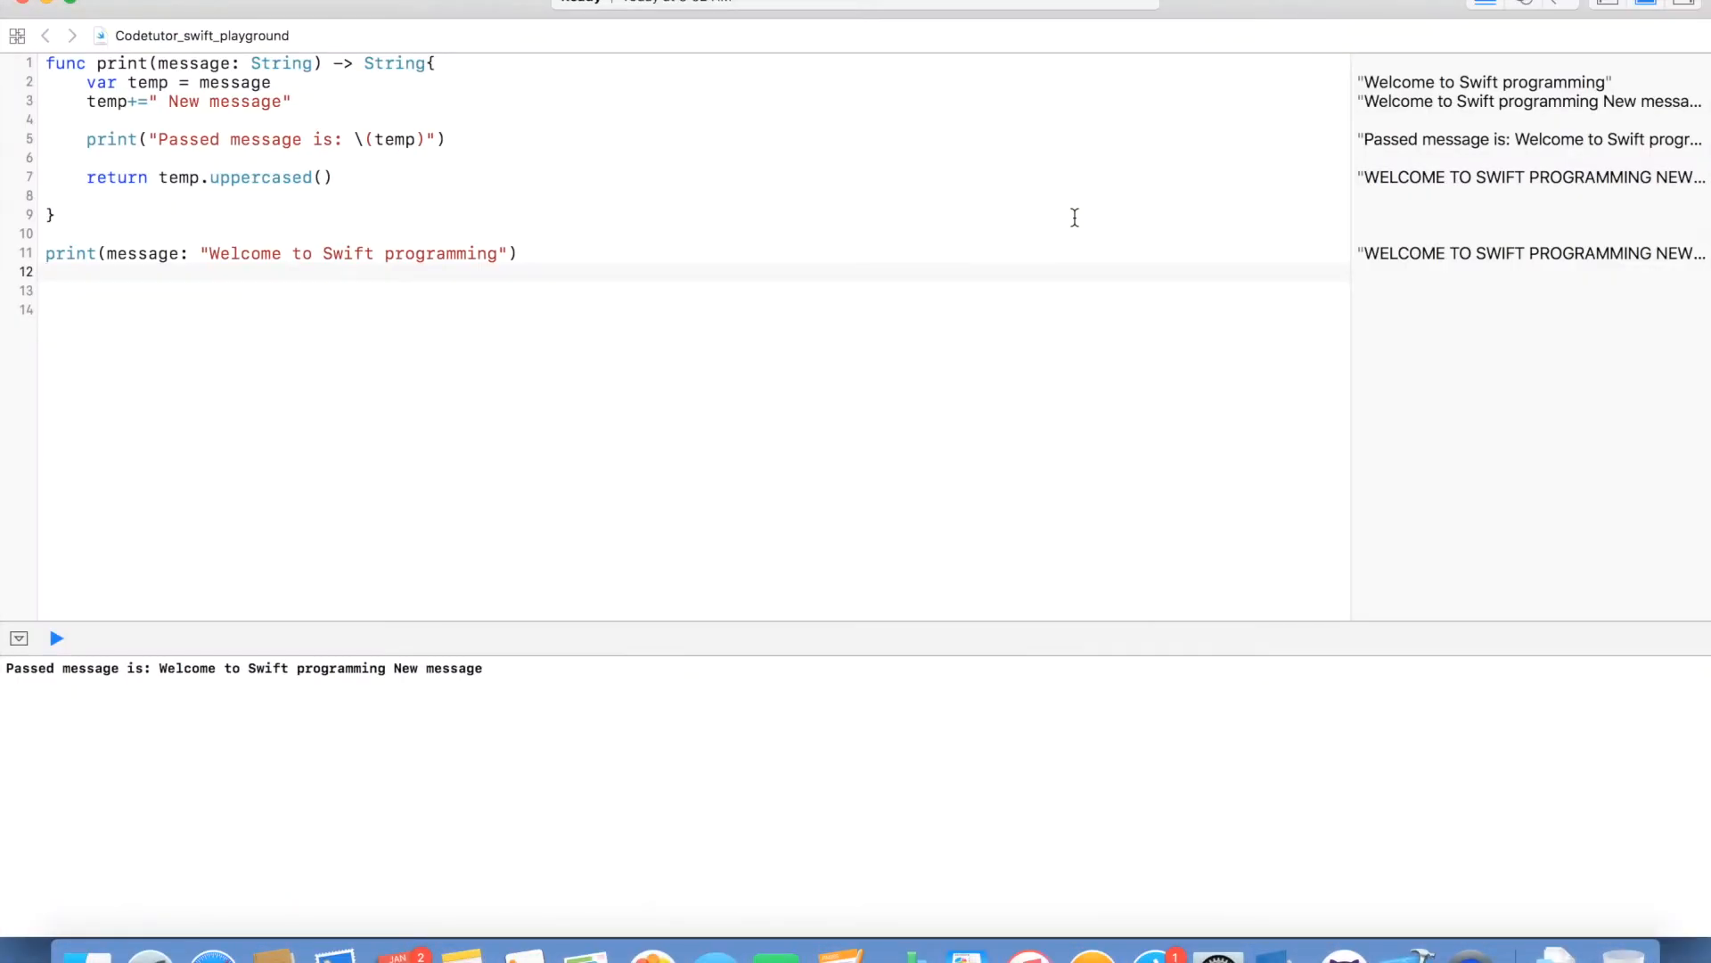
# Clear the playground and declare func calculate with Float parameters principle, rateOfIntrest and term.
pyautogui.press('cmd+a')
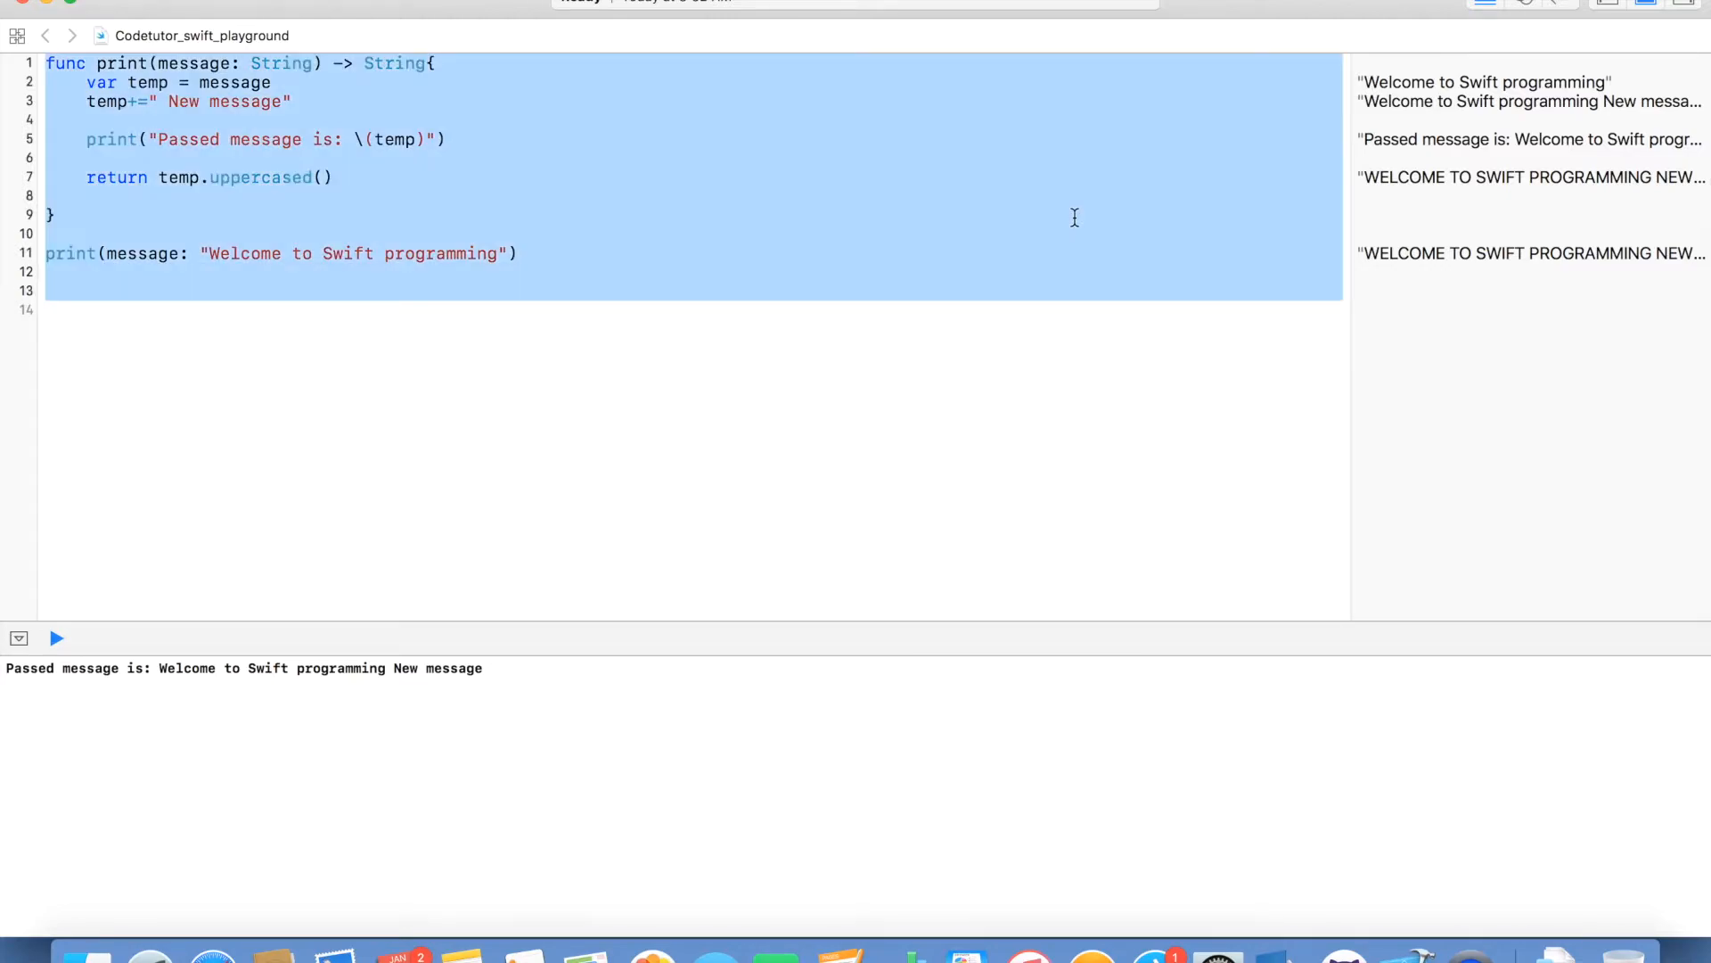
pyautogui.press('Delete')
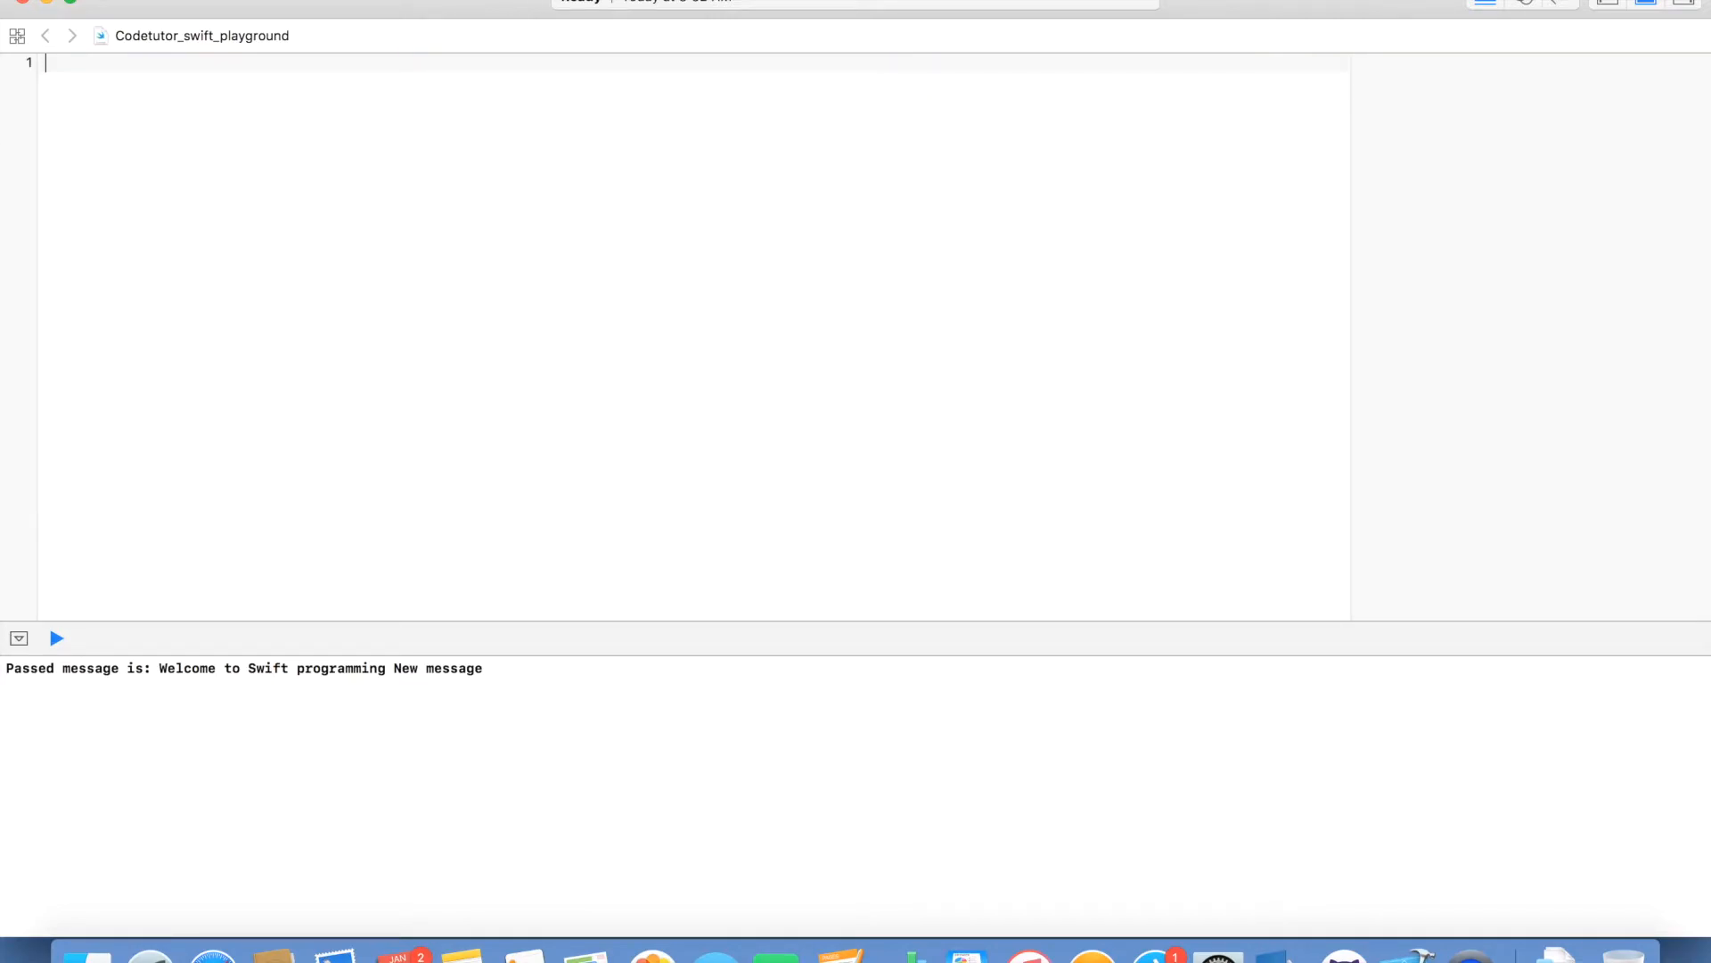
pyautogui.write('func calculate(')
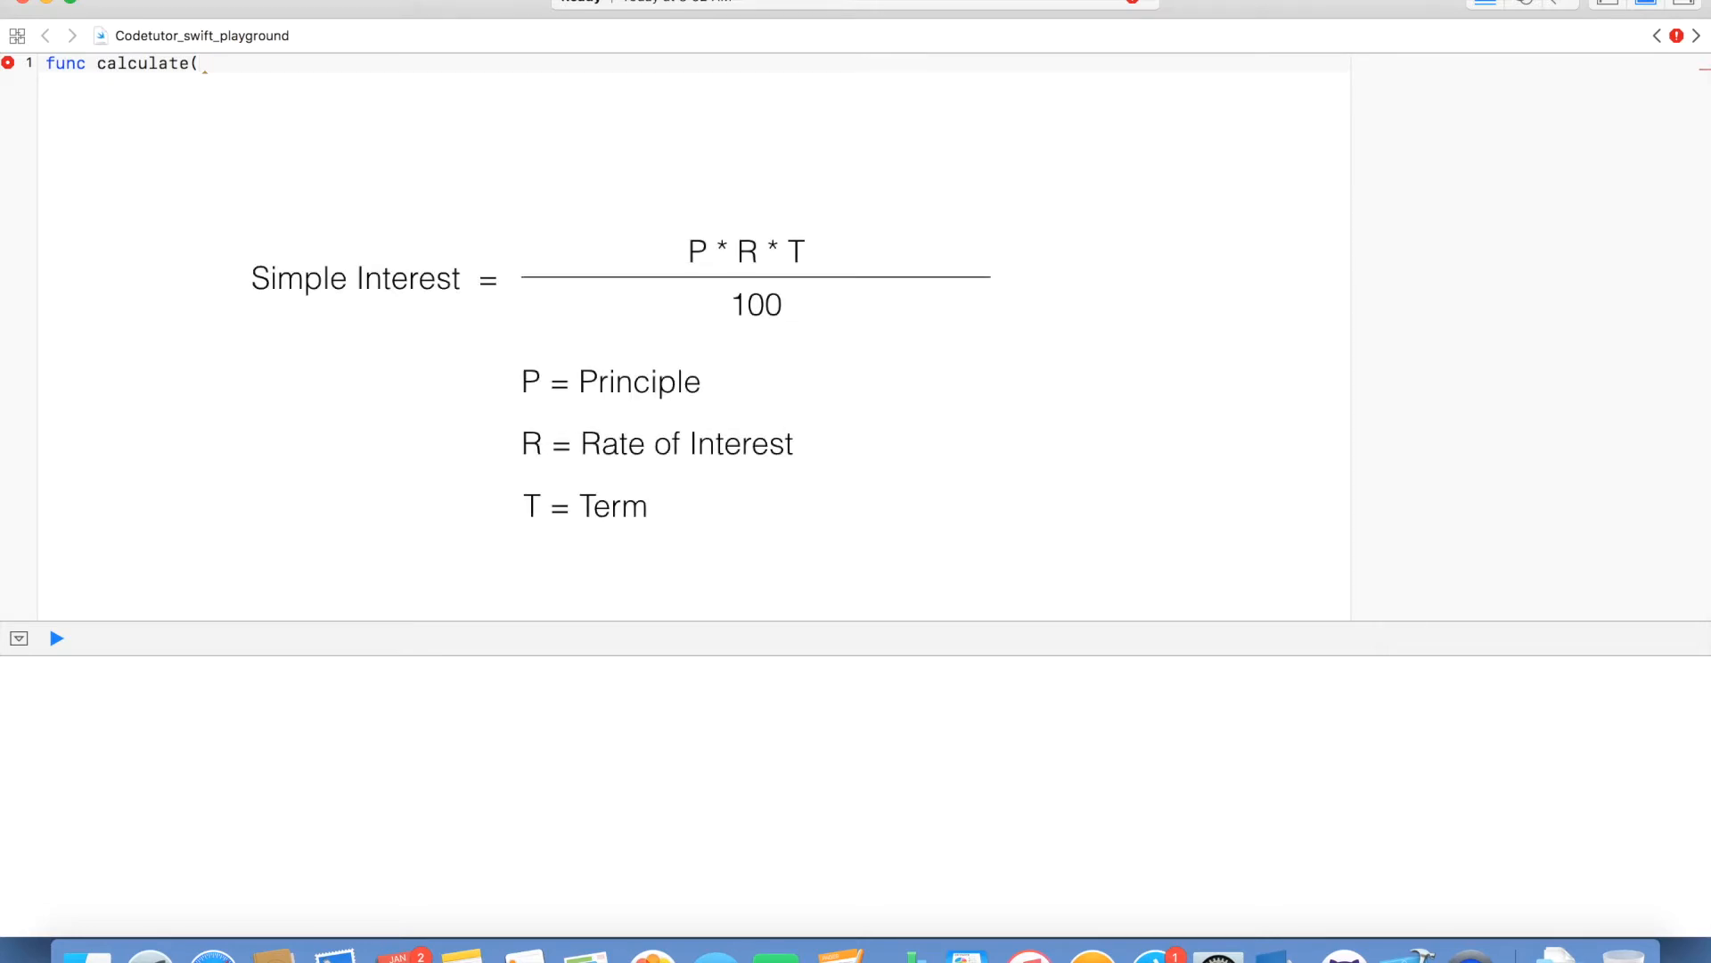
pyautogui.write('principle: Float, rateOfIntres')
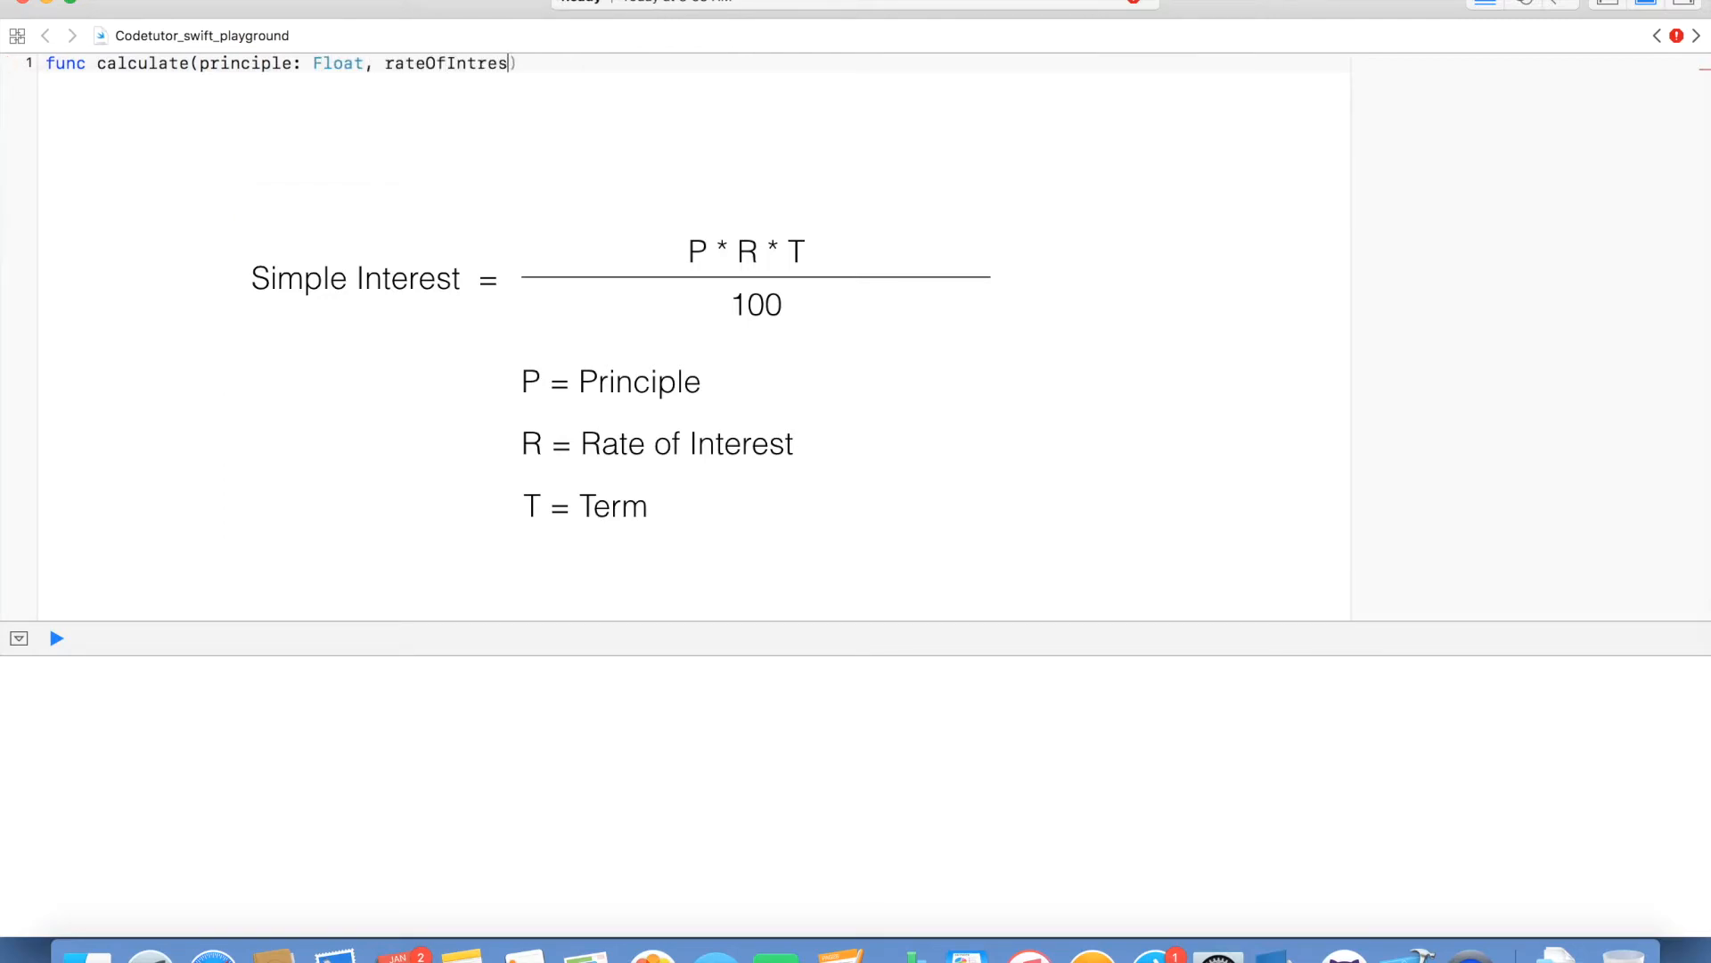
pyautogui.write('t: Float)')
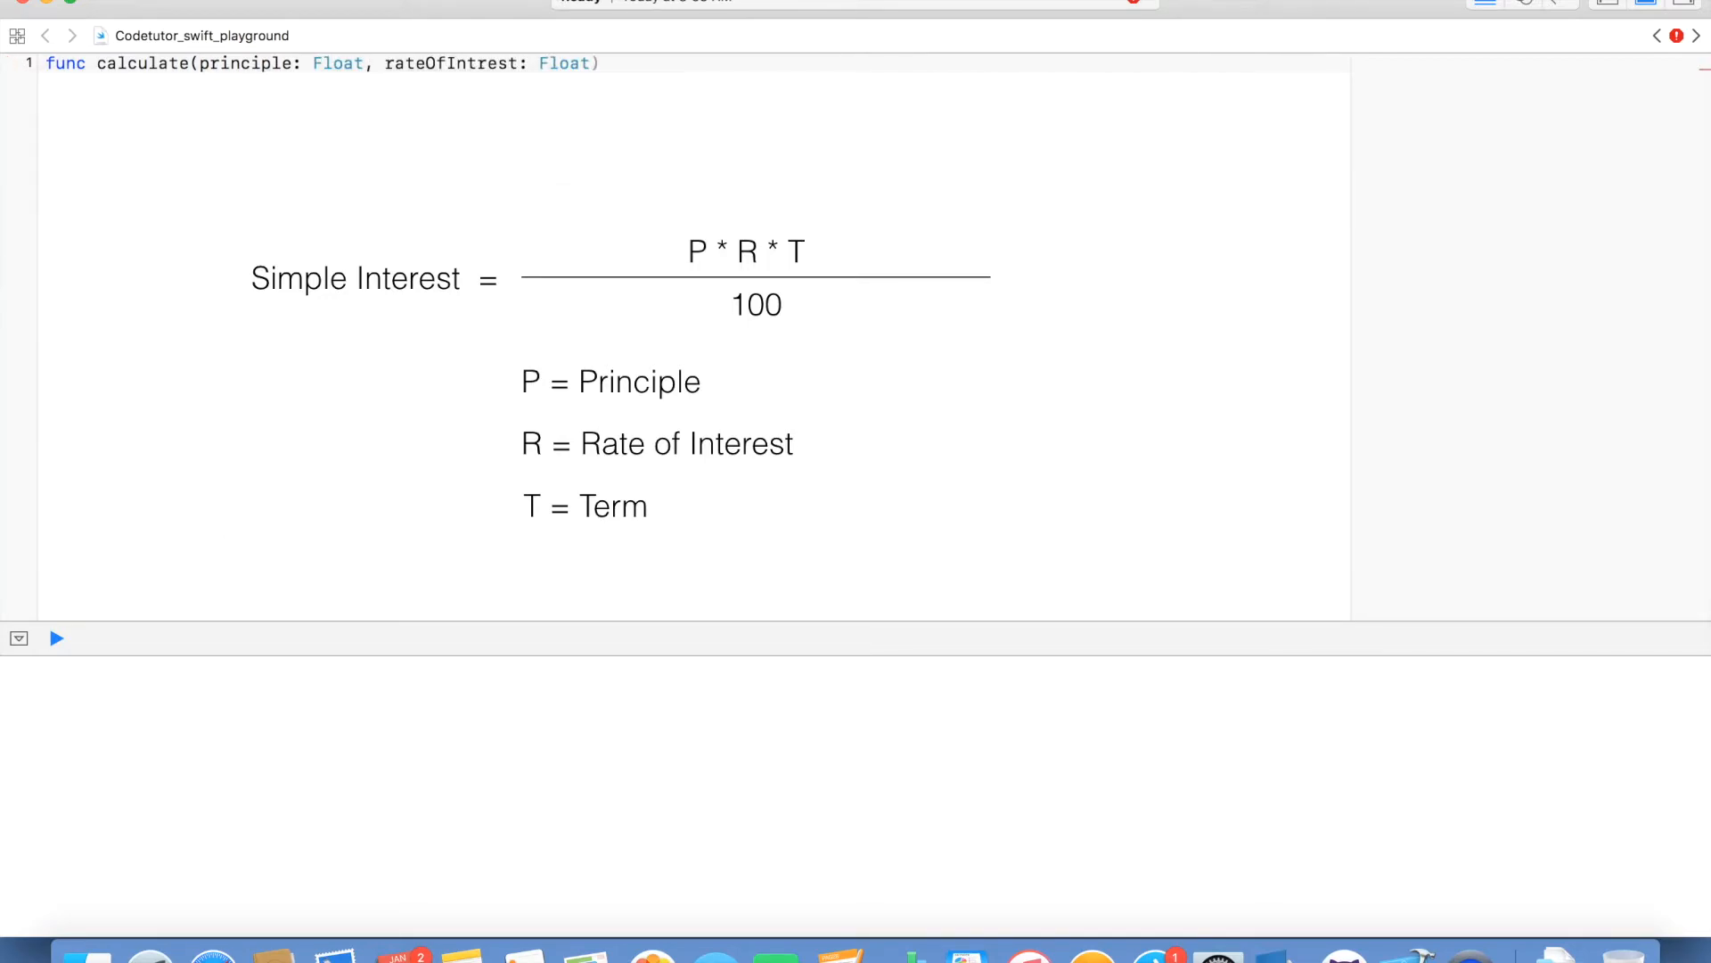
pyautogui.write(', term: Float')
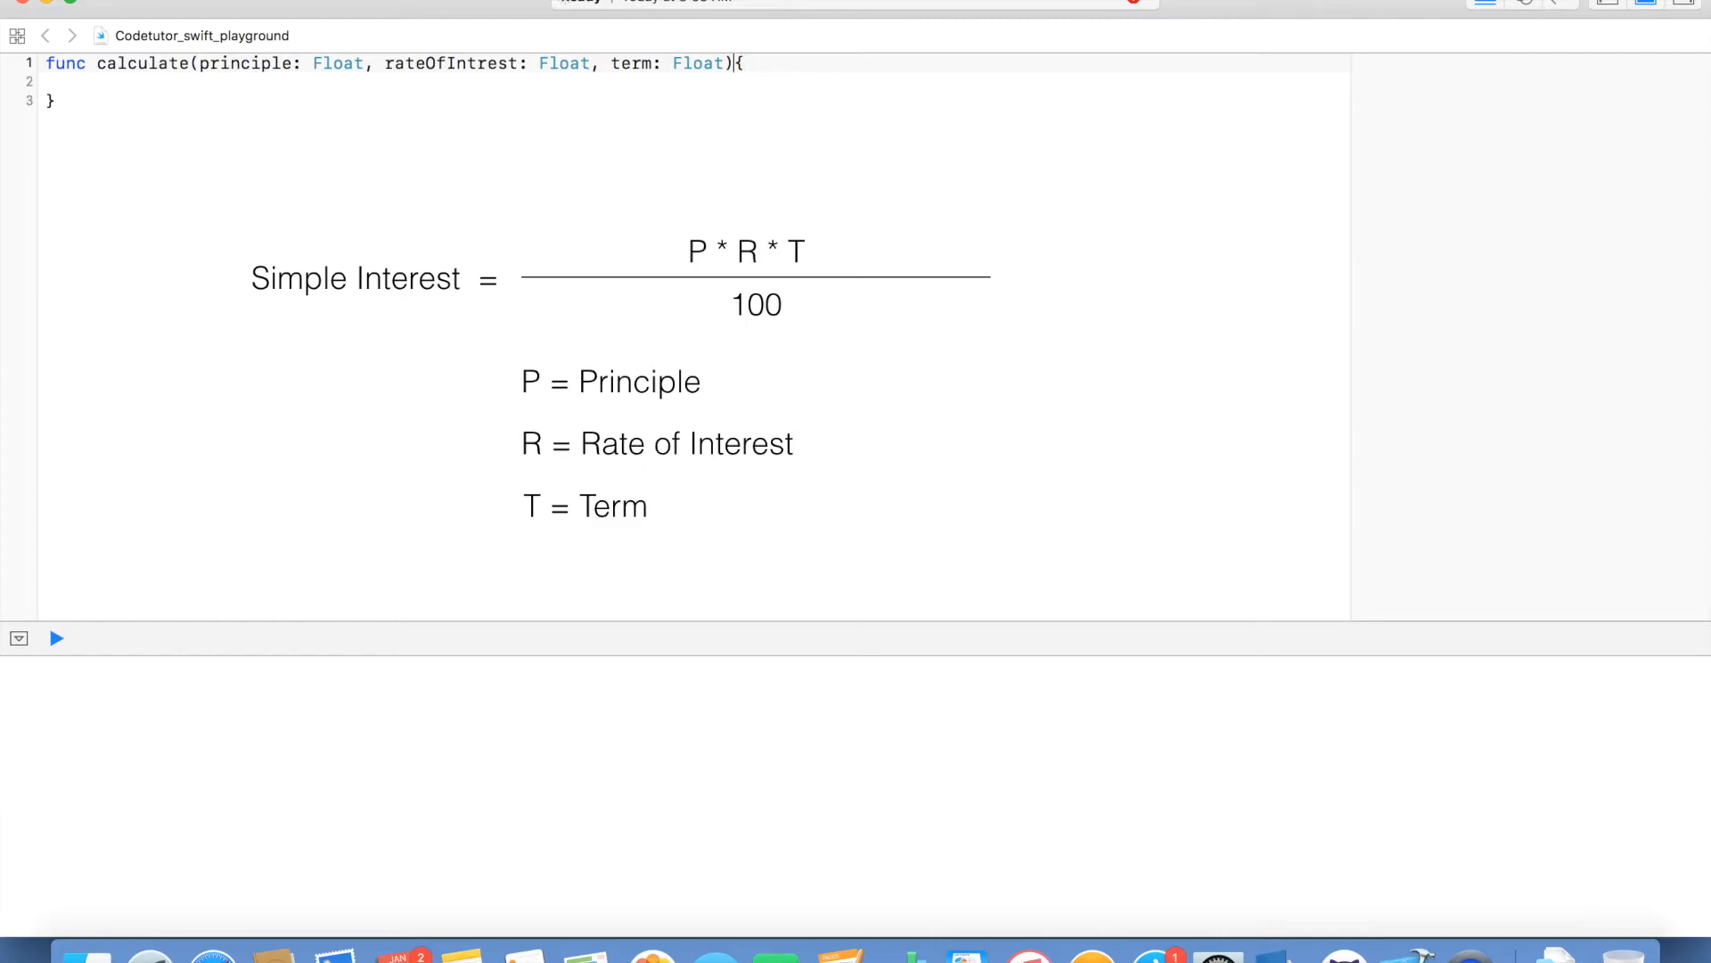
# Give calculate a Float return type returning principle*rateOfIntrest*term divided by 100.
pyautogui.write('-> Float')
pyautogui.click(696, 80)
pyautogui.write('return (principle*rateOfIntrest')
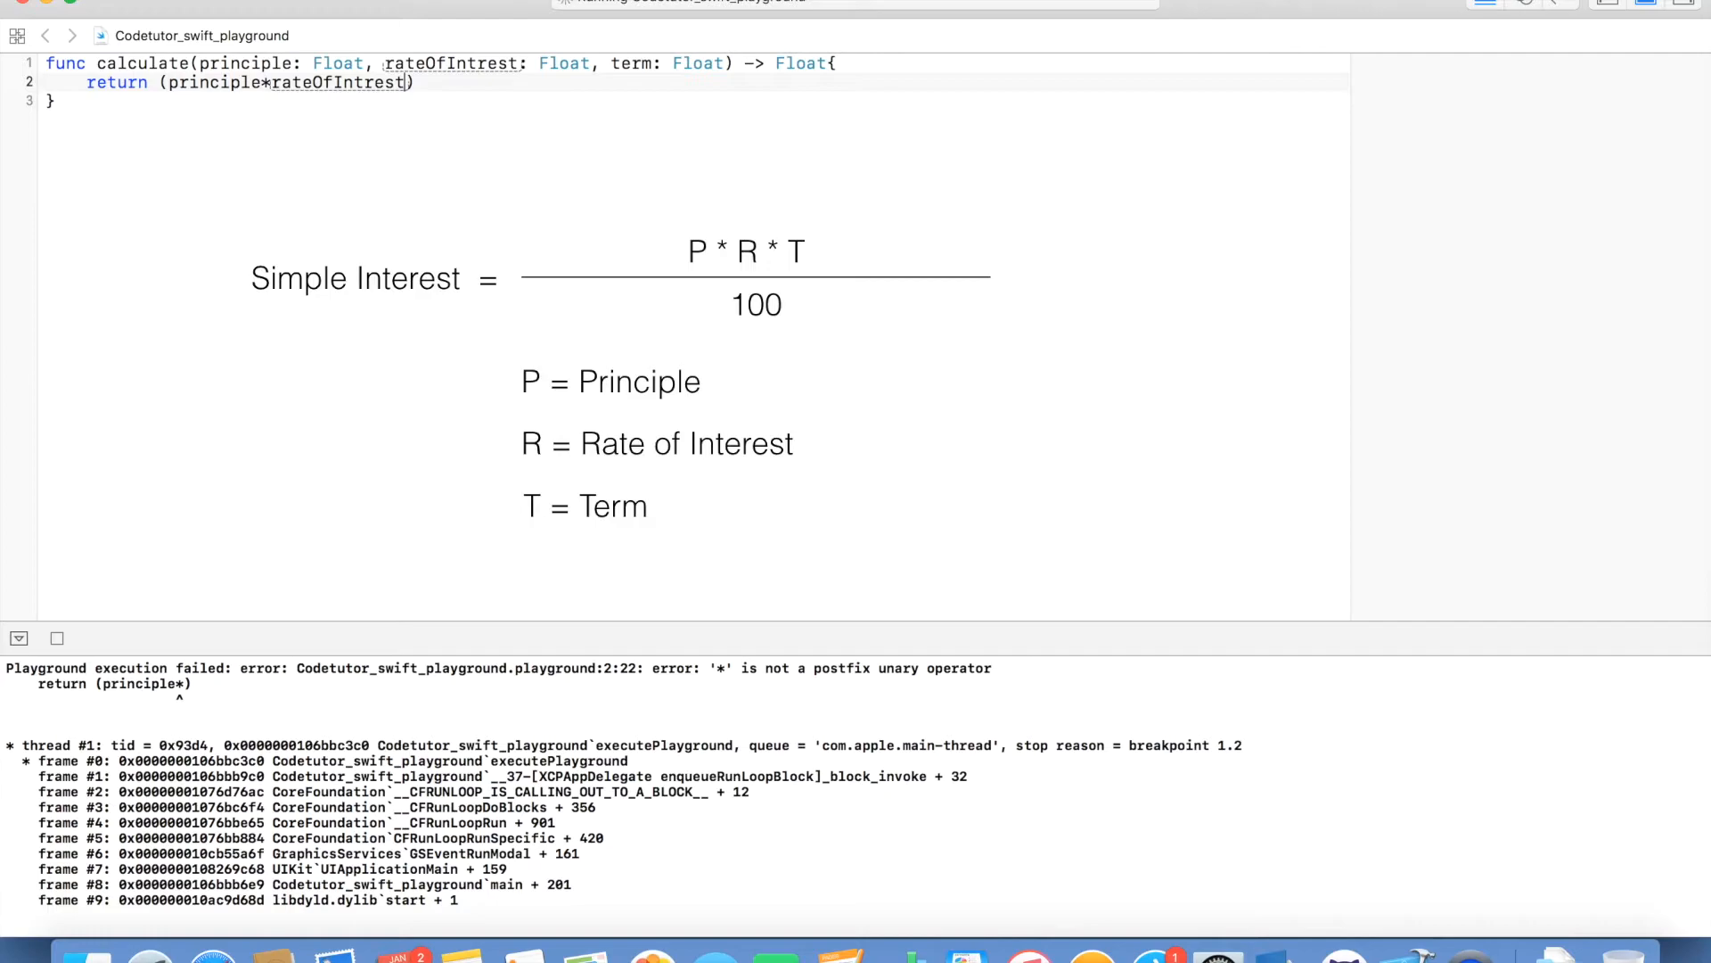
pyautogui.write('*term')
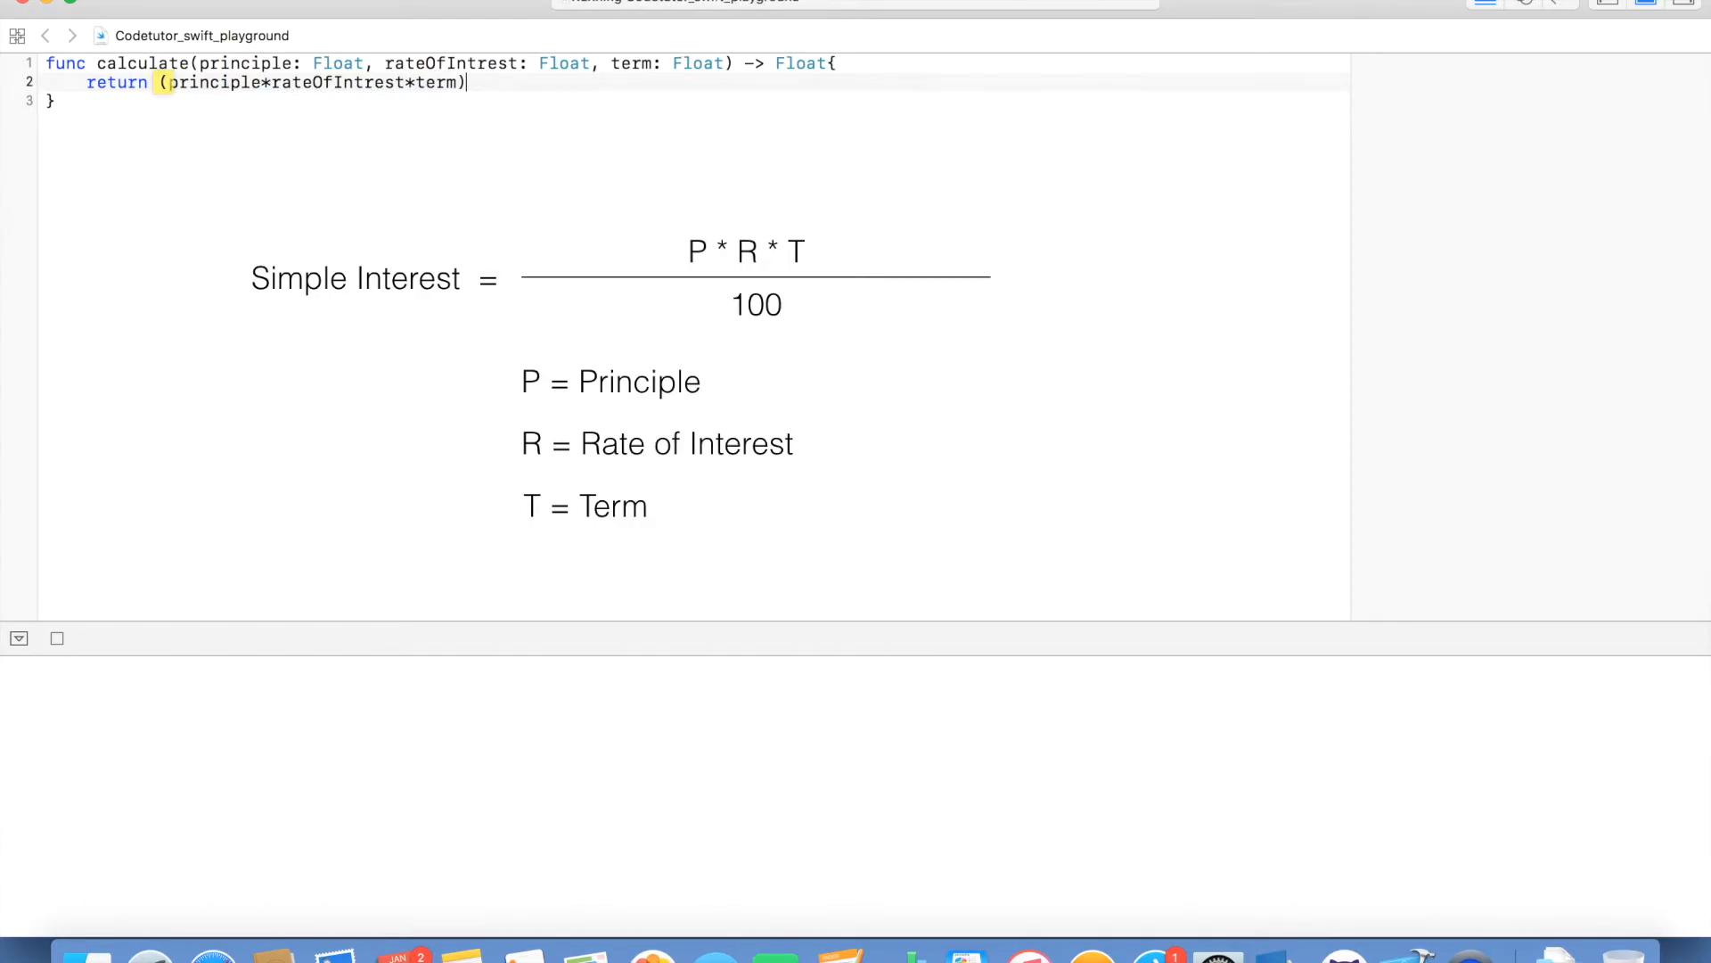
pyautogui.write('/100')
pyautogui.write('let interest = calculate(principle: Float, rateOfIntrest: Float, term: Float')
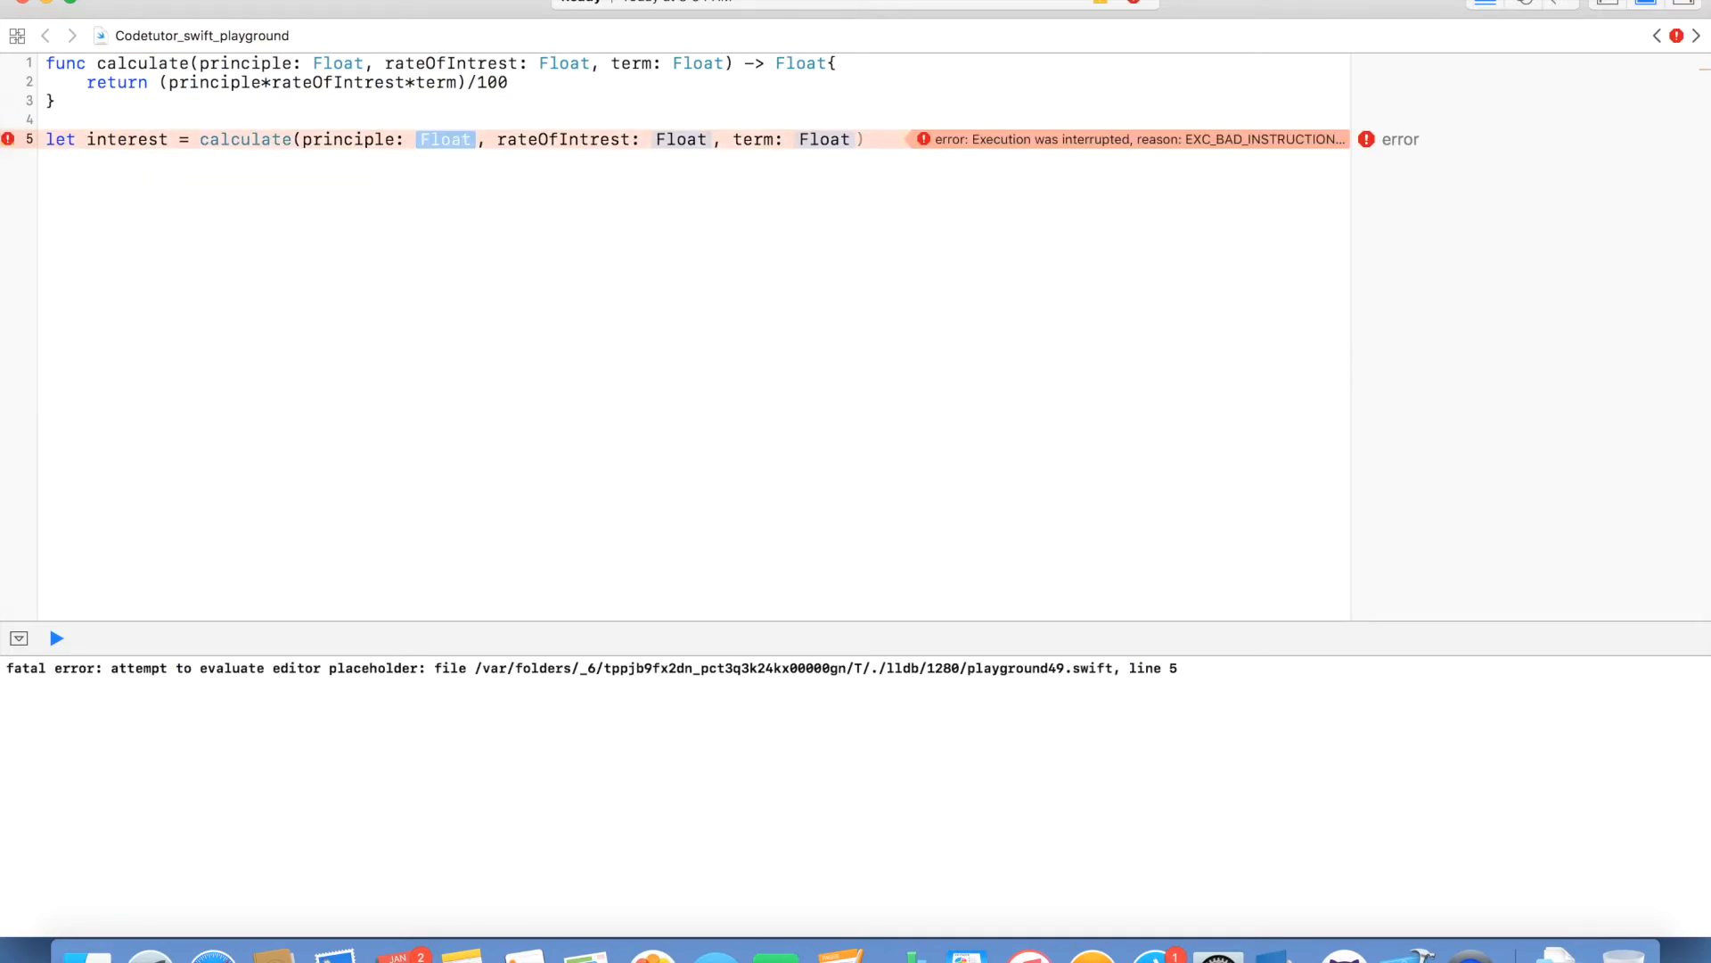
# Call calculate with 10000, 12 and 5 inside print("Interest: ..."), outputting Interest: 6000.0.
pyautogui.write('10000')
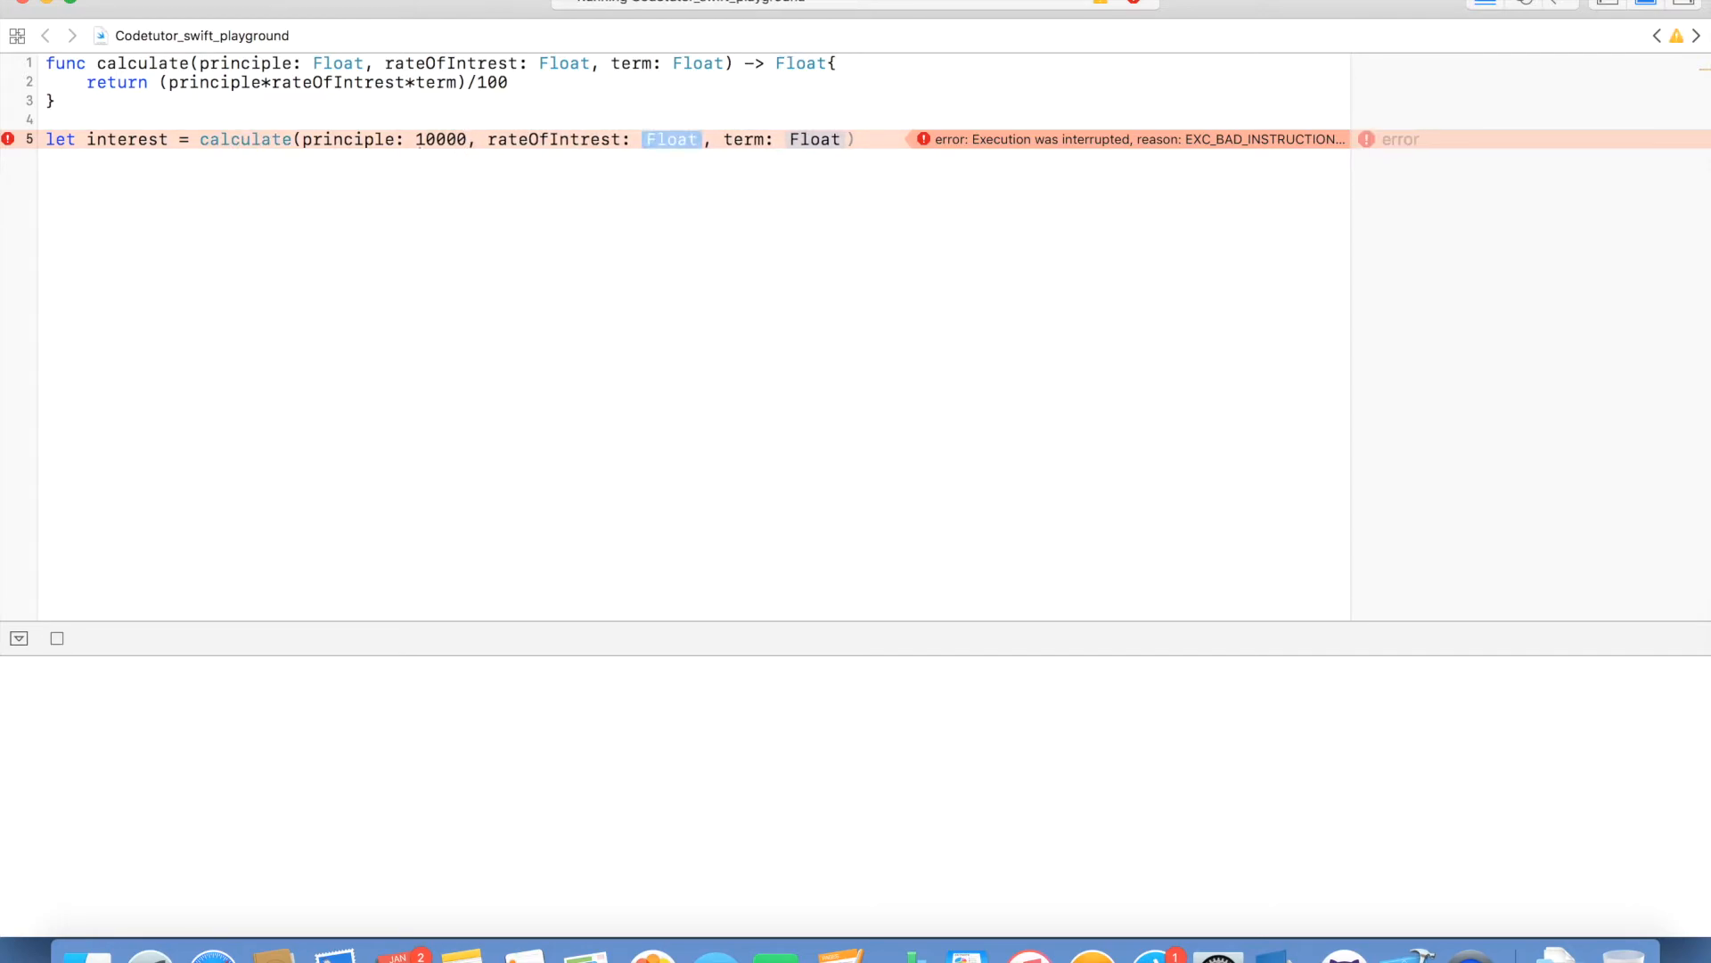
pyautogui.write('12')
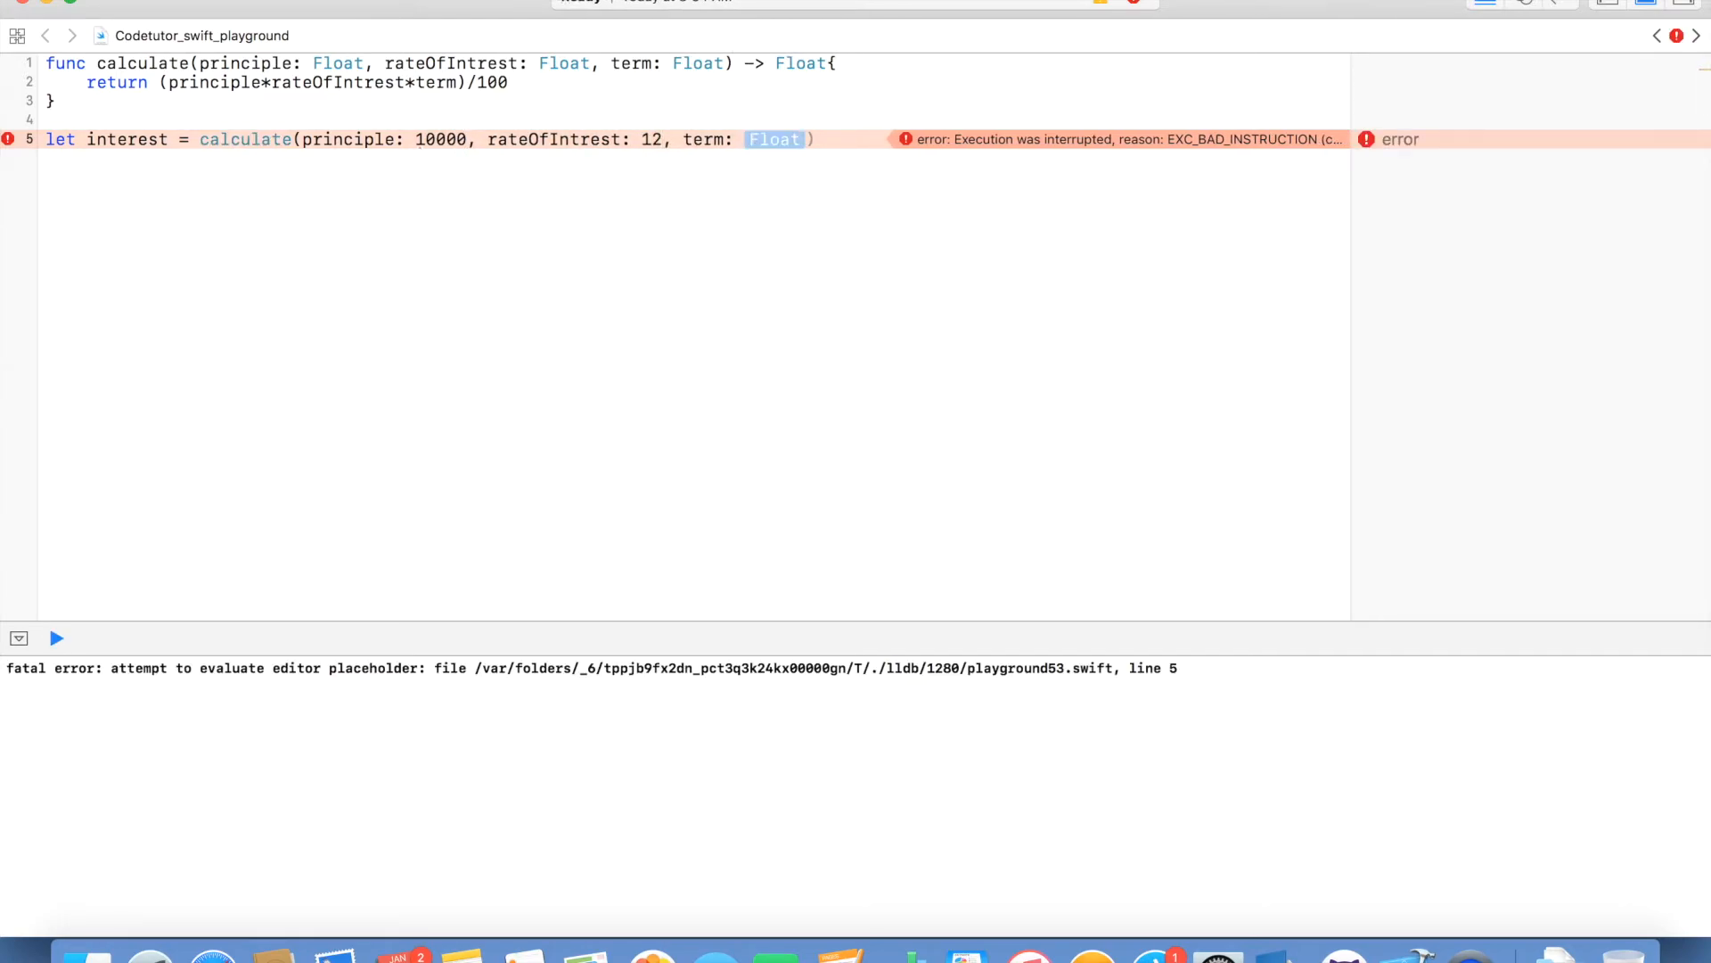
pyautogui.write('5')
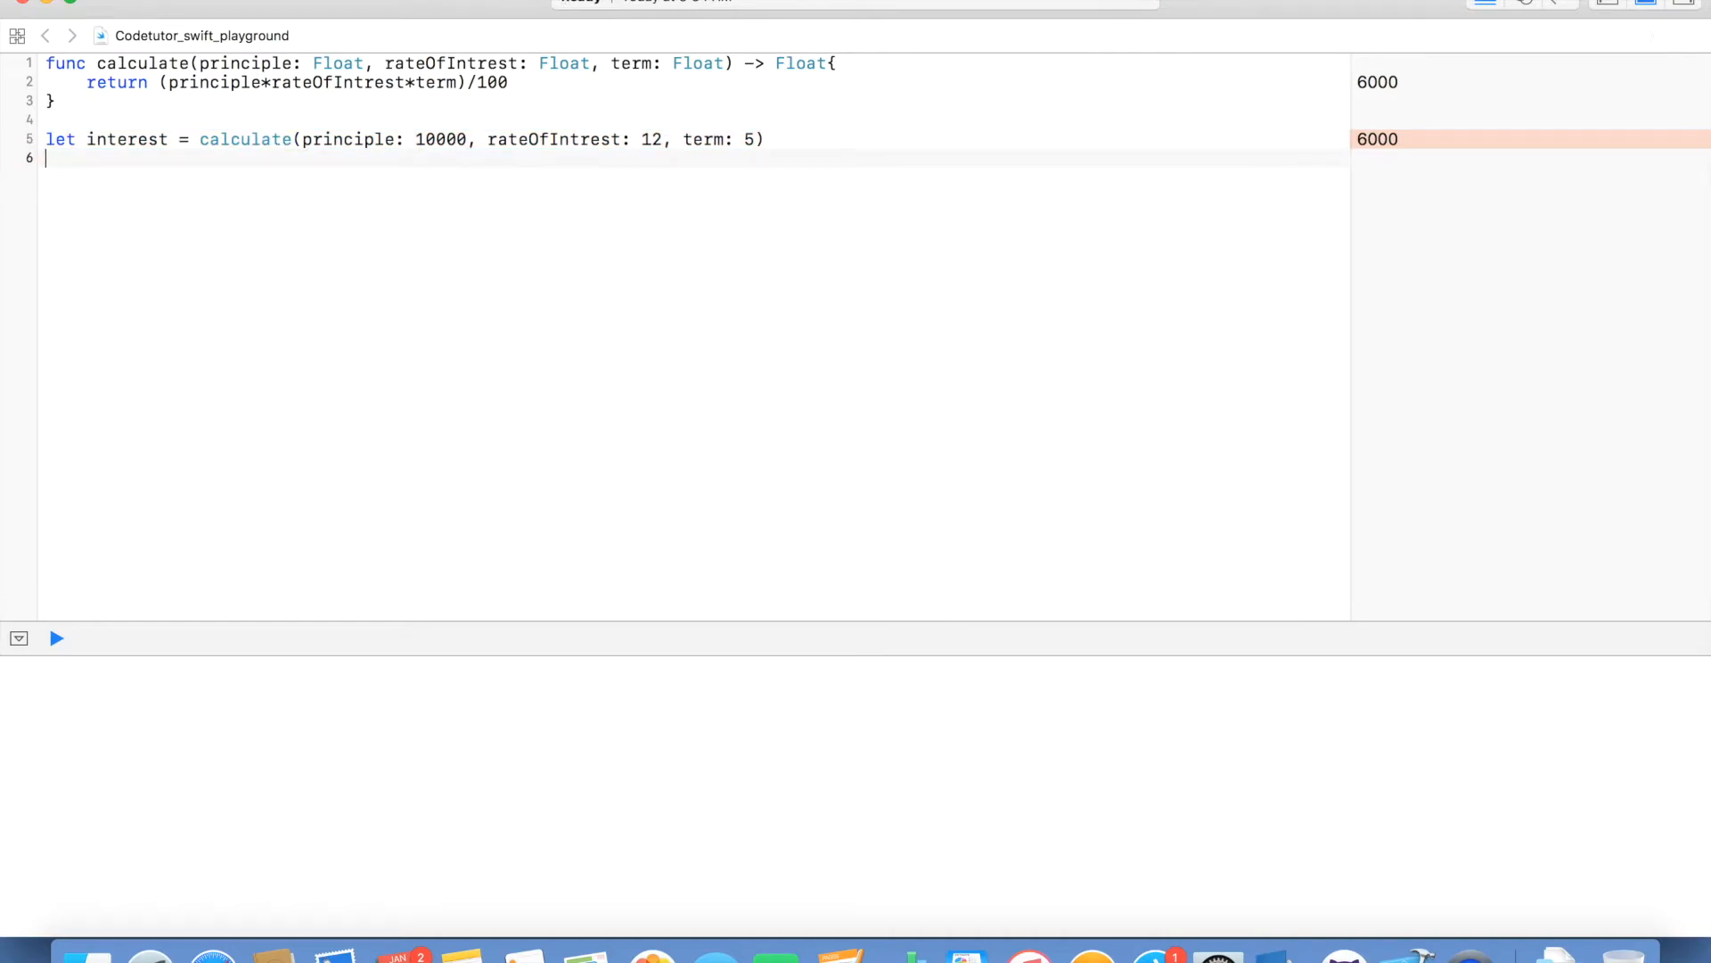
pyautogui.write('print("")')
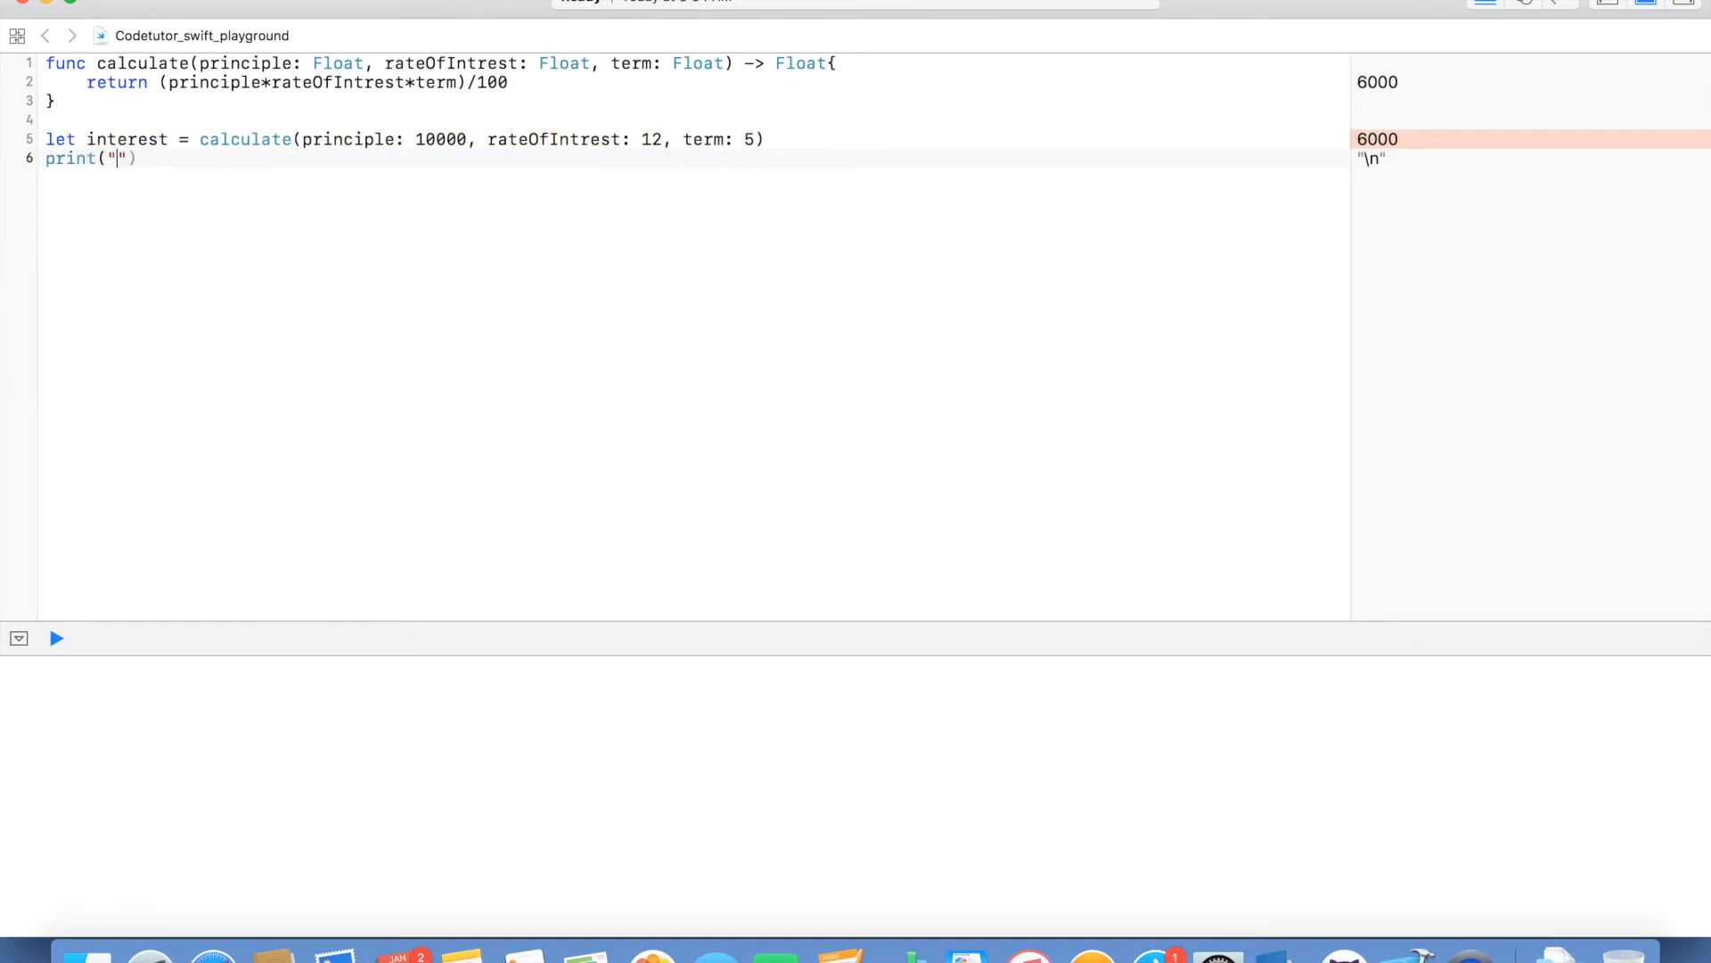
pyautogui.write('Interest: \\(calculate(principle: 10000, rateOf')
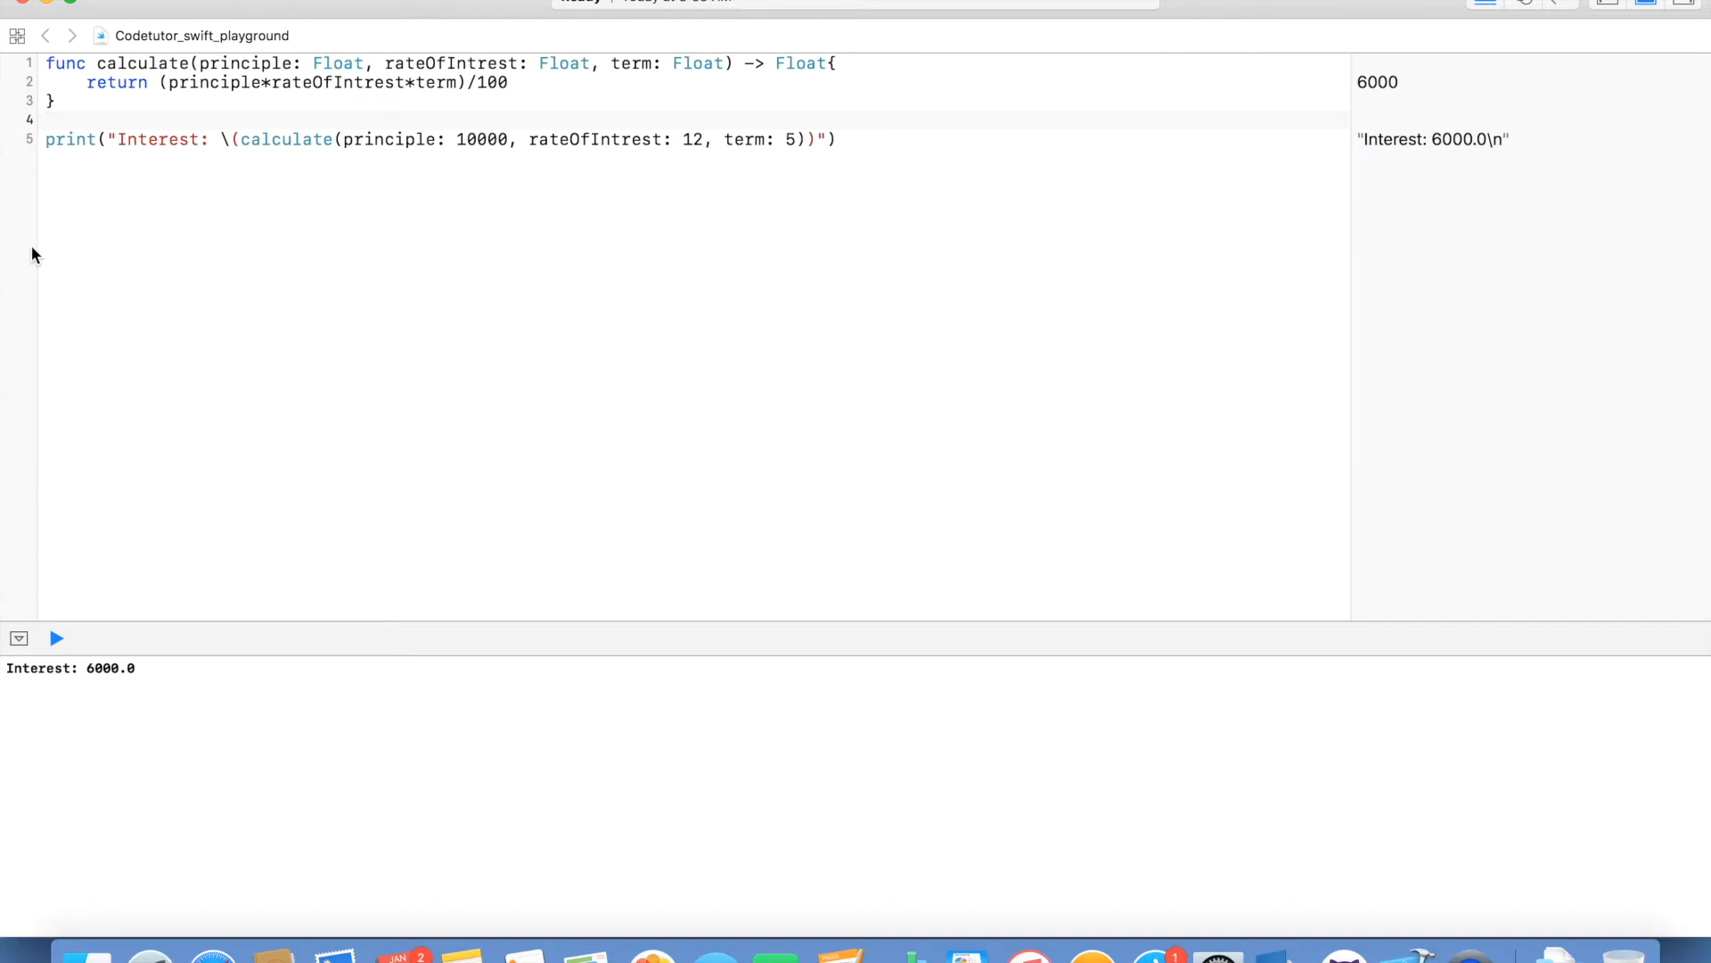
pyautogui.write('Interest')
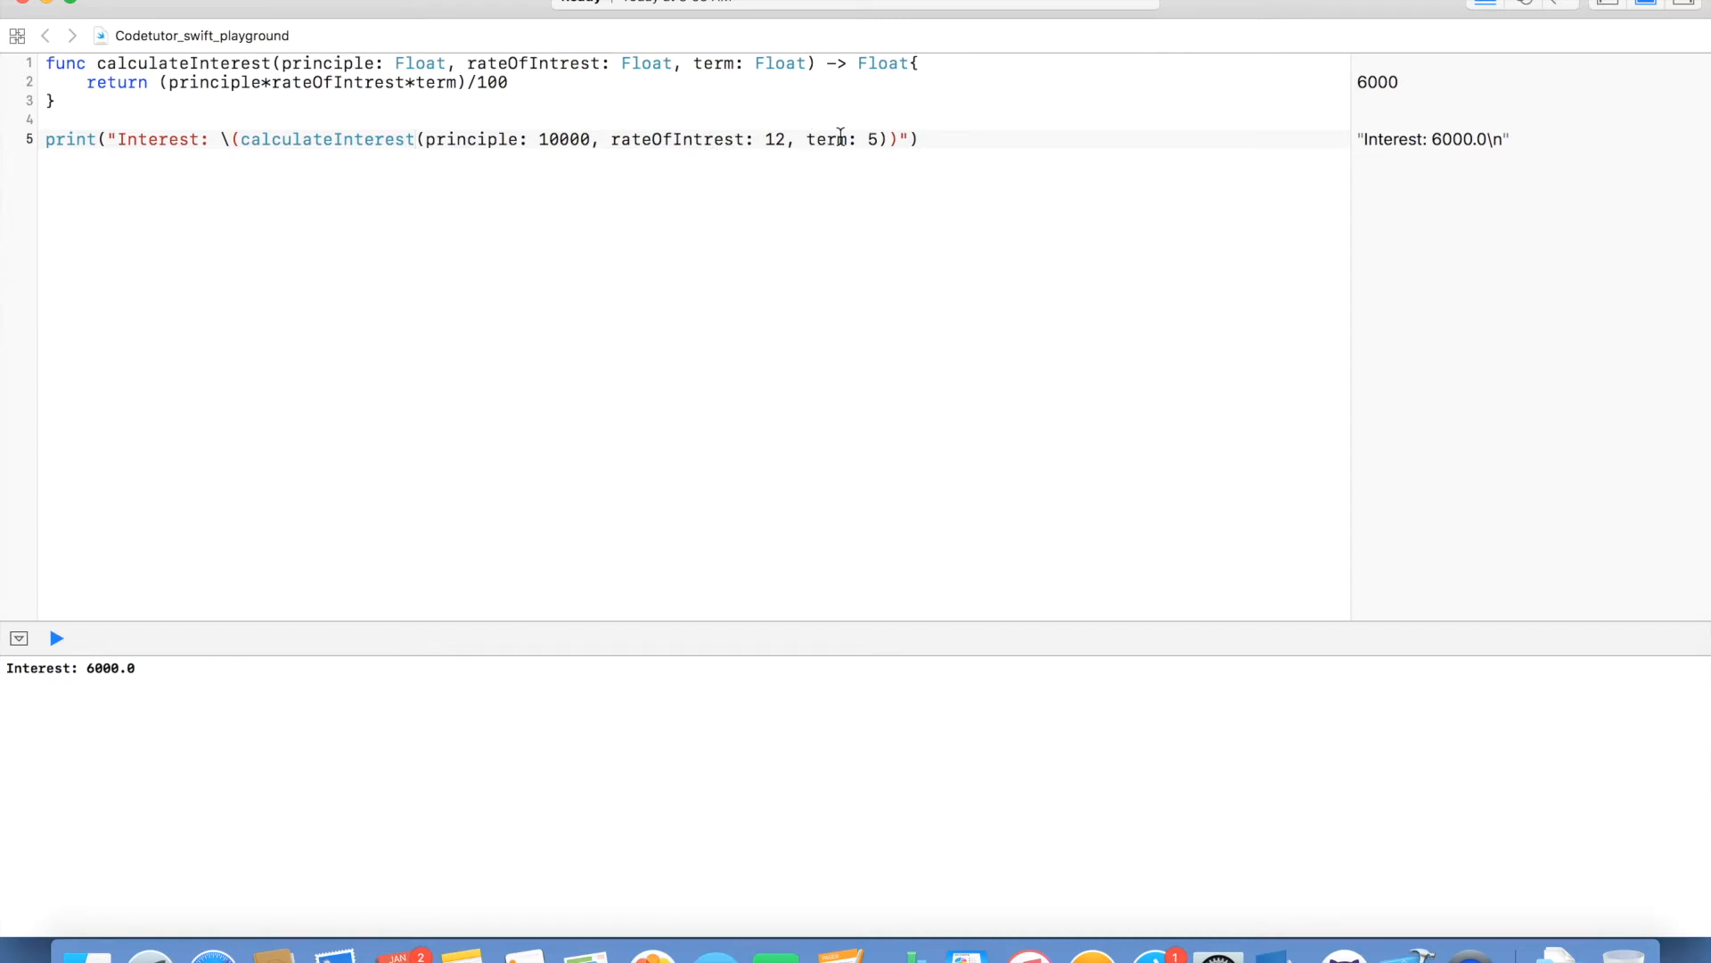
# Remove the principle:, rateOfIntrest: and term: labels so the call reads calculateInterest(10000,12,5).
pyautogui.doubleClick(478, 139)
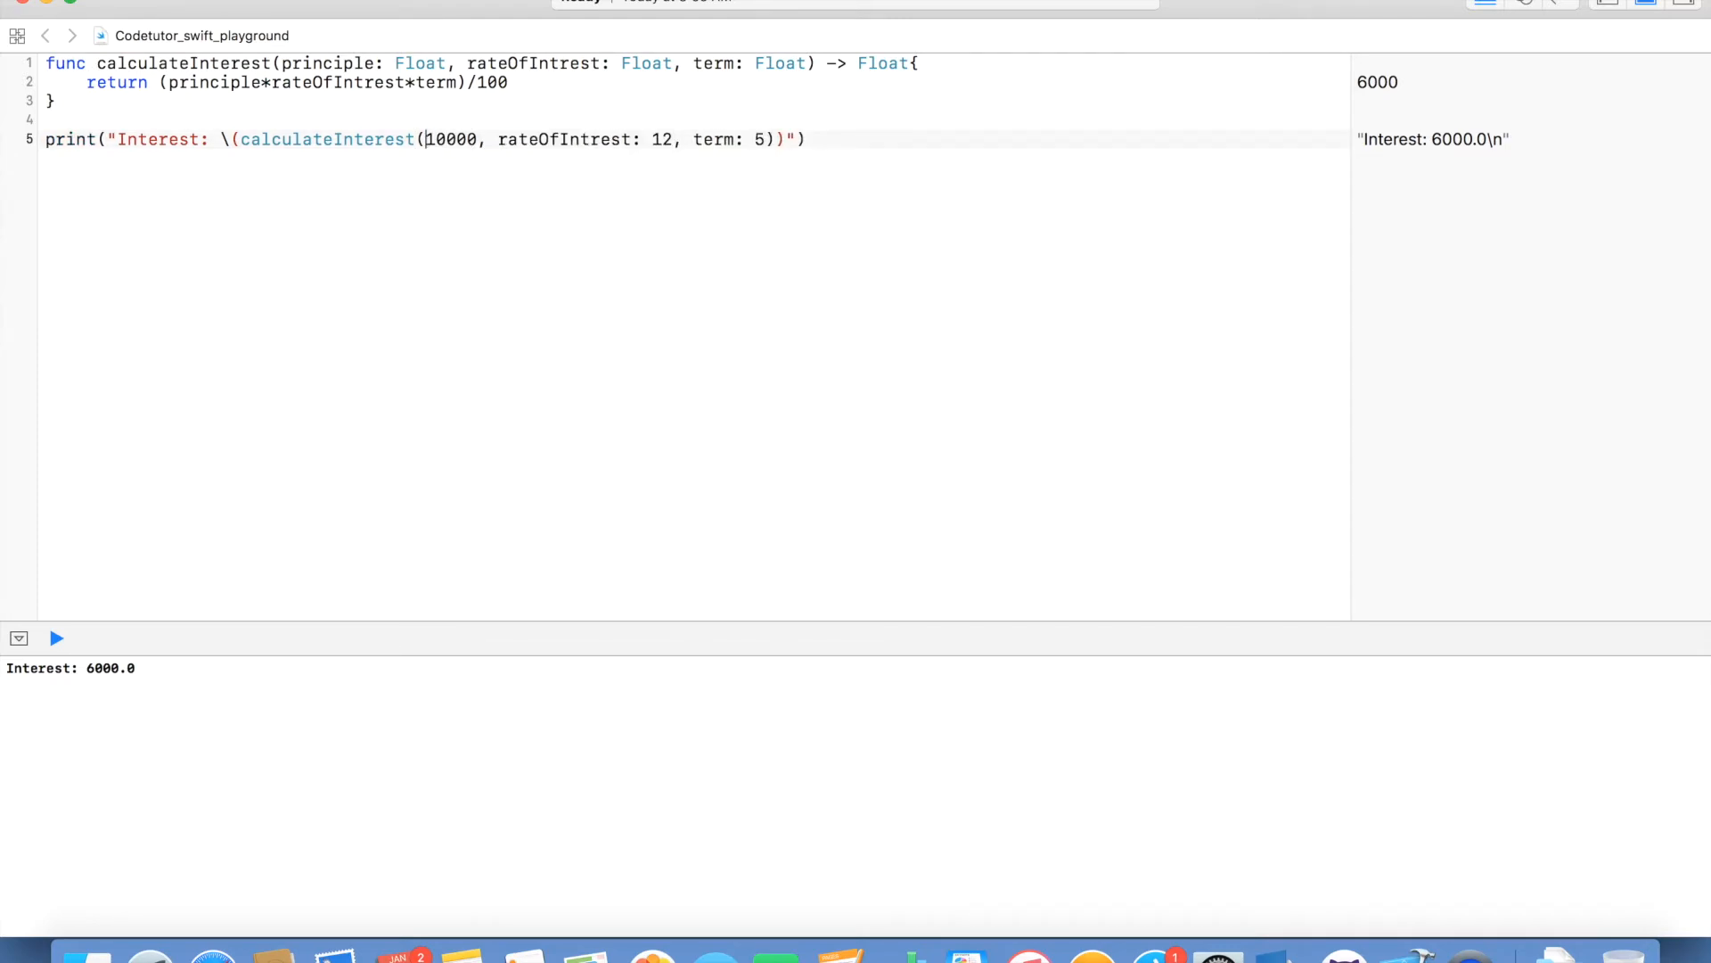
pyautogui.click(56, 638)
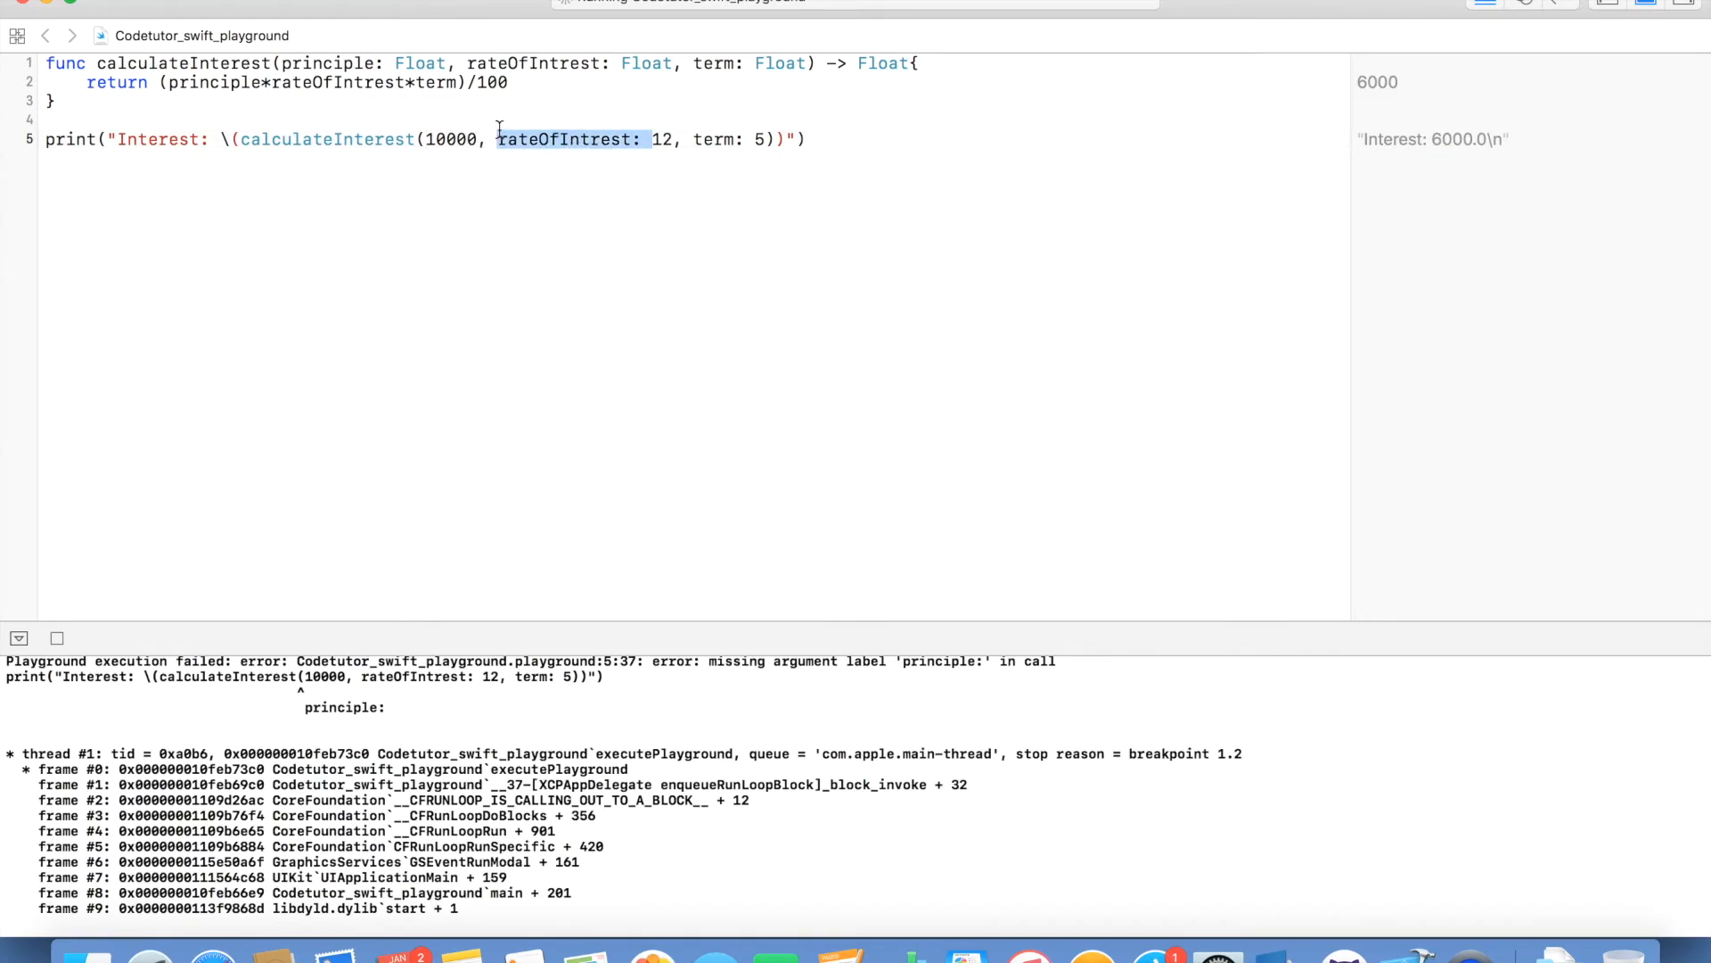
pyautogui.press('Delete')
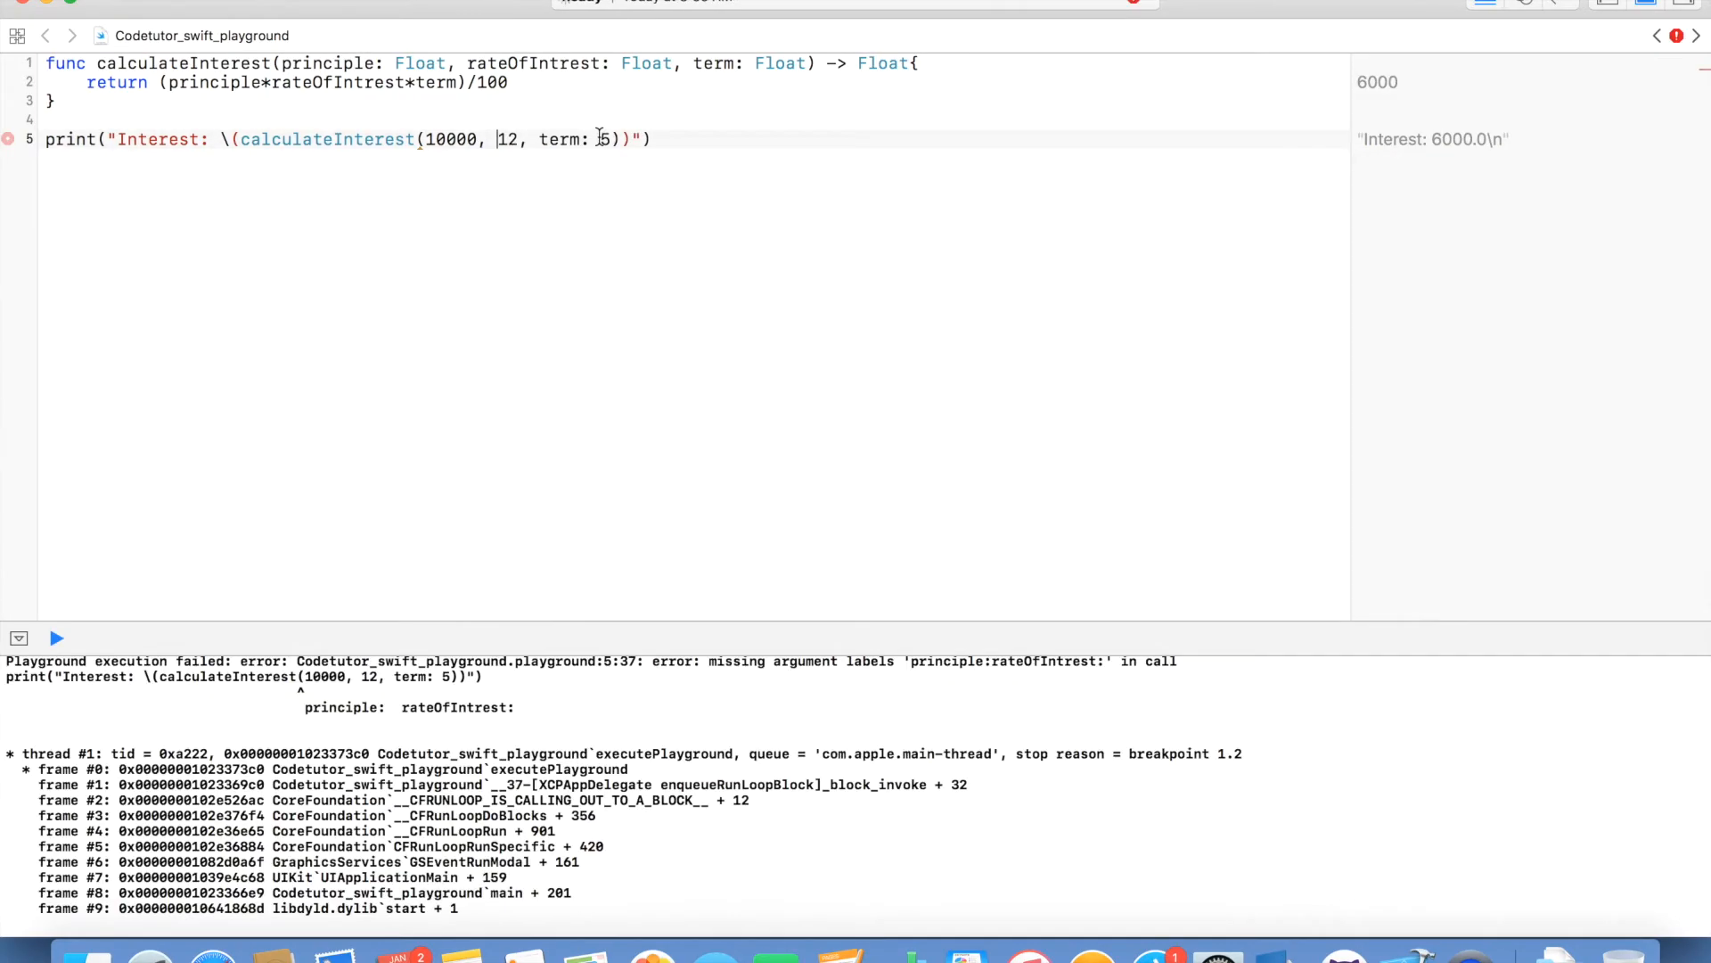
pyautogui.press('BackSpace')
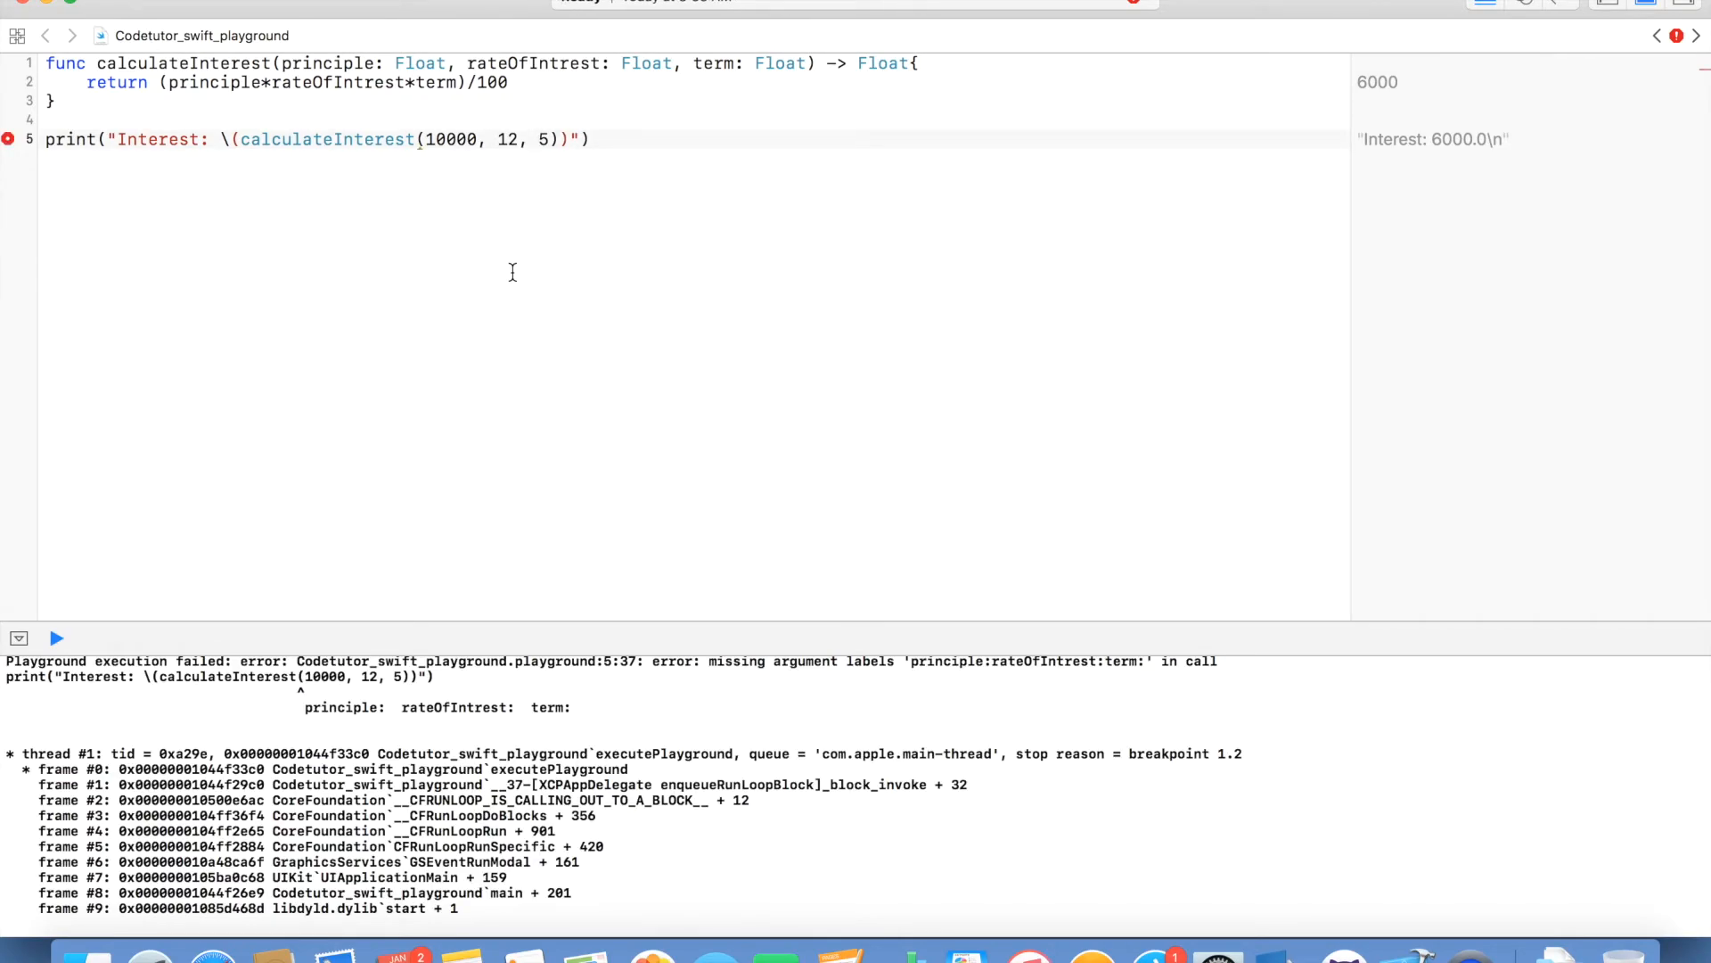
pyautogui.click(535, 139)
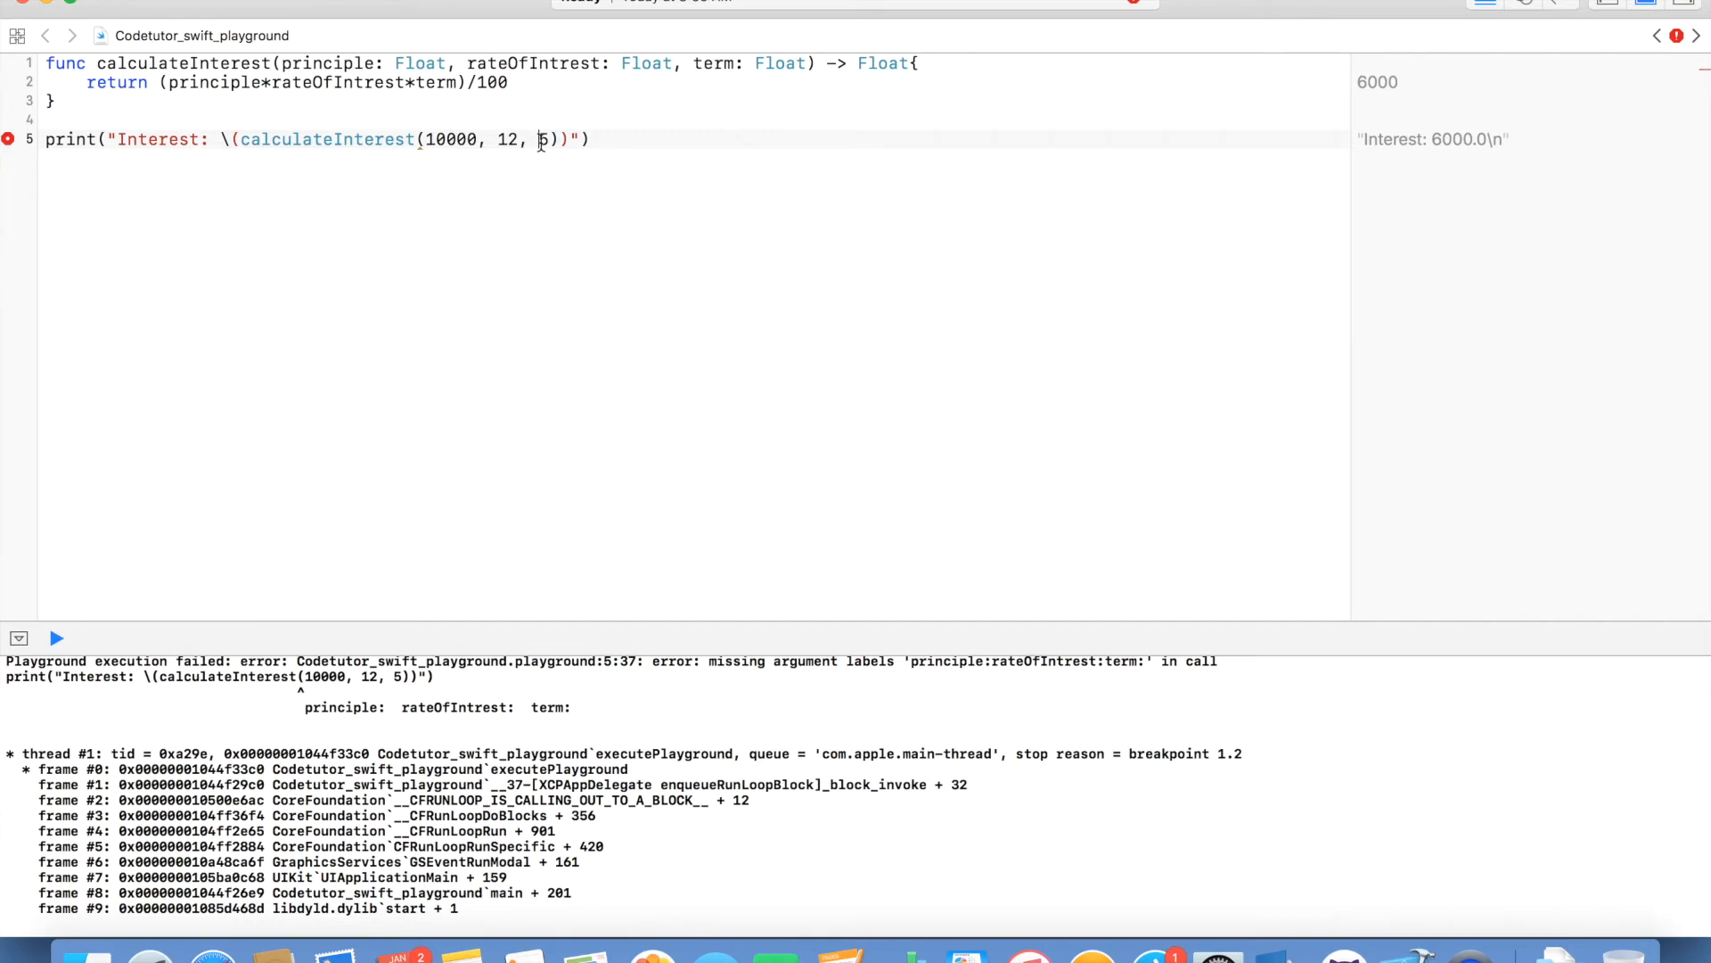
pyautogui.click(55, 638)
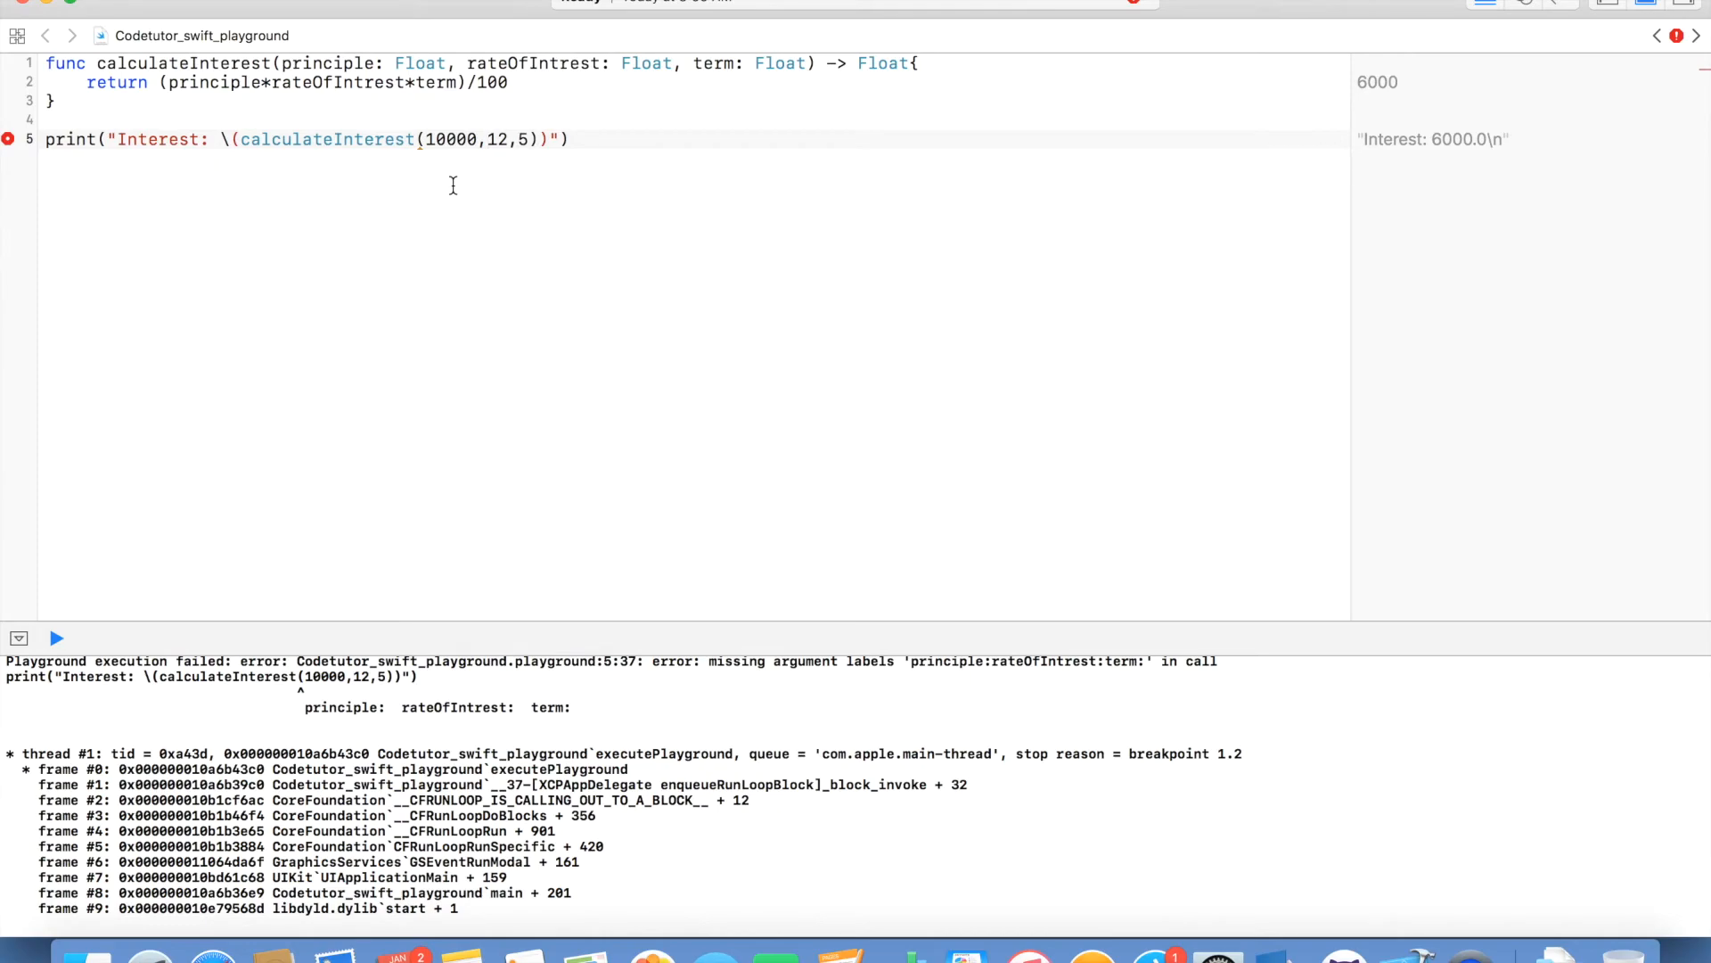
pyautogui.click(485, 139)
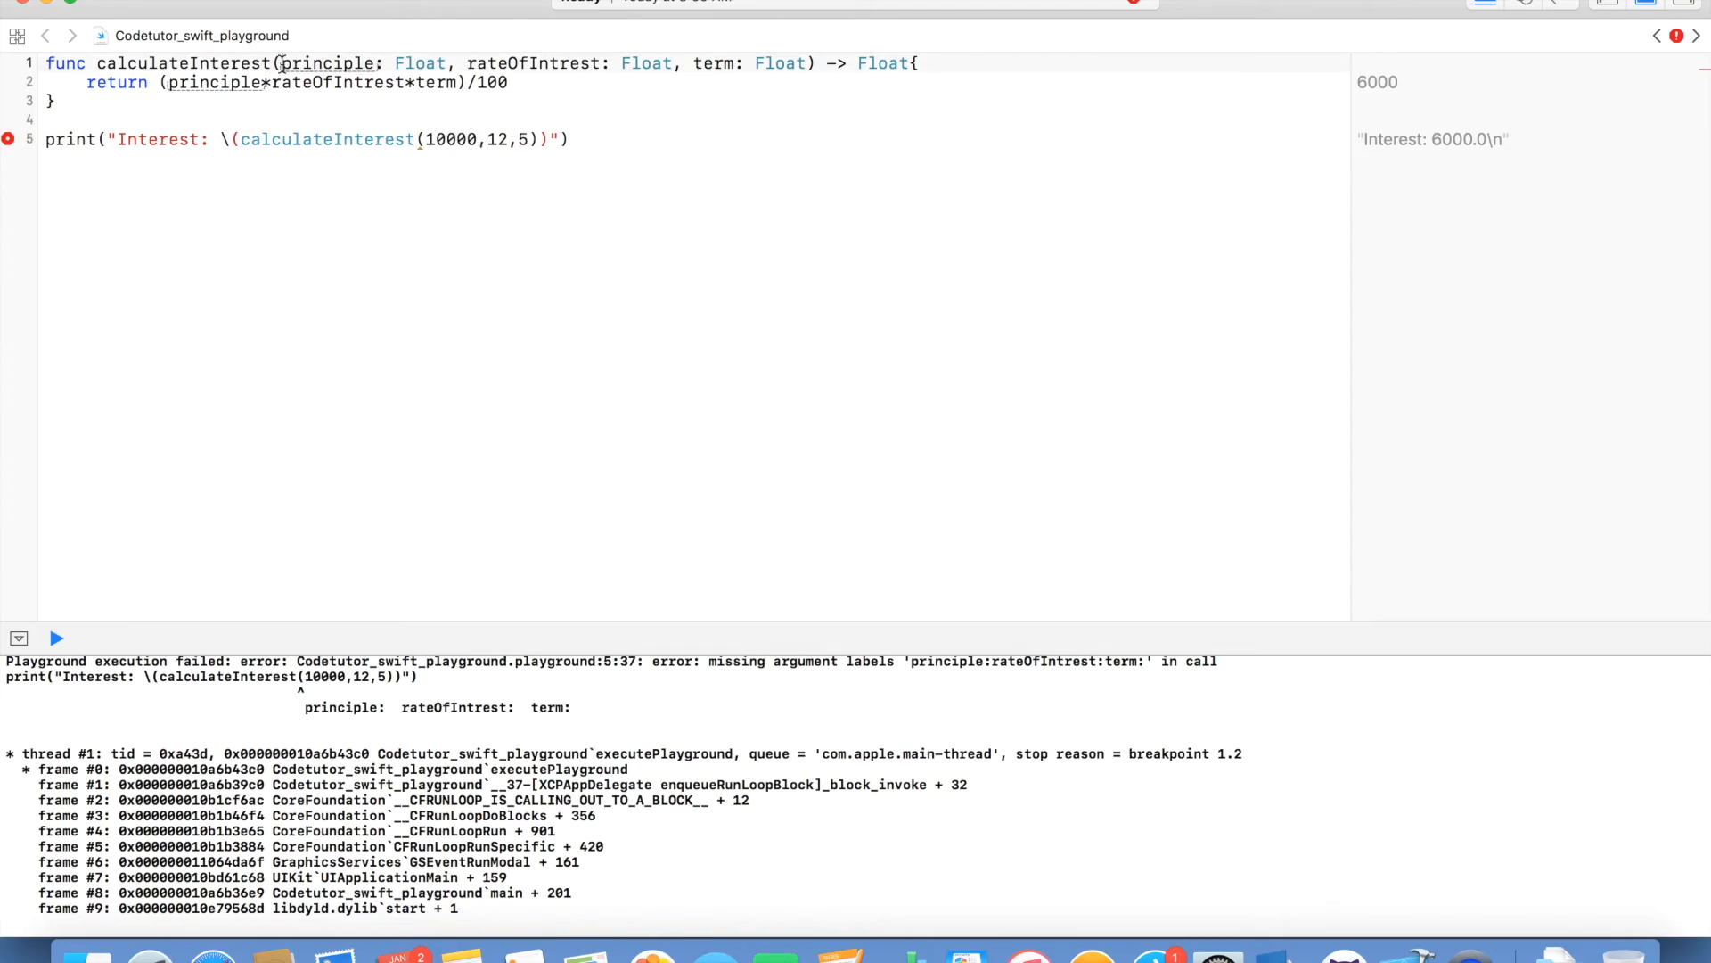
# Add _ before the parameters to allow unlabeled calls, then restore the labeled call printing Interest: 6000.0.
pyautogui.write('_')
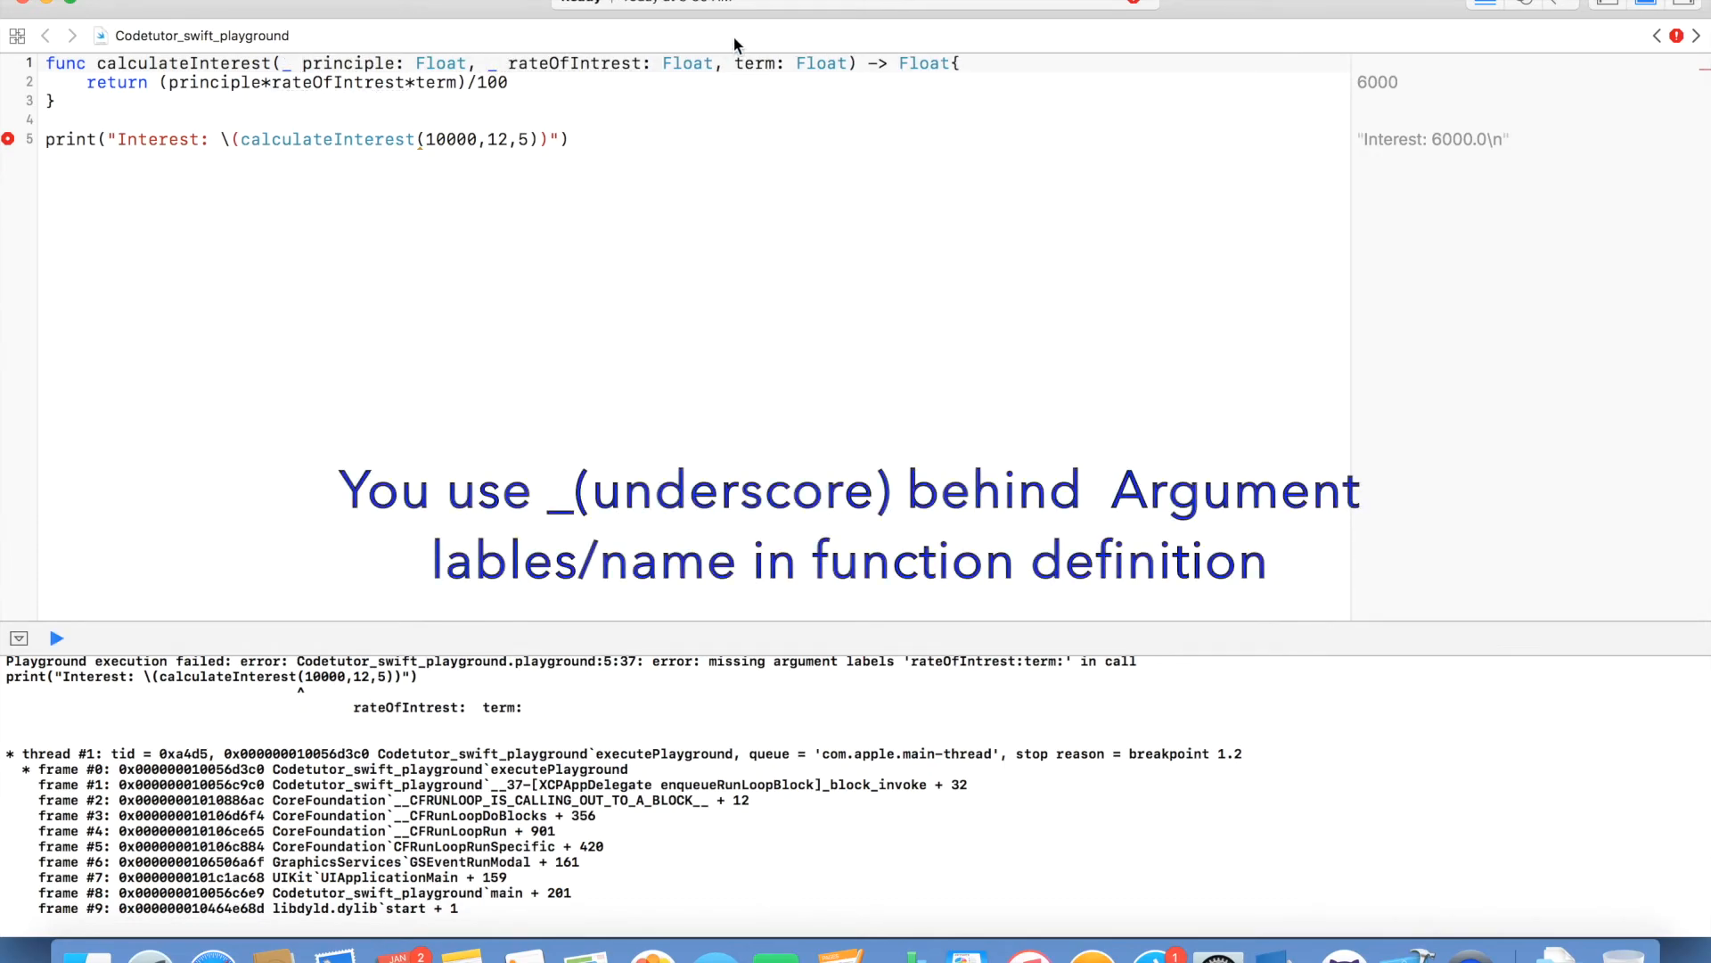
pyautogui.write('_')
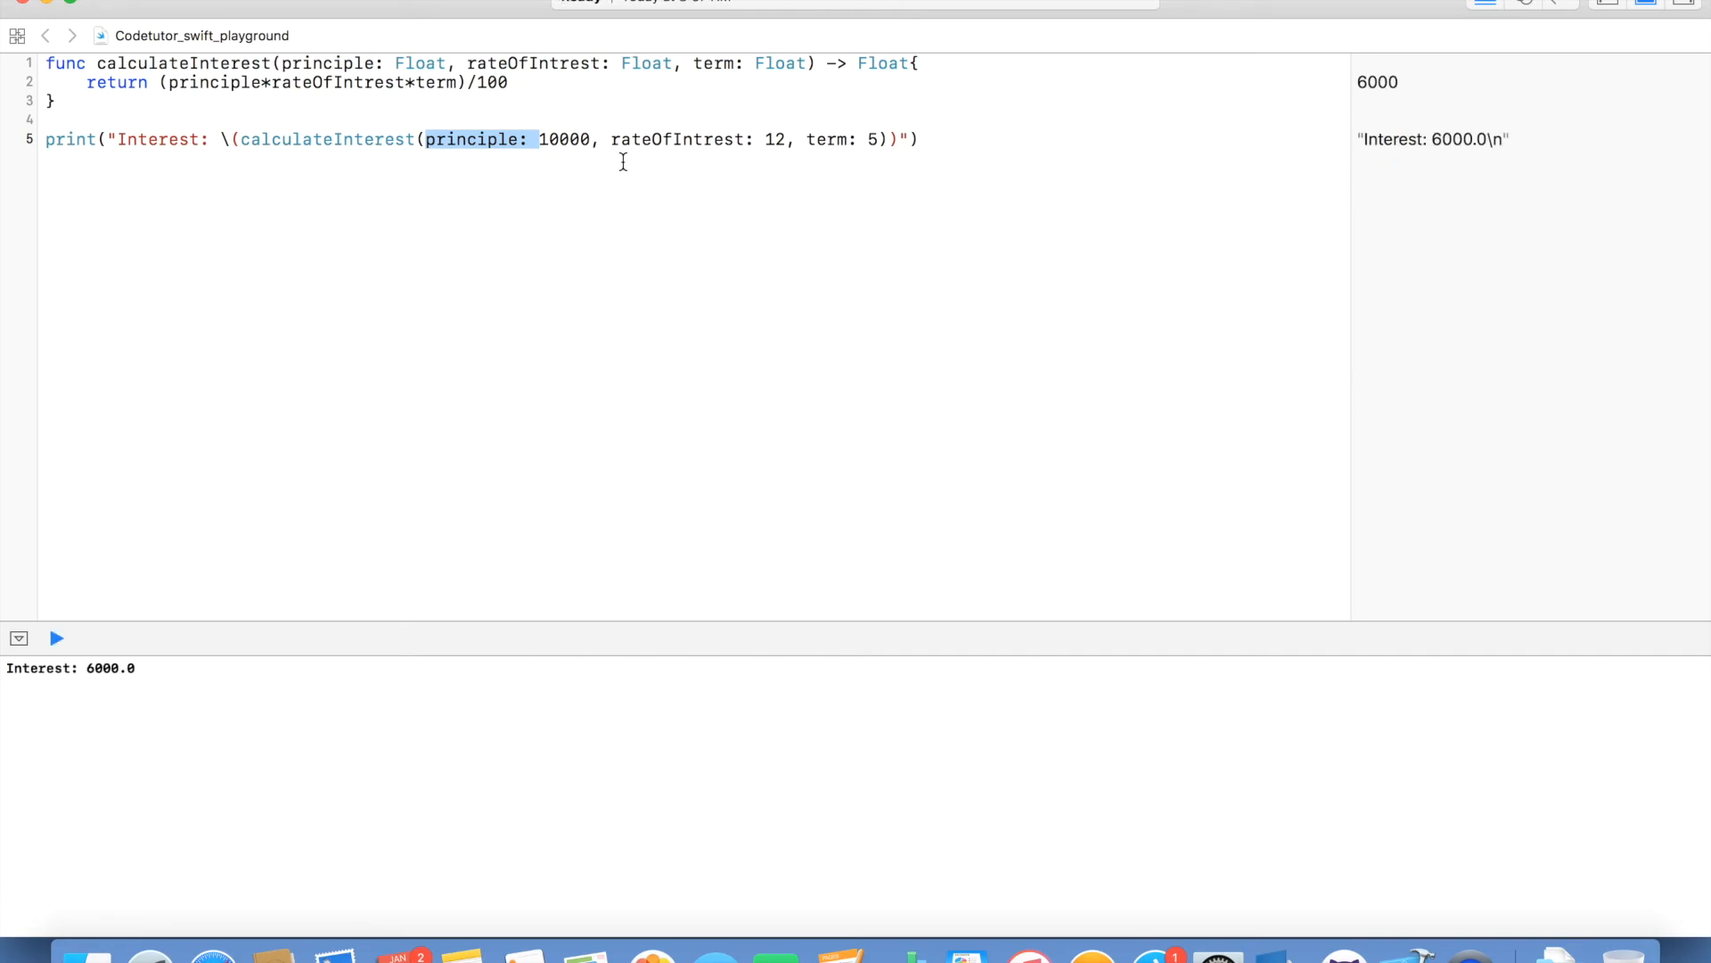
pyautogui.click(622, 139)
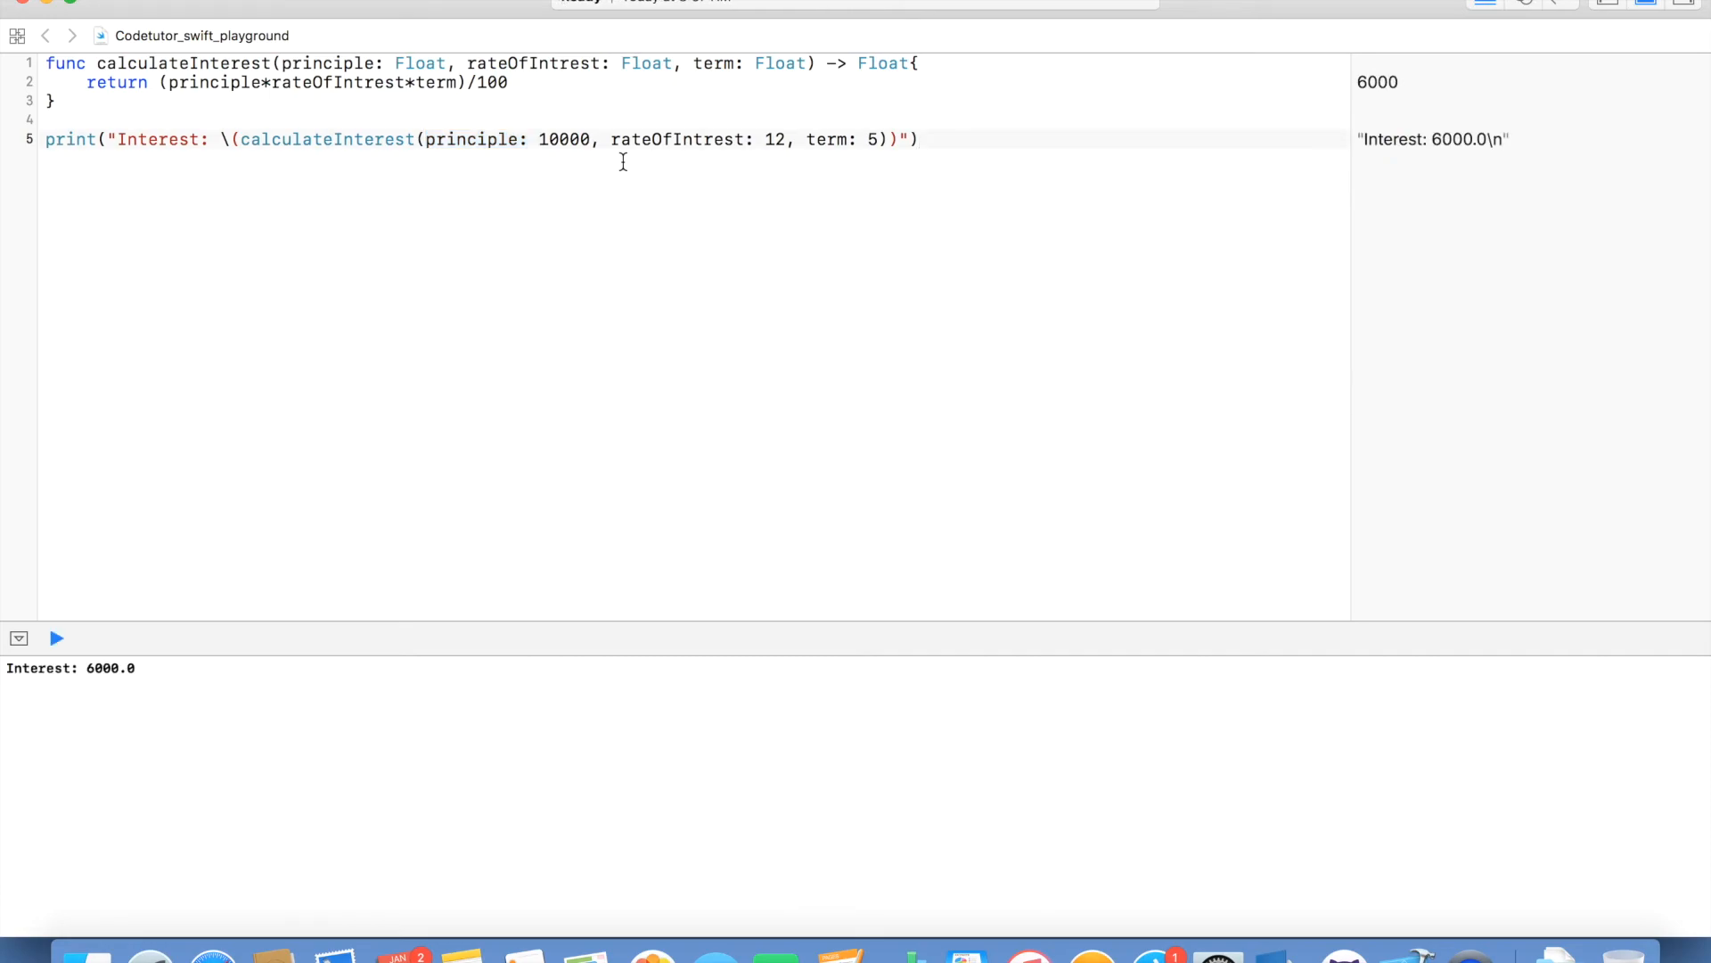